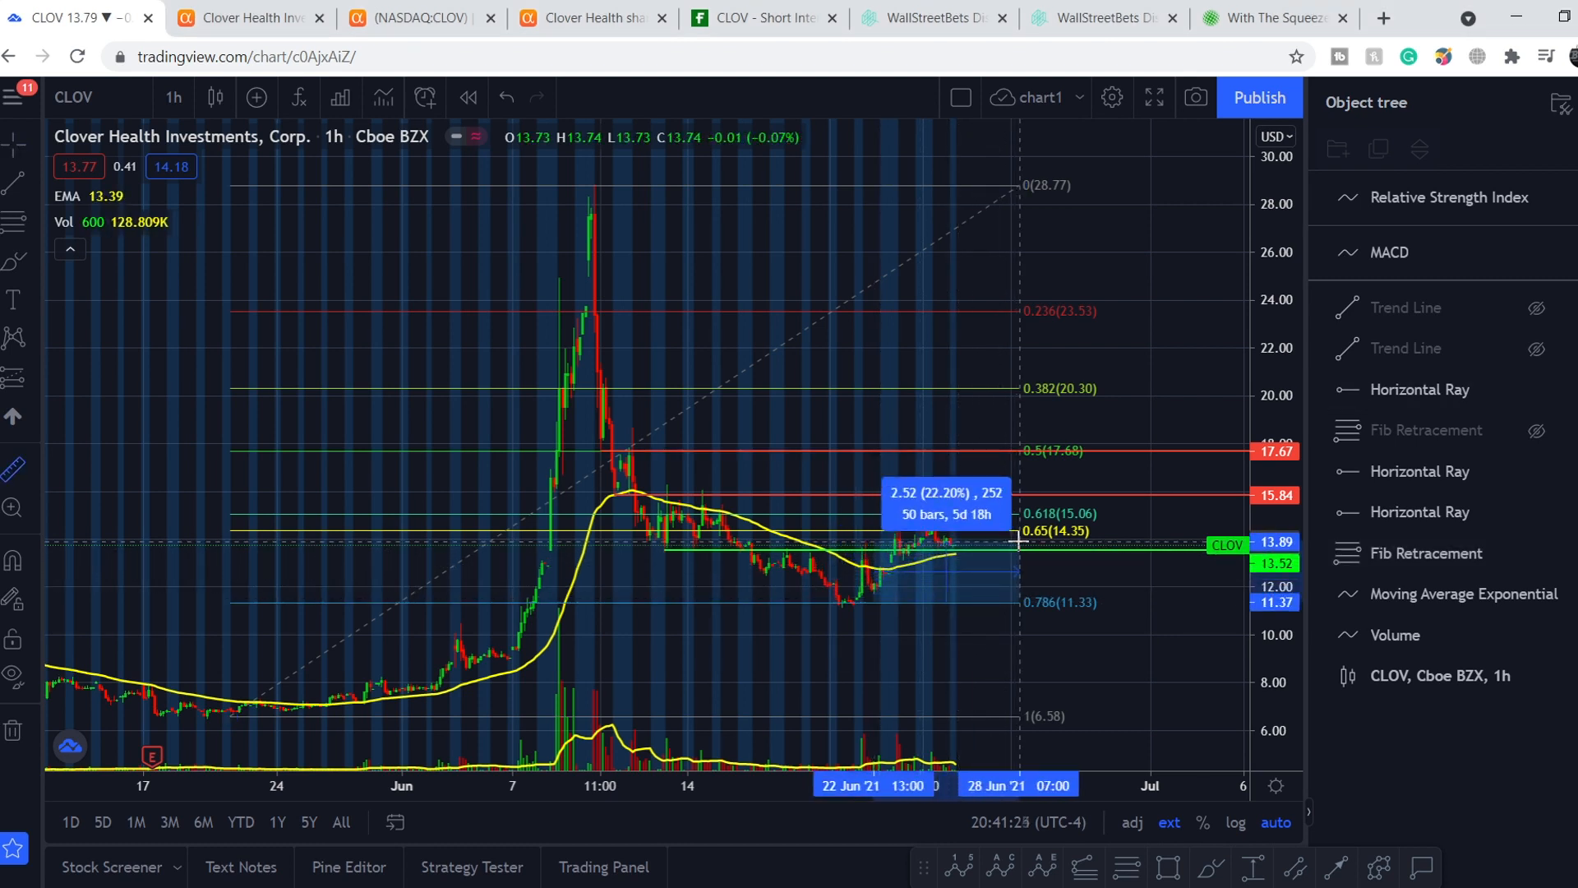
mouse_move(1105, 572)
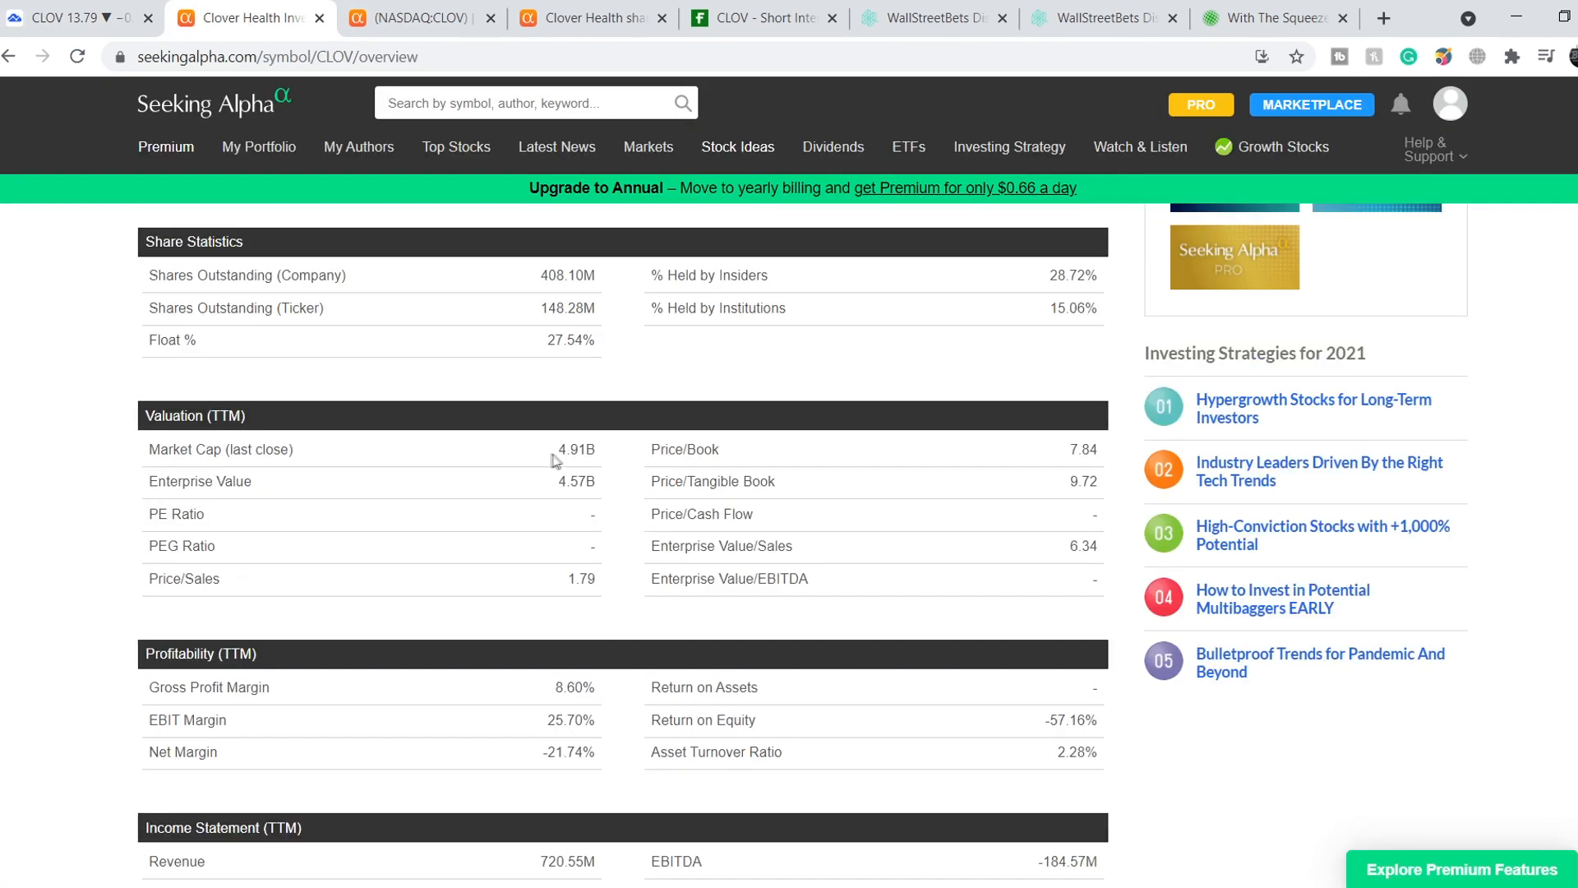
- Highlight CLOV's market cap, revenue and net income figures while scrolling toward total debt and cash flow
double_click(572, 448)
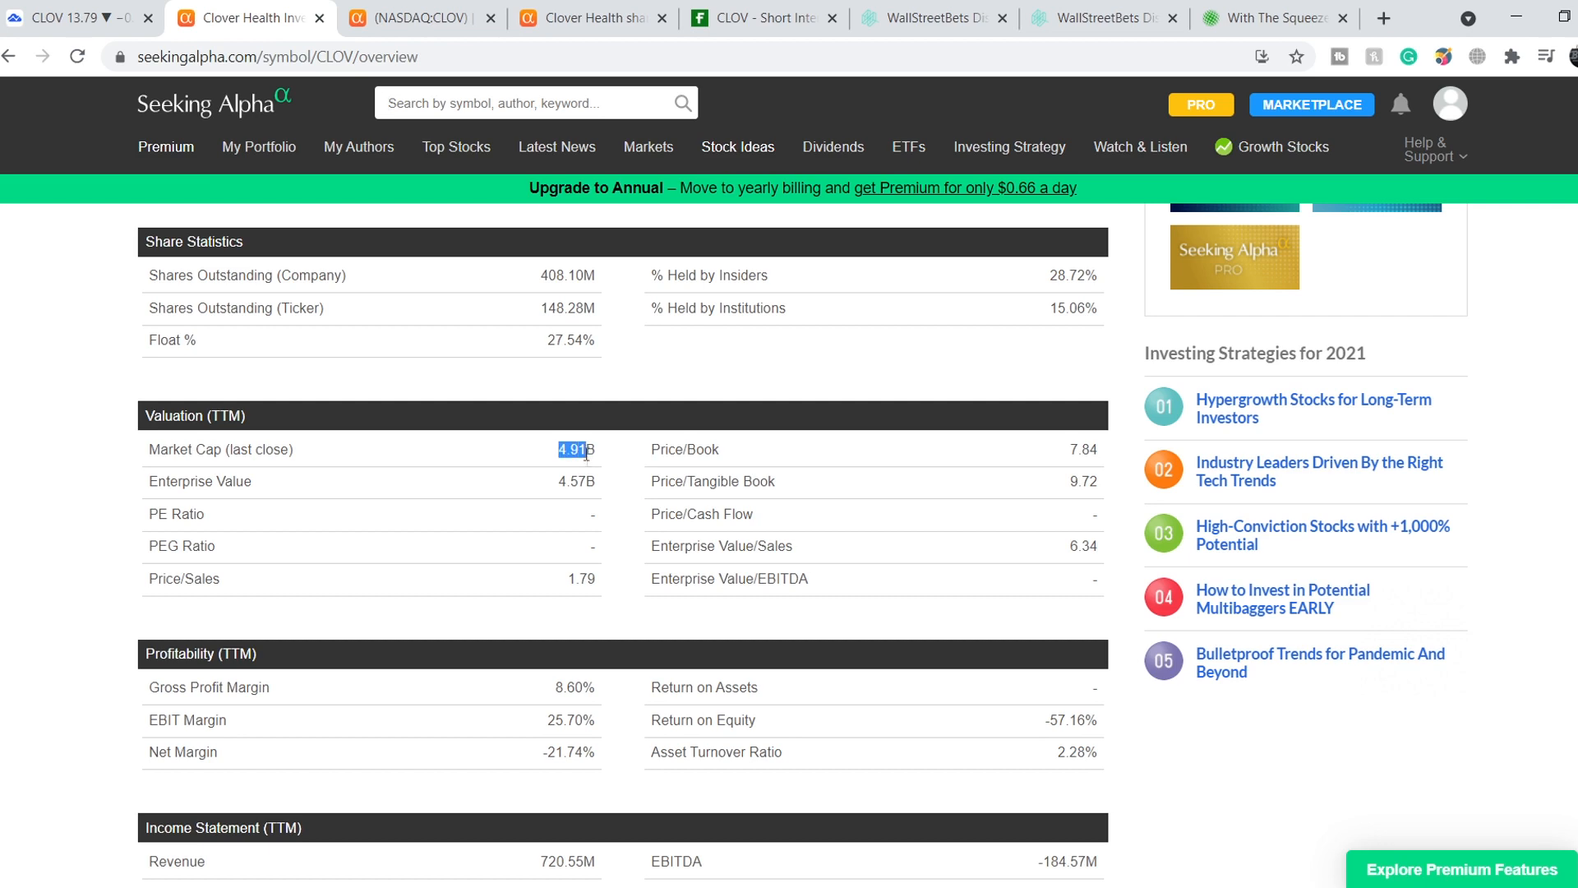
scroll(down, 3)
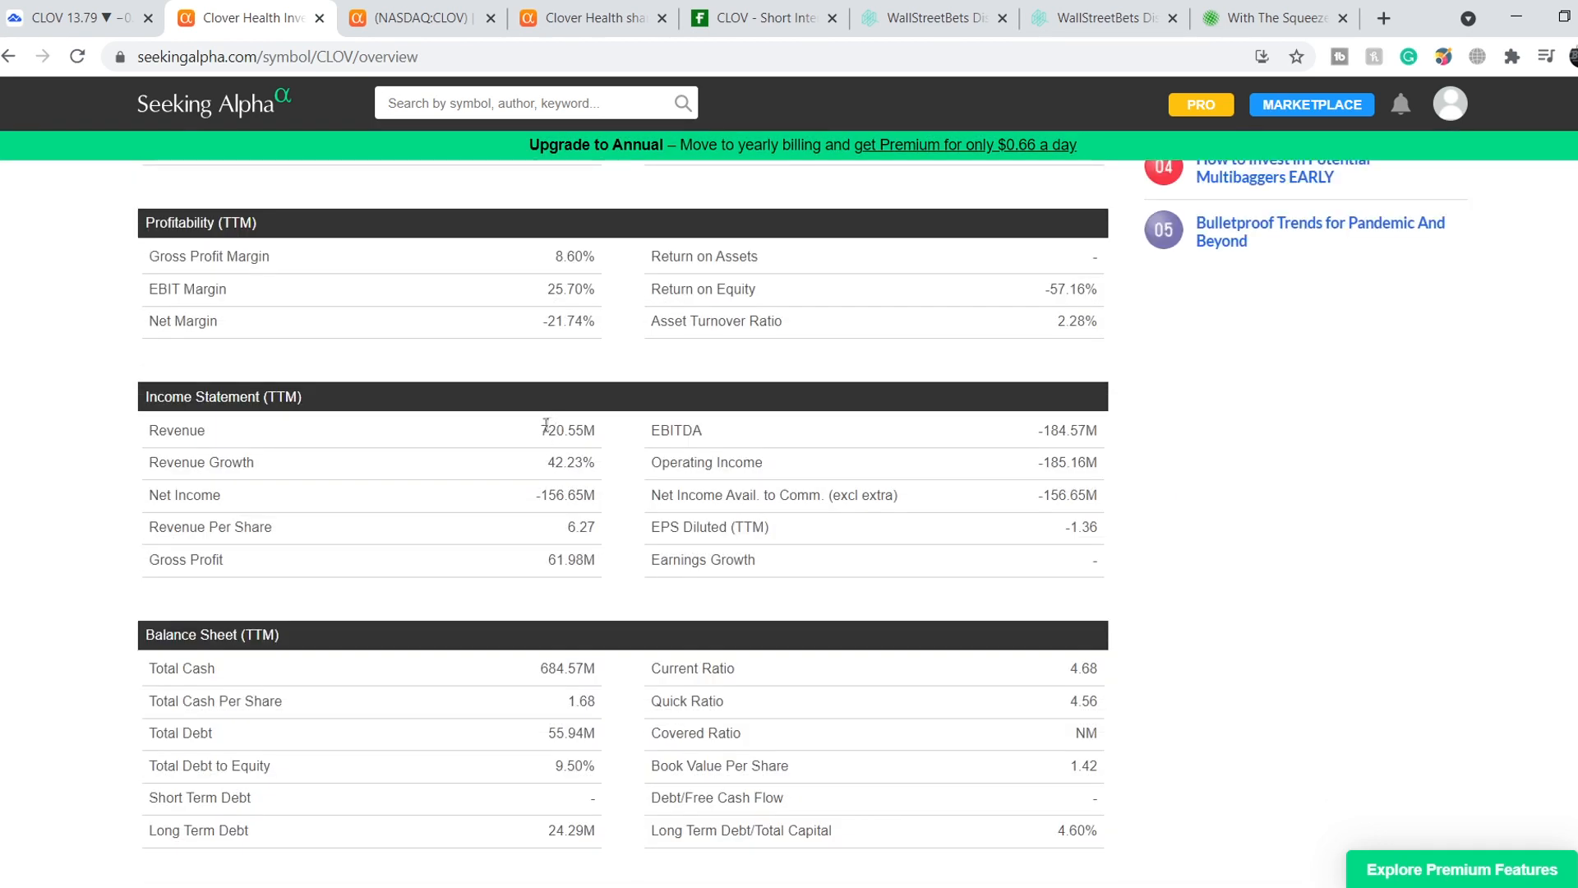
double_click(552, 429)
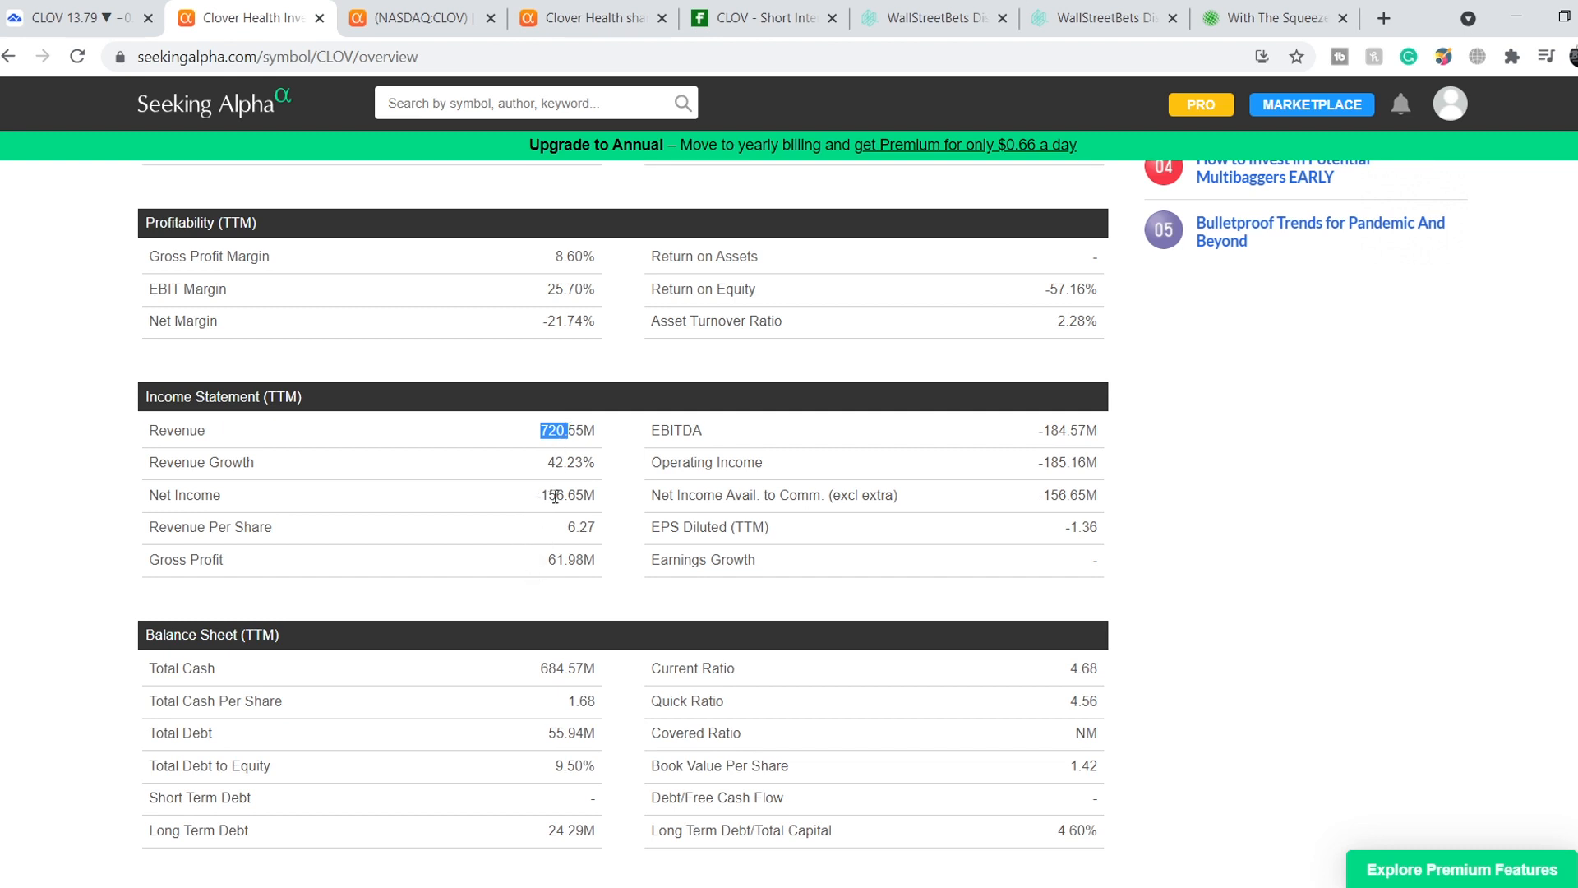
click(552, 495)
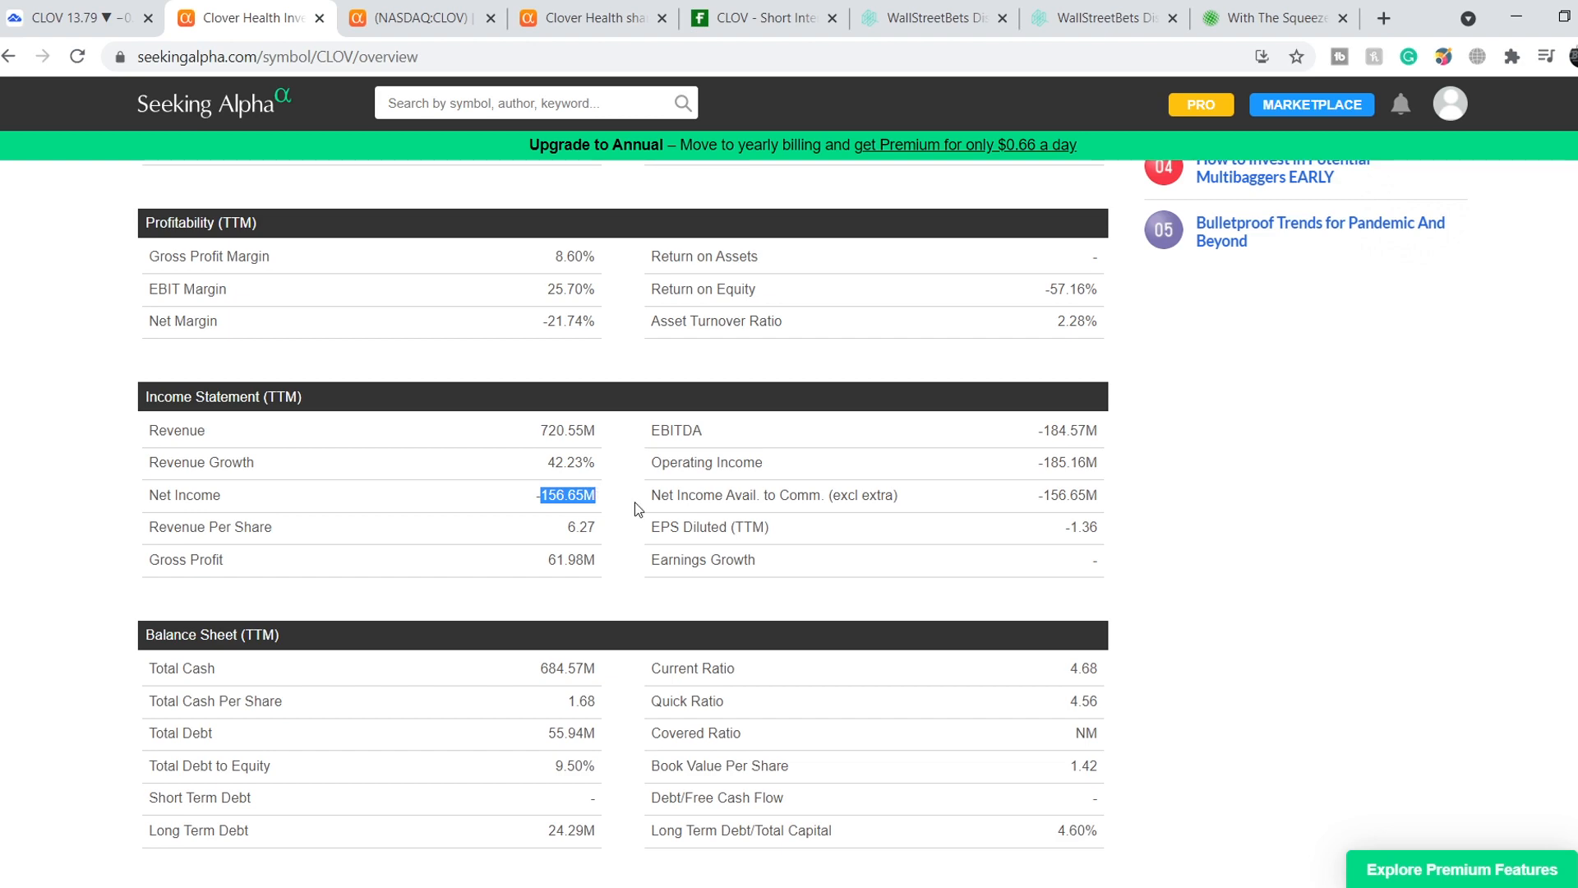
scroll(down, 3)
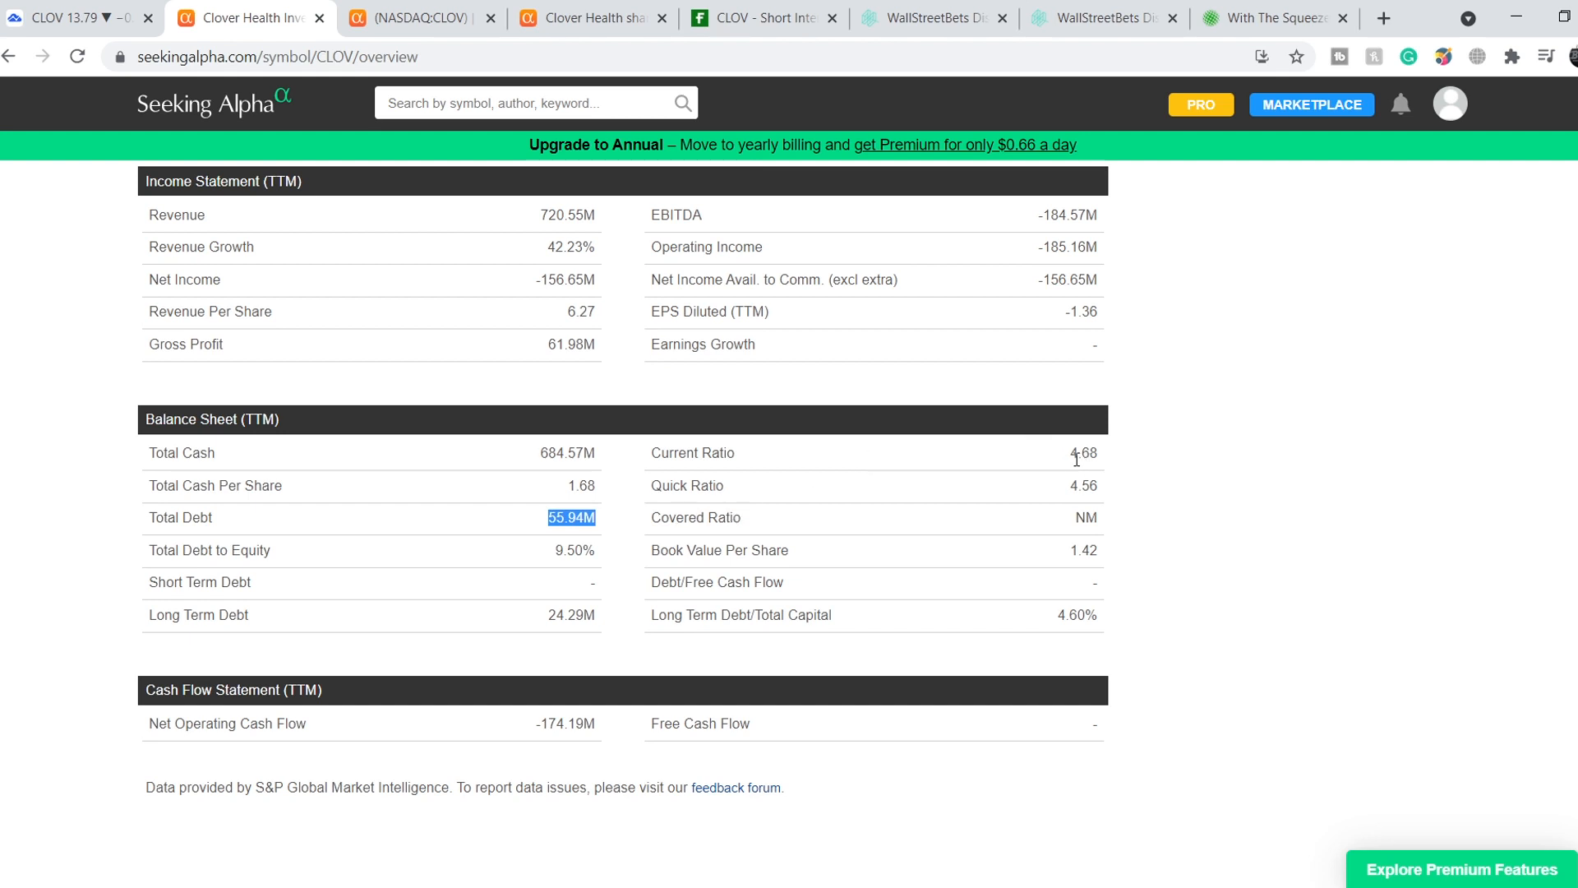
mouse_move(1079, 440)
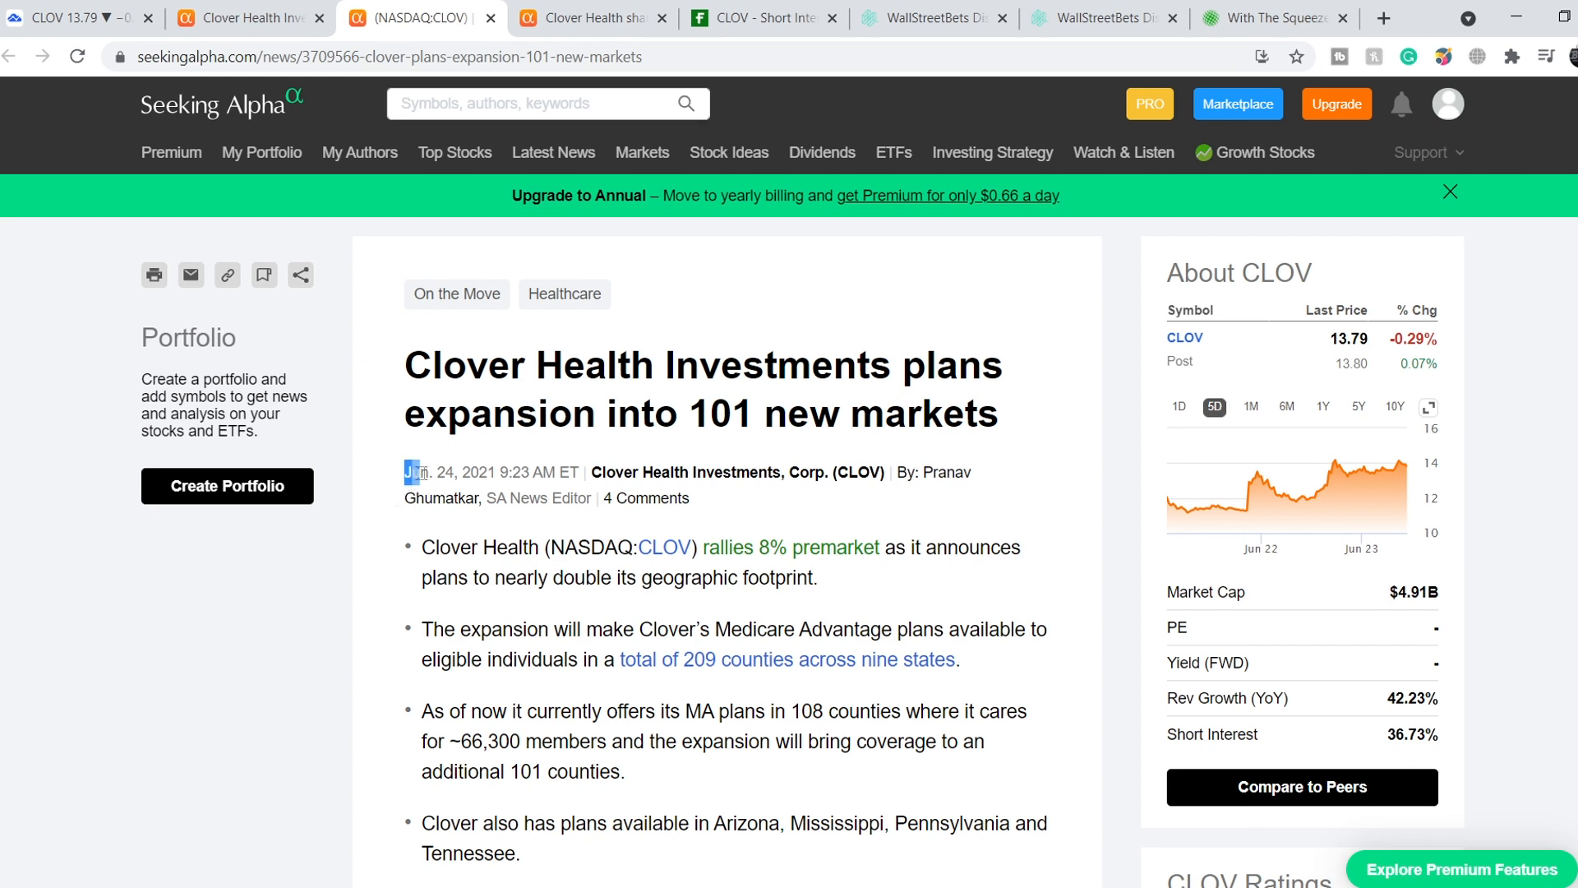
- Highlight the article date, the Medicare Advantage availability sentence and the Arizona/Mississippi/Pennsylvania/Tennessee states list
double_click(428, 472)
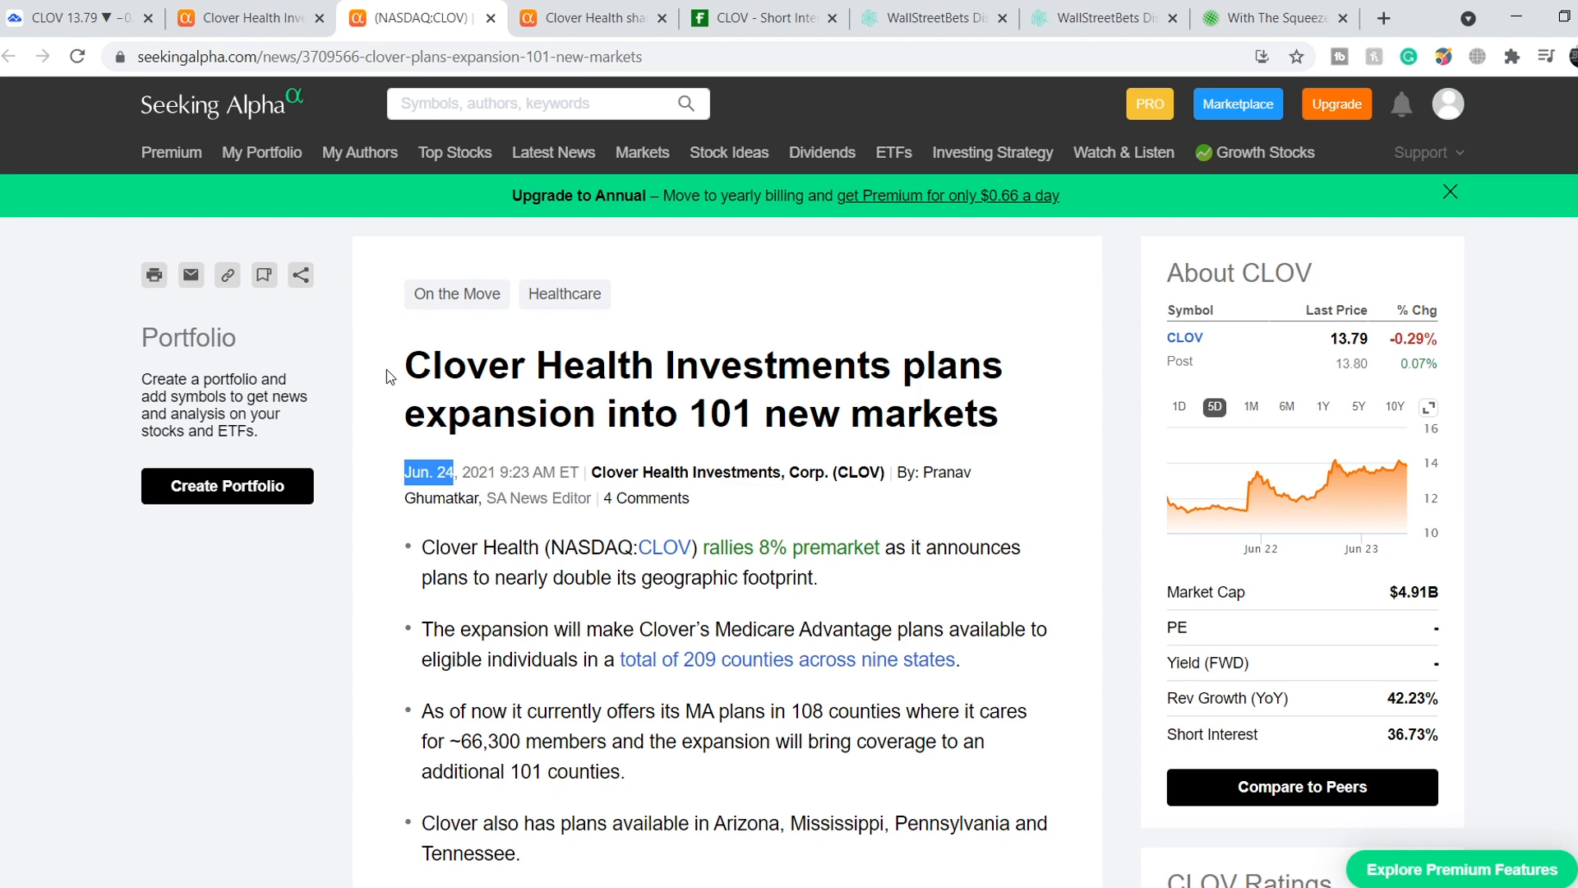
mouse_move(396, 562)
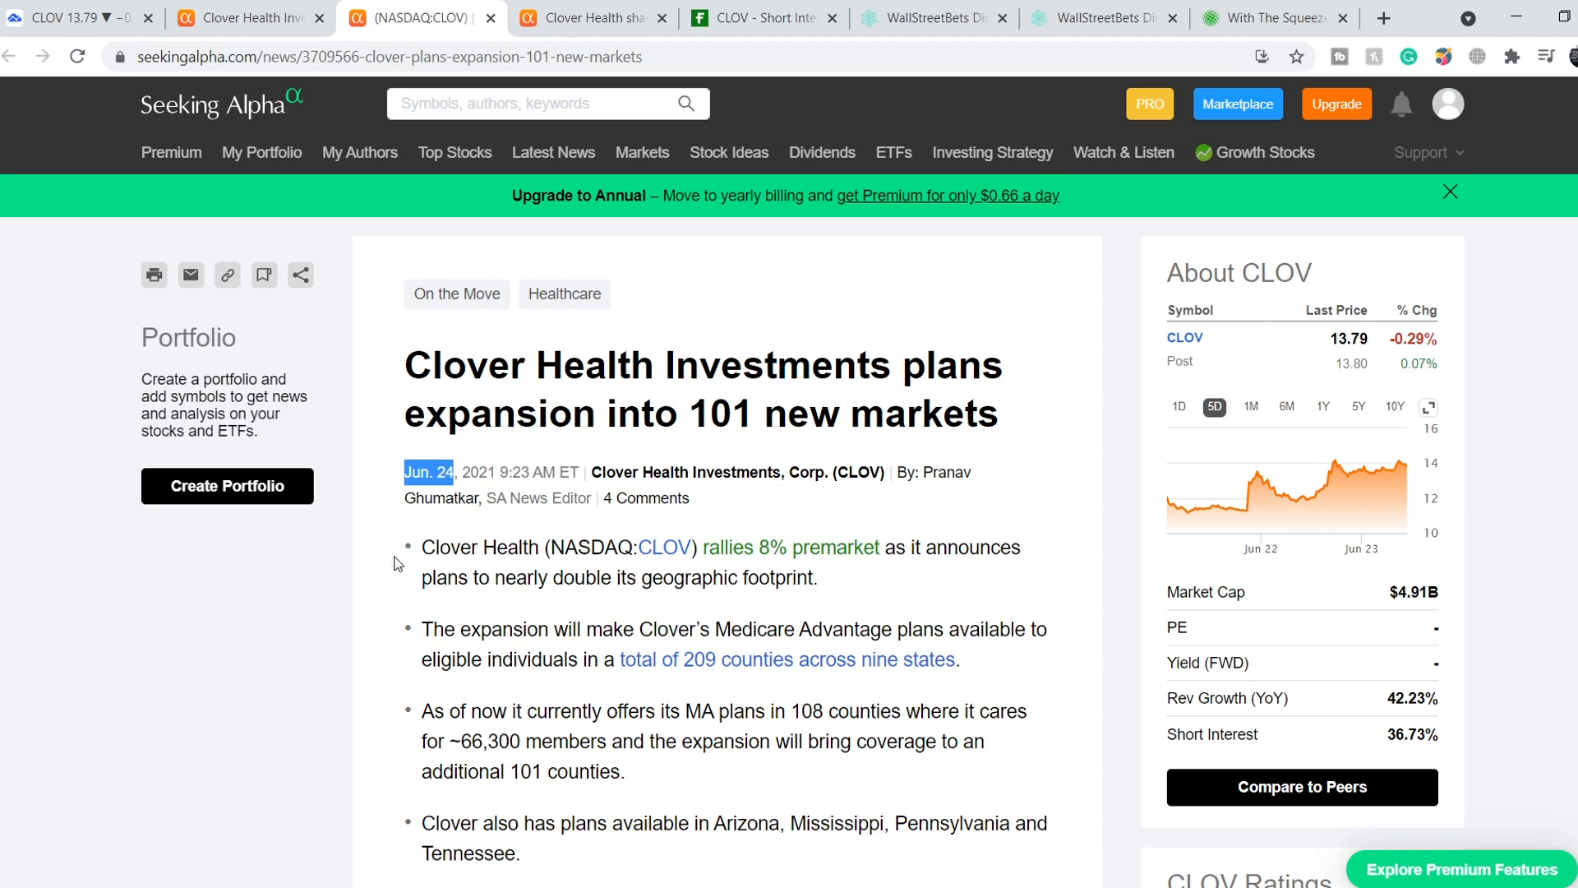
scroll(down, 3)
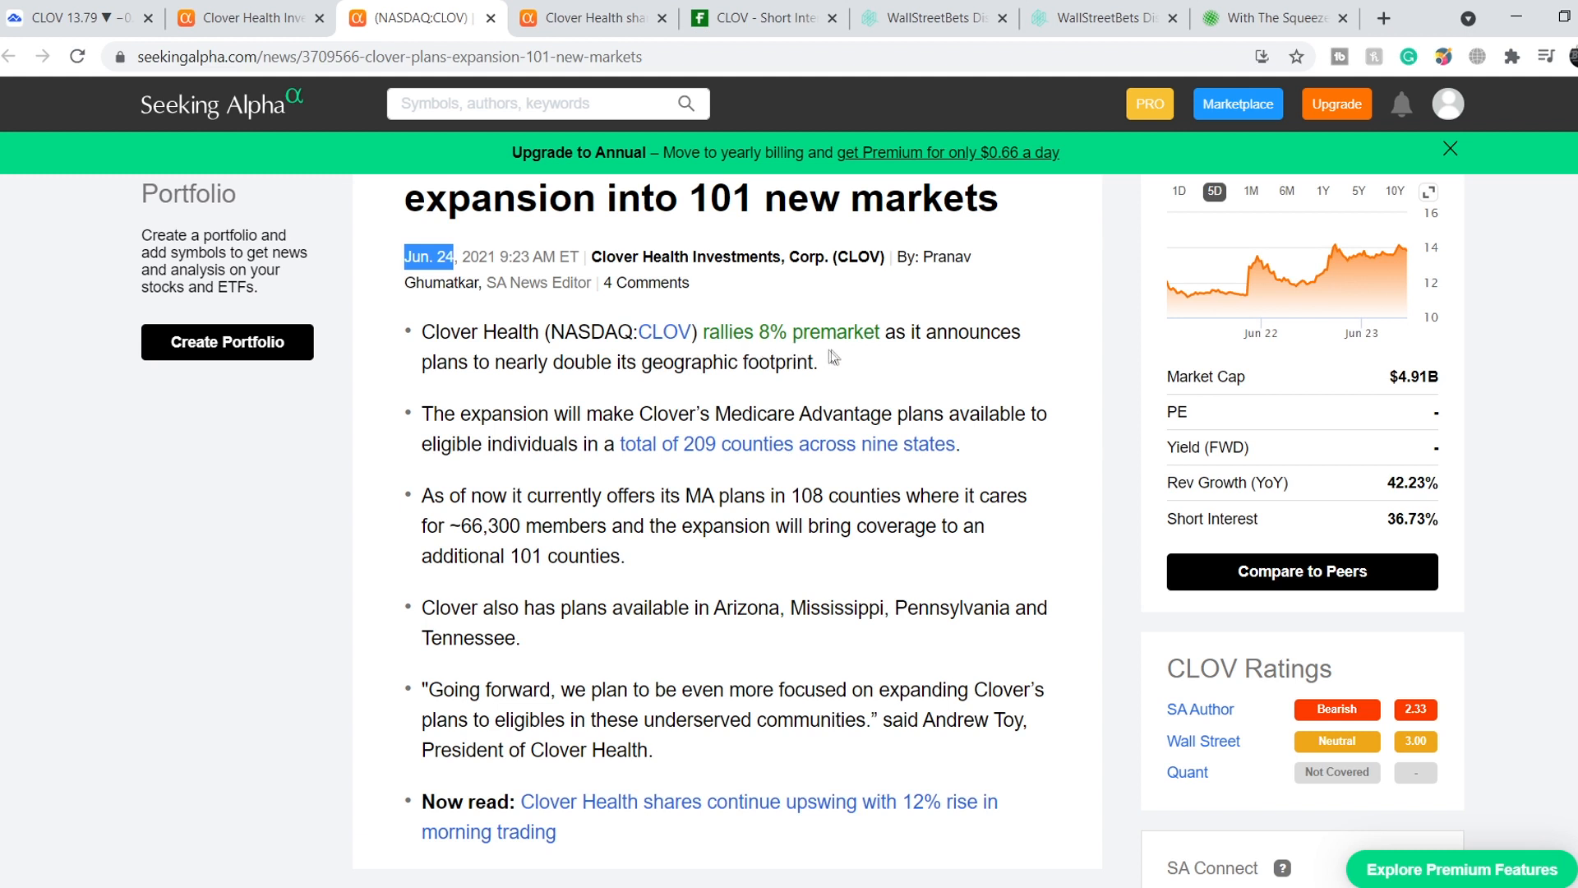
mouse_move(410, 378)
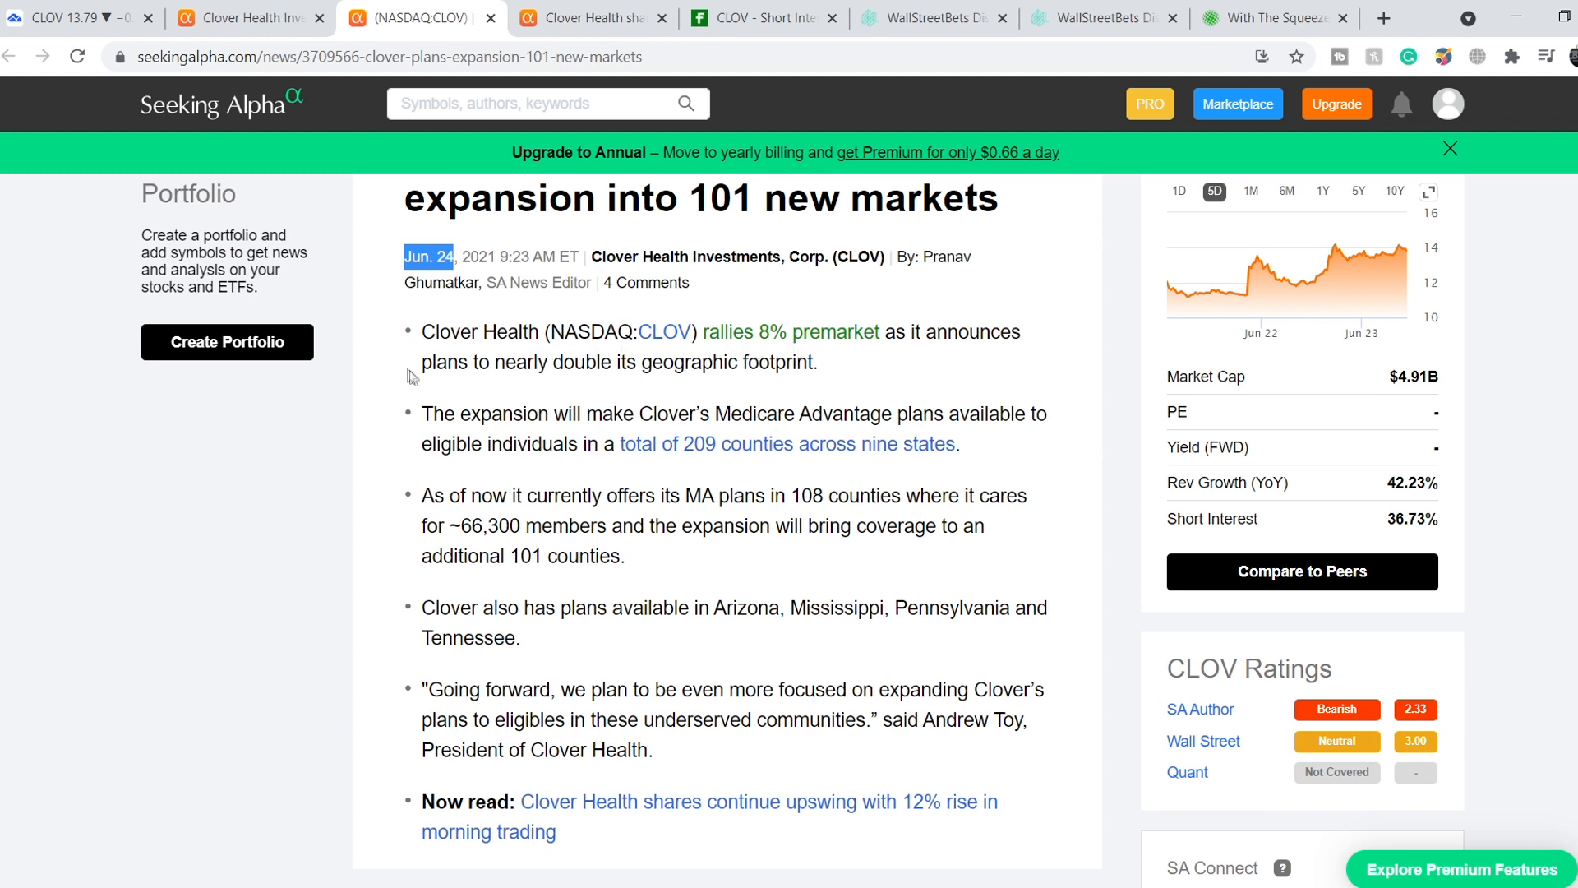
mouse_move(528, 383)
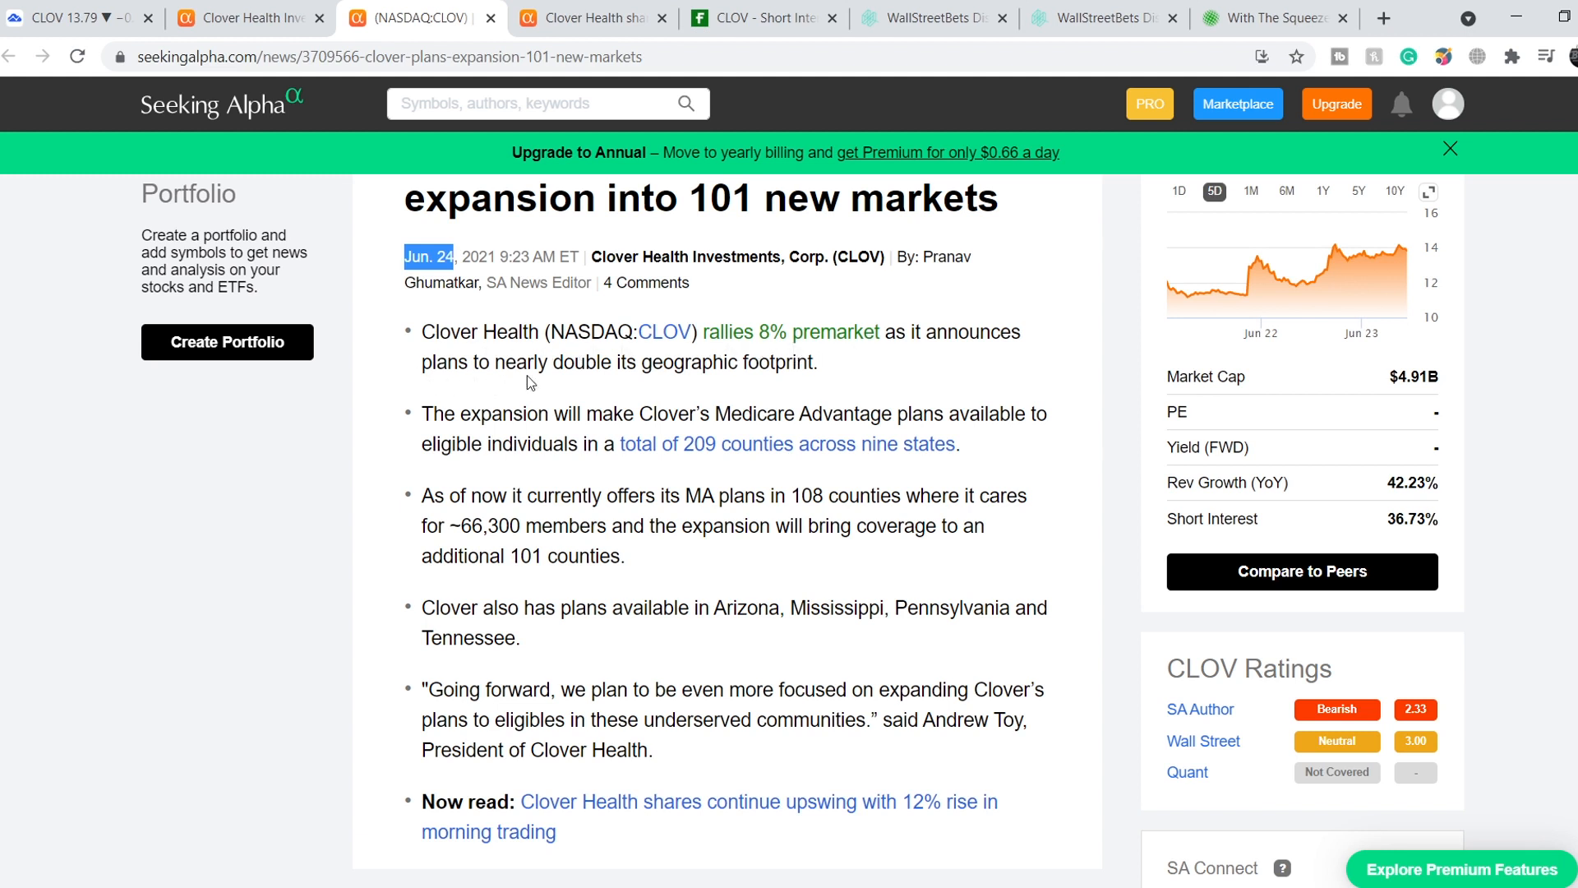
drag(423, 414, 566, 444)
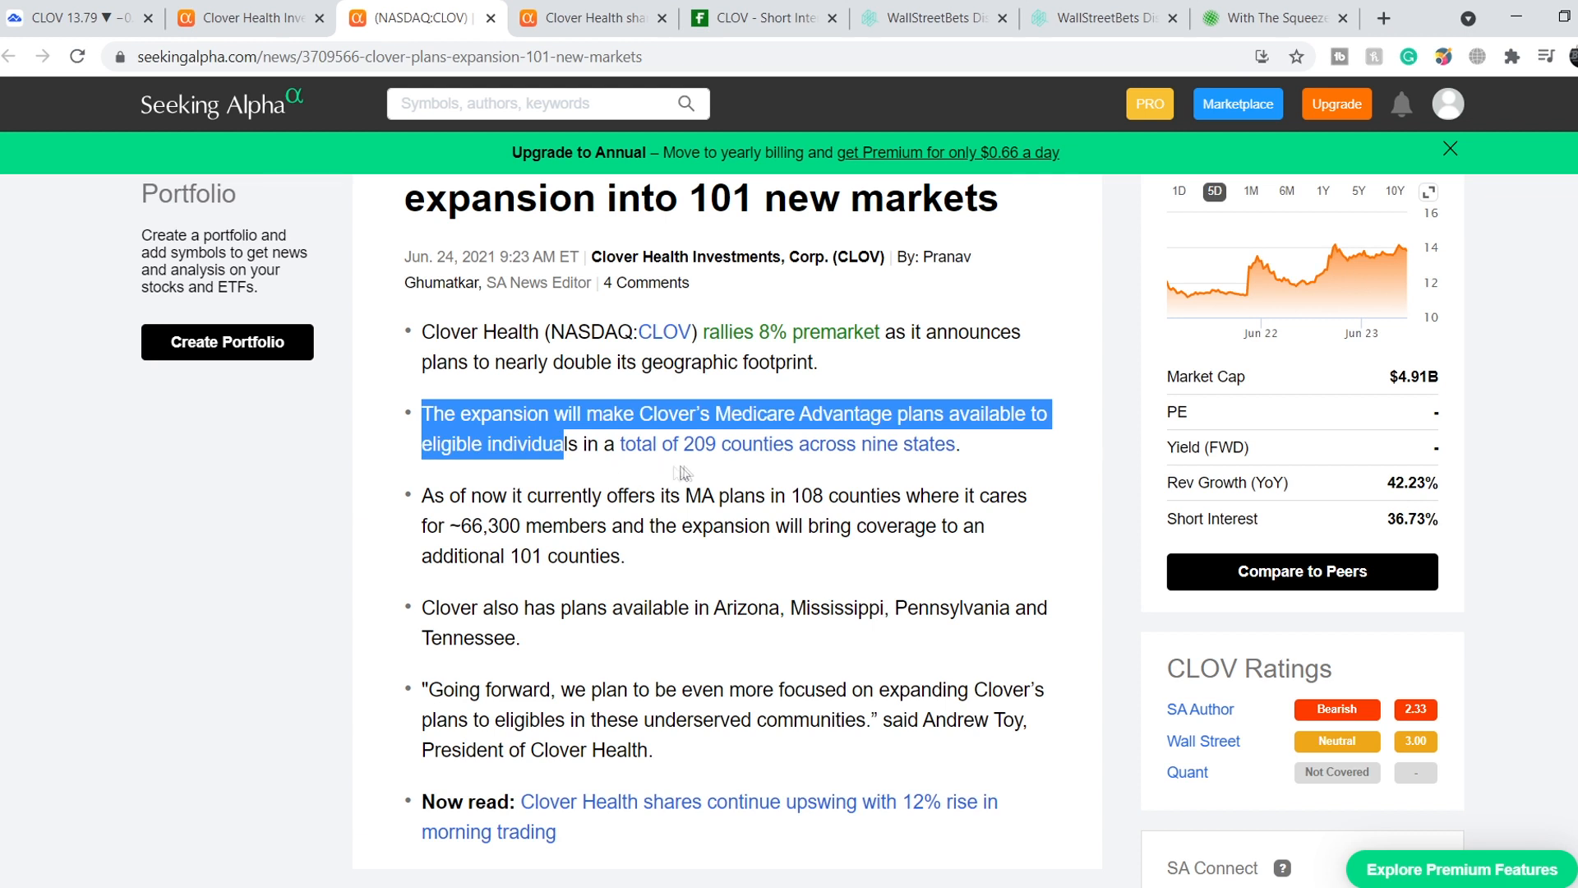
mouse_move(760, 463)
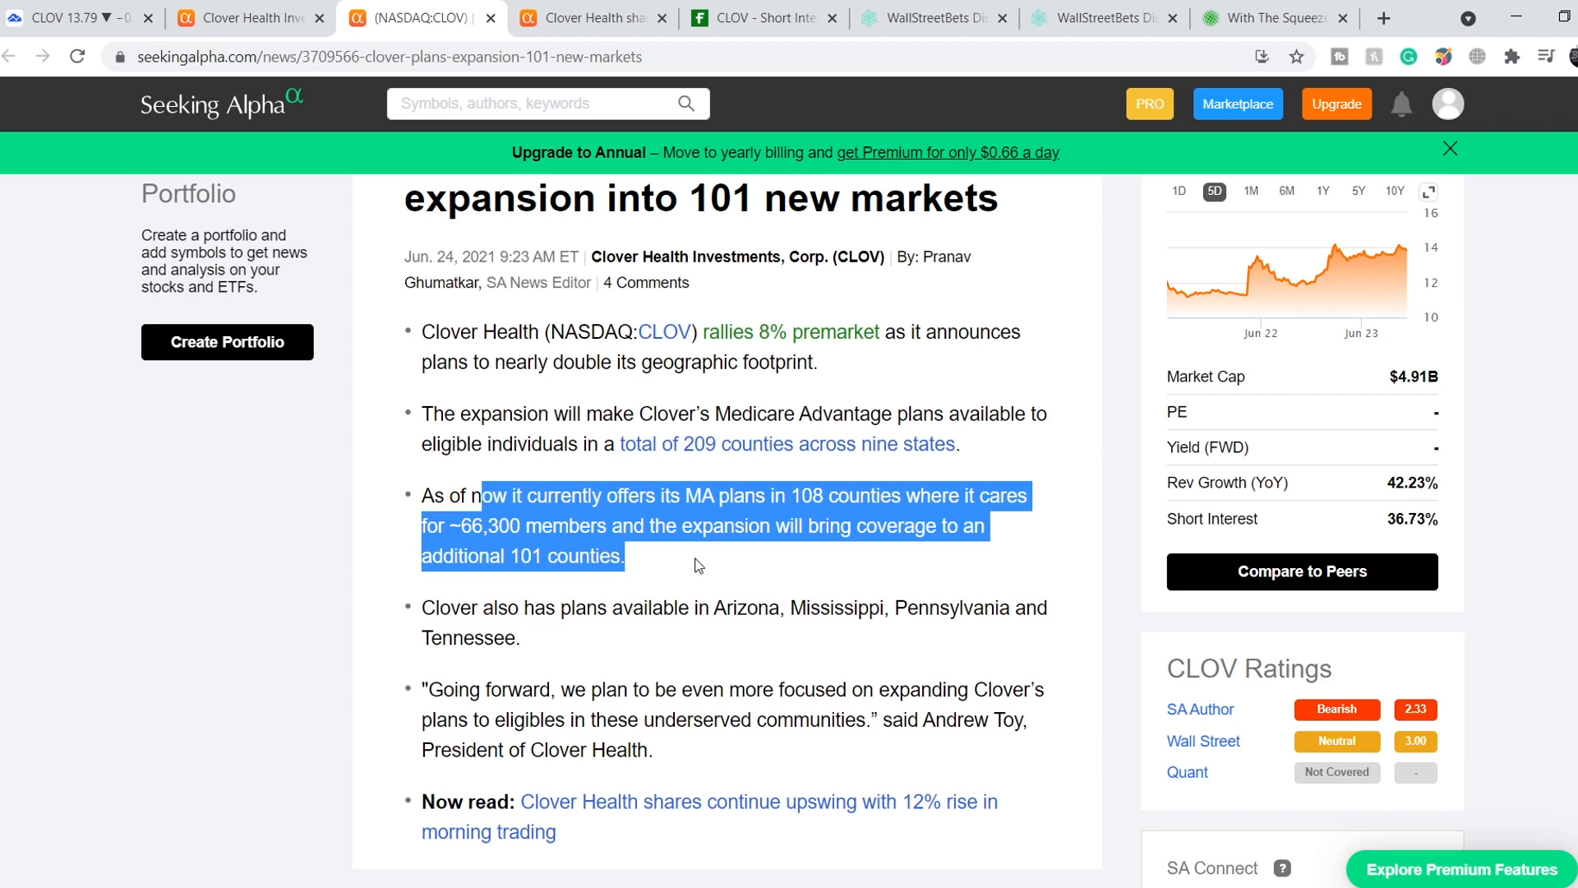
scroll(down, 3)
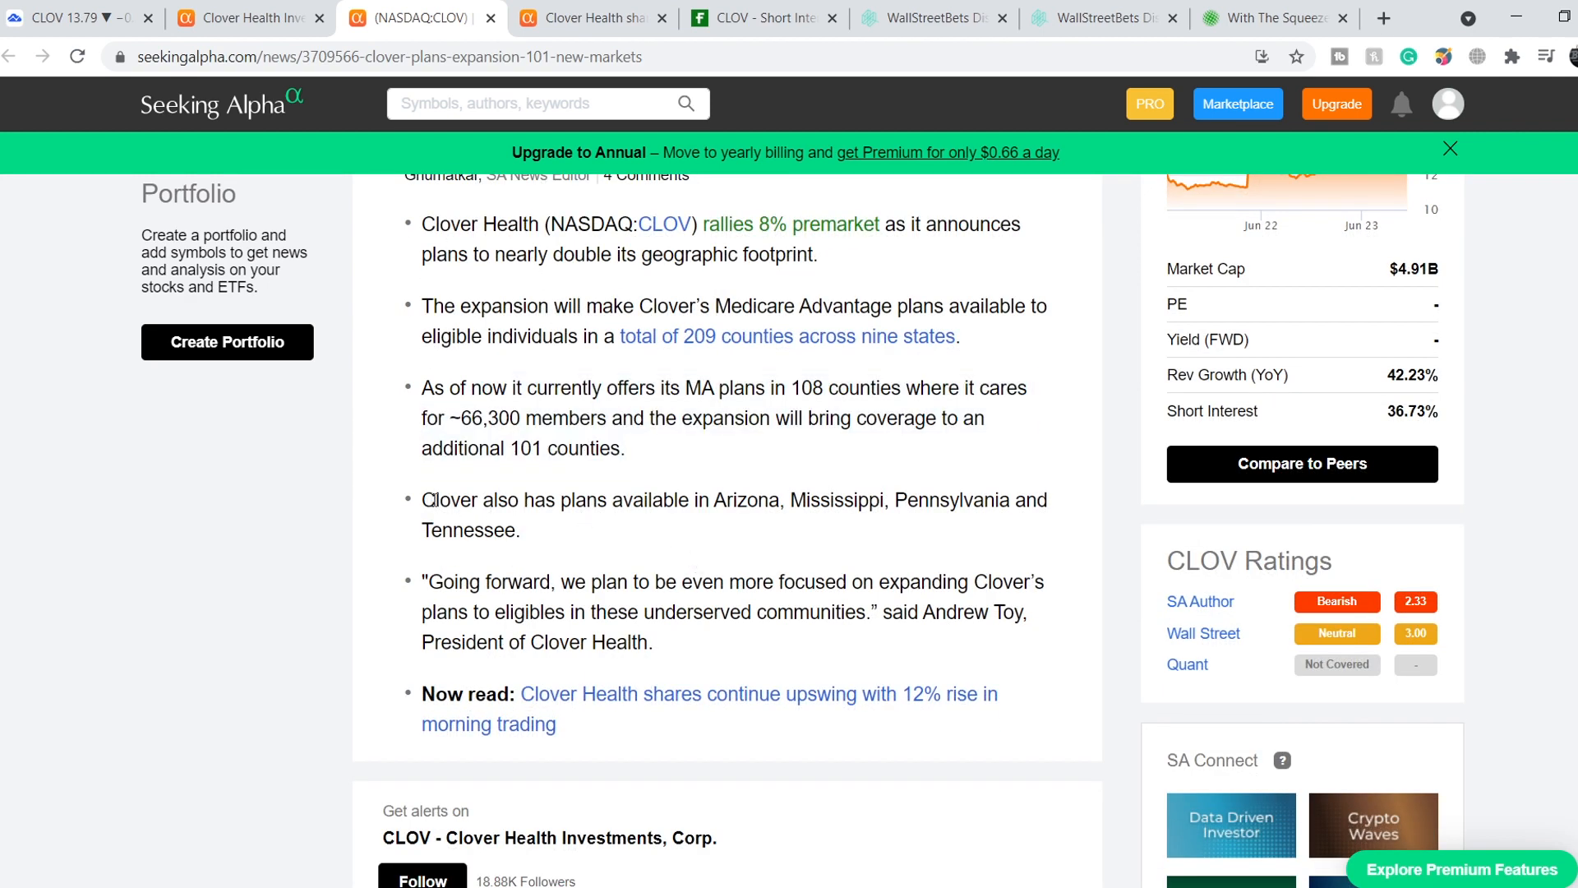
drag(423, 499, 521, 531)
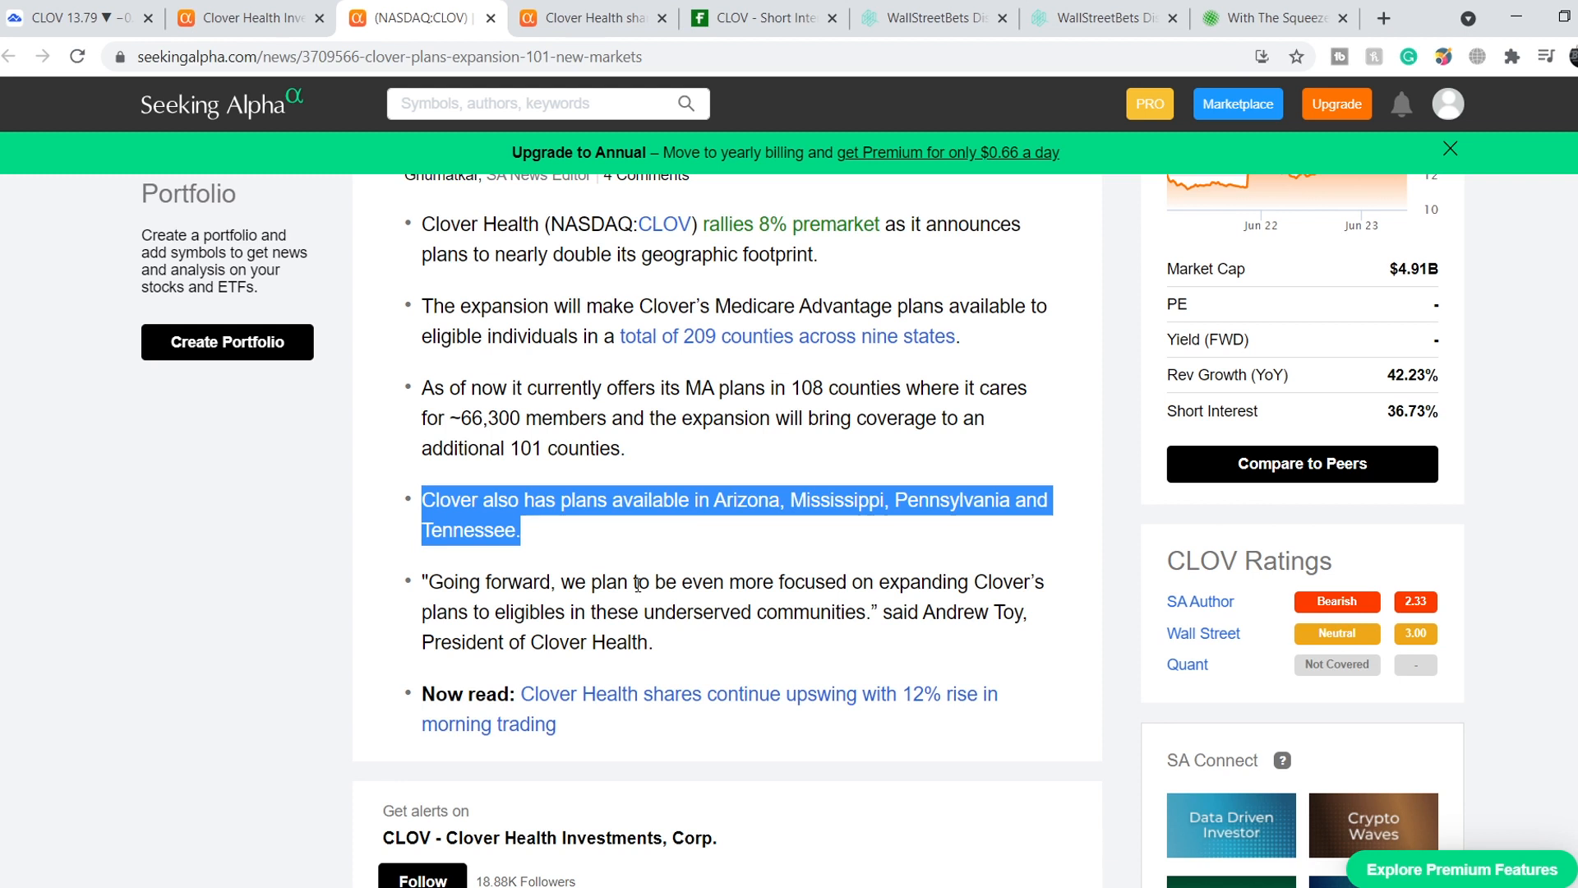
mouse_move(733, 643)
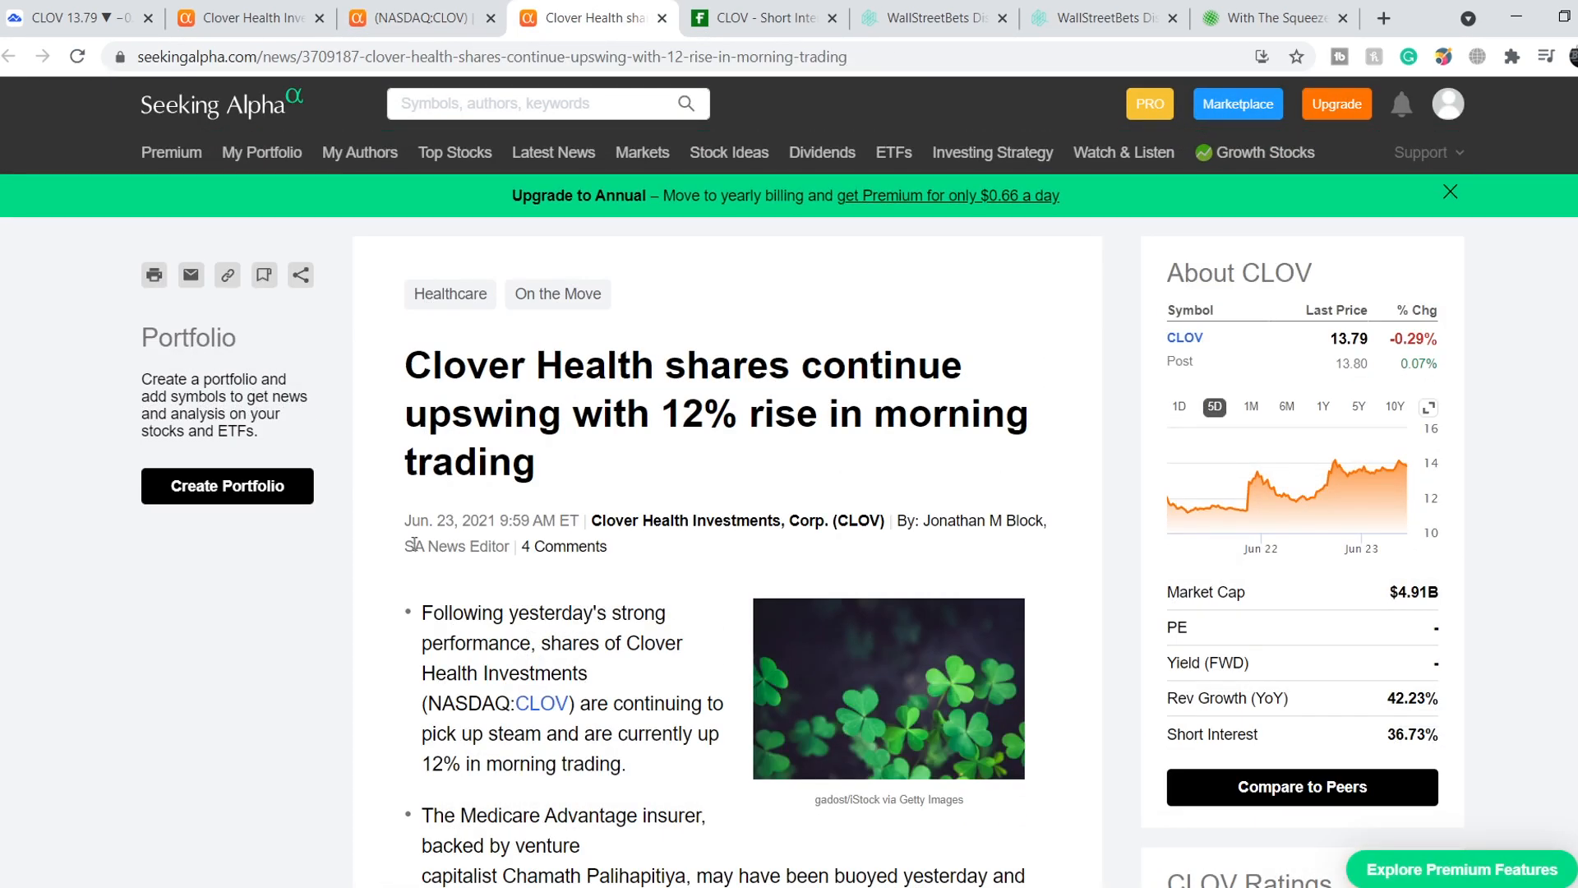
mouse_move(398, 380)
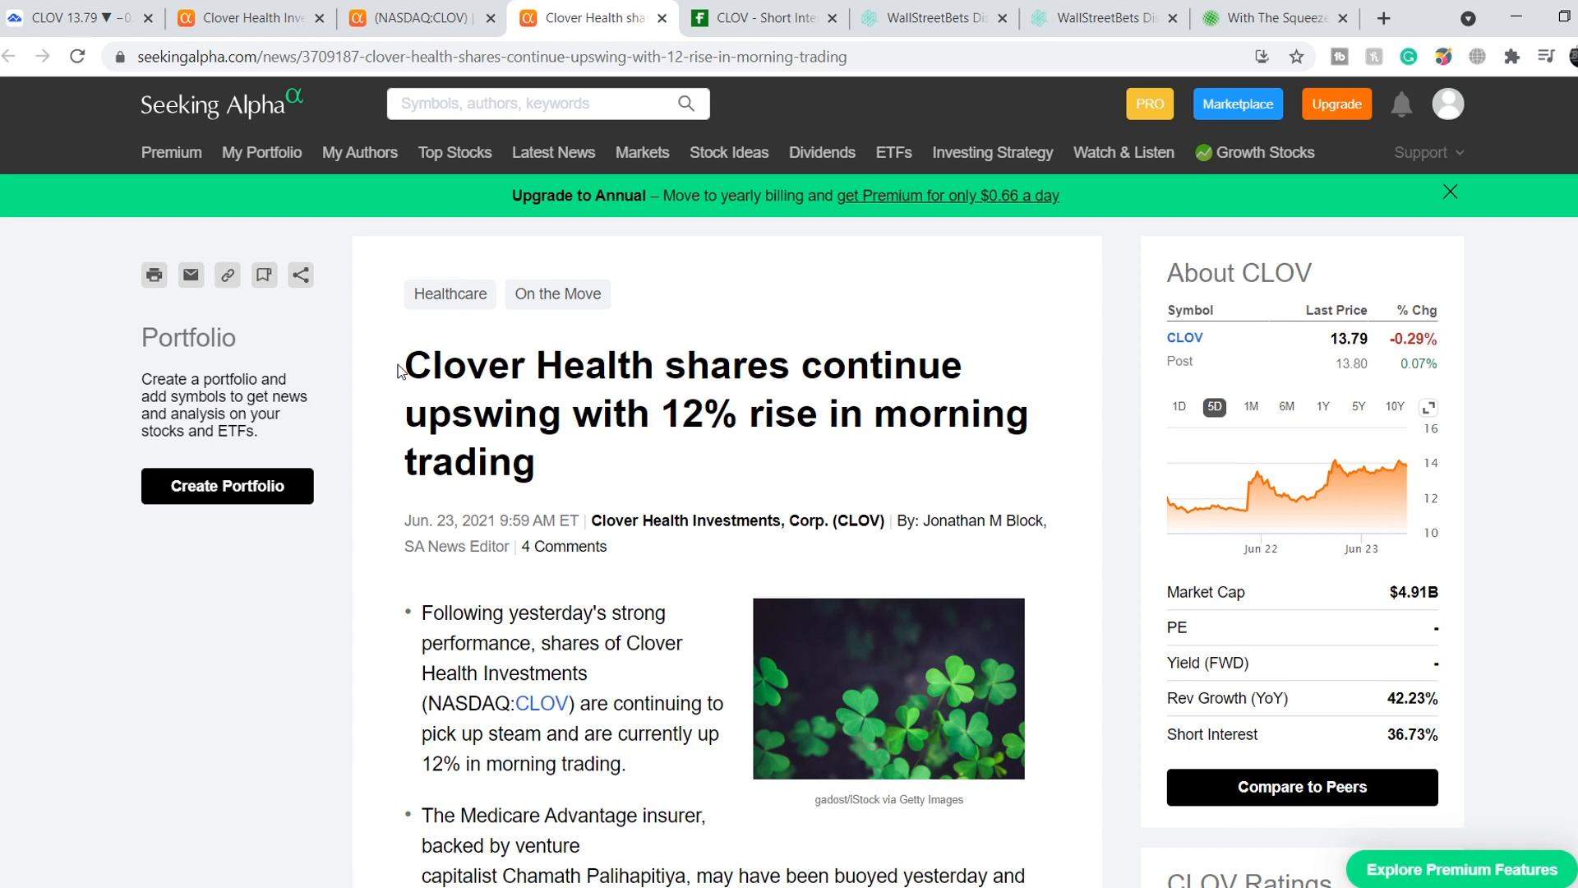
- Scroll down the 'shares rise 12%' article to read its short-squeeze bullet points
scroll(down, 3)
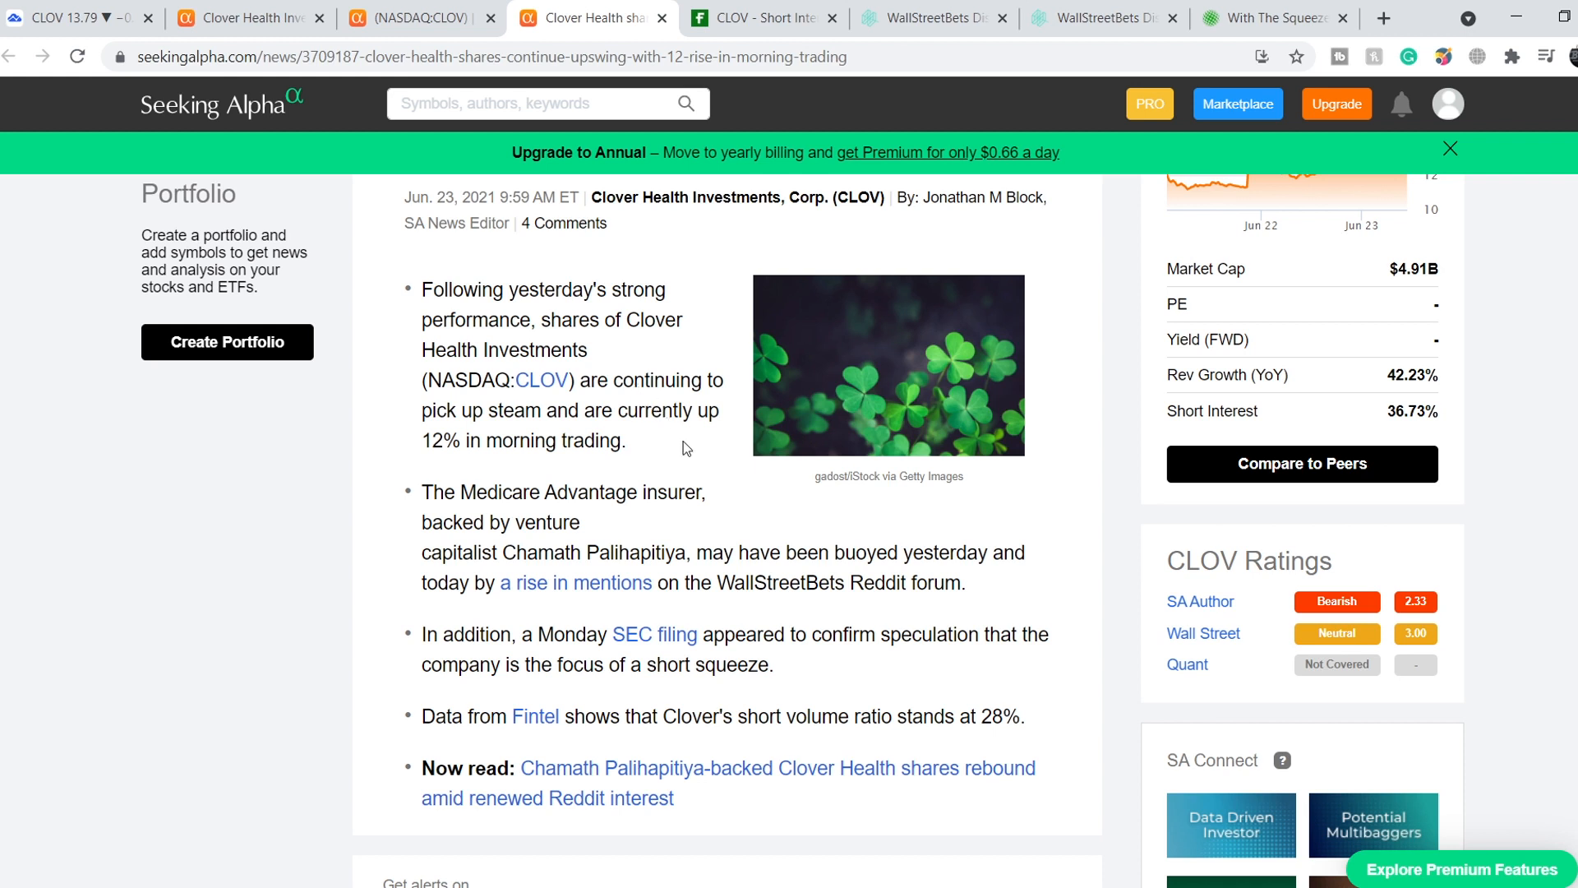
mouse_move(567, 472)
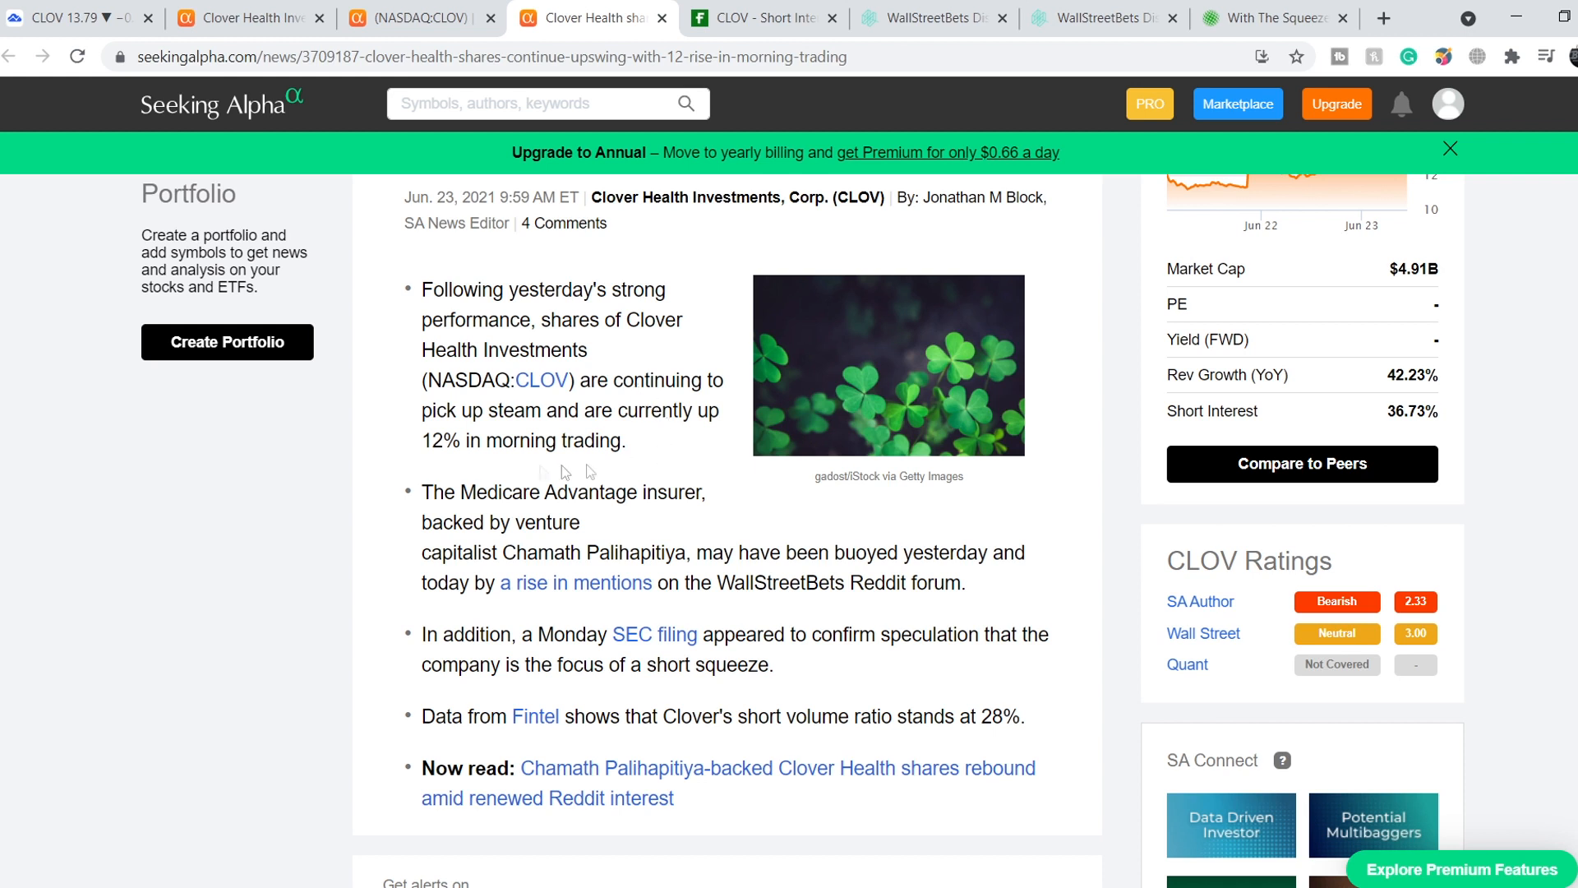
mouse_move(447, 501)
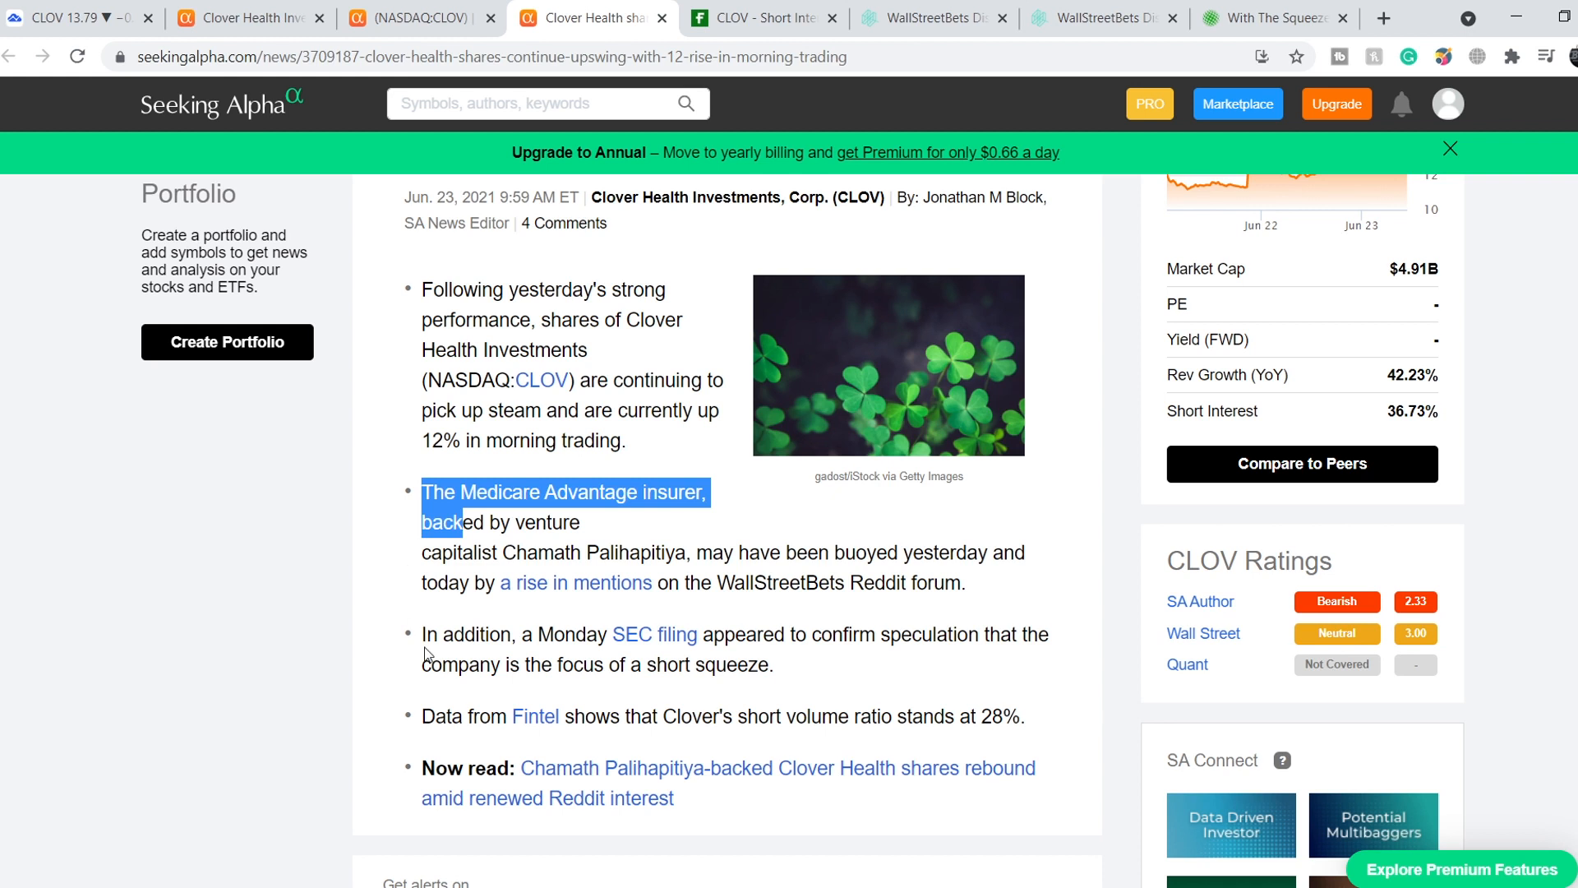
mouse_move(842, 669)
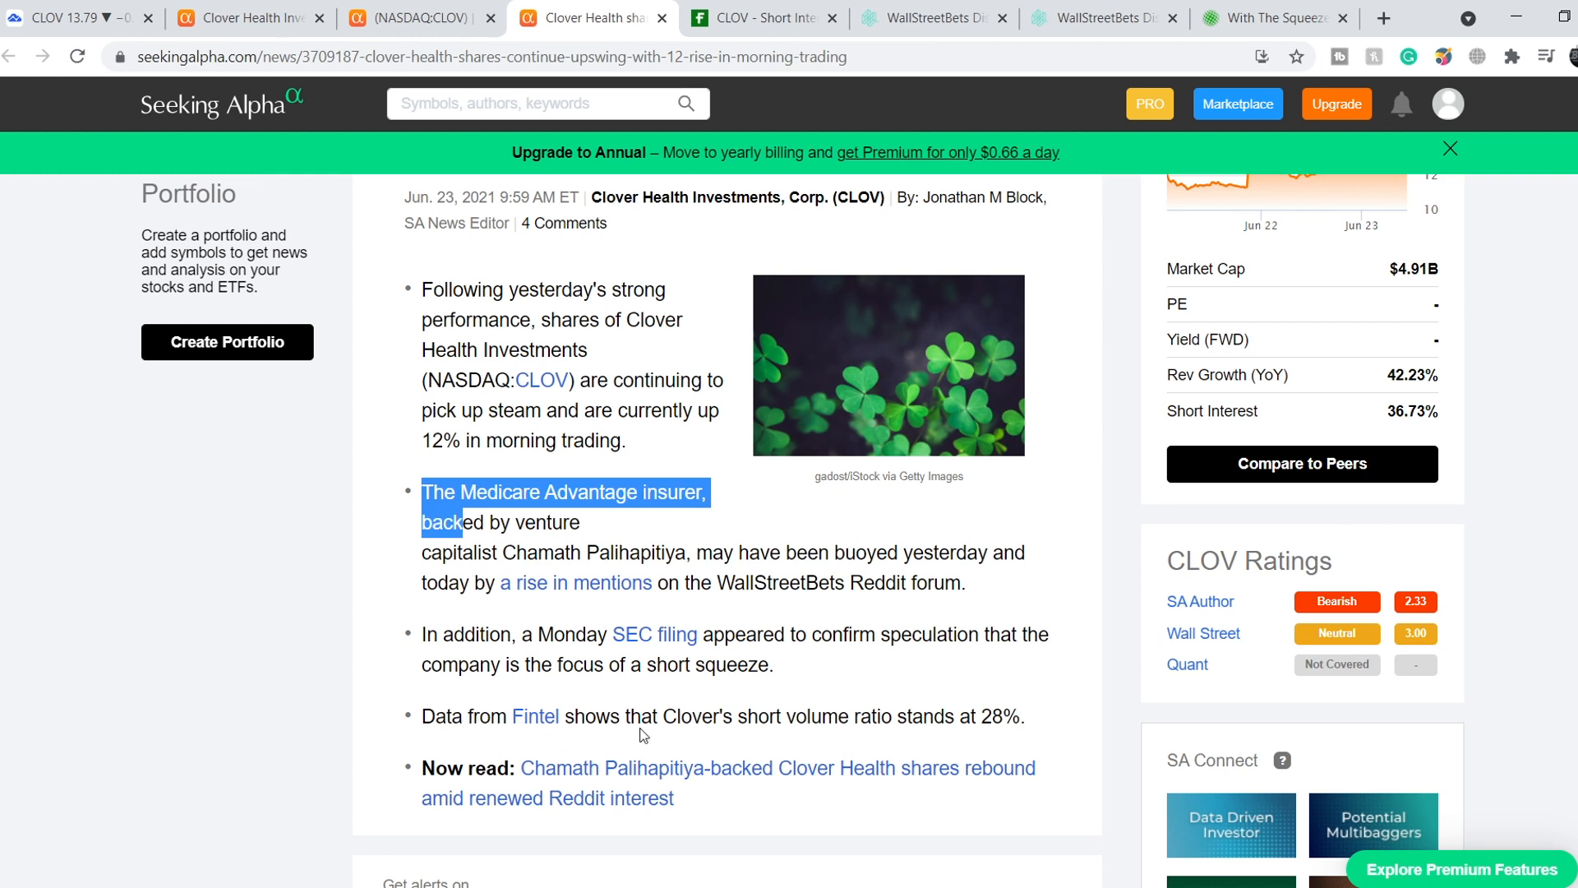
mouse_move(965, 720)
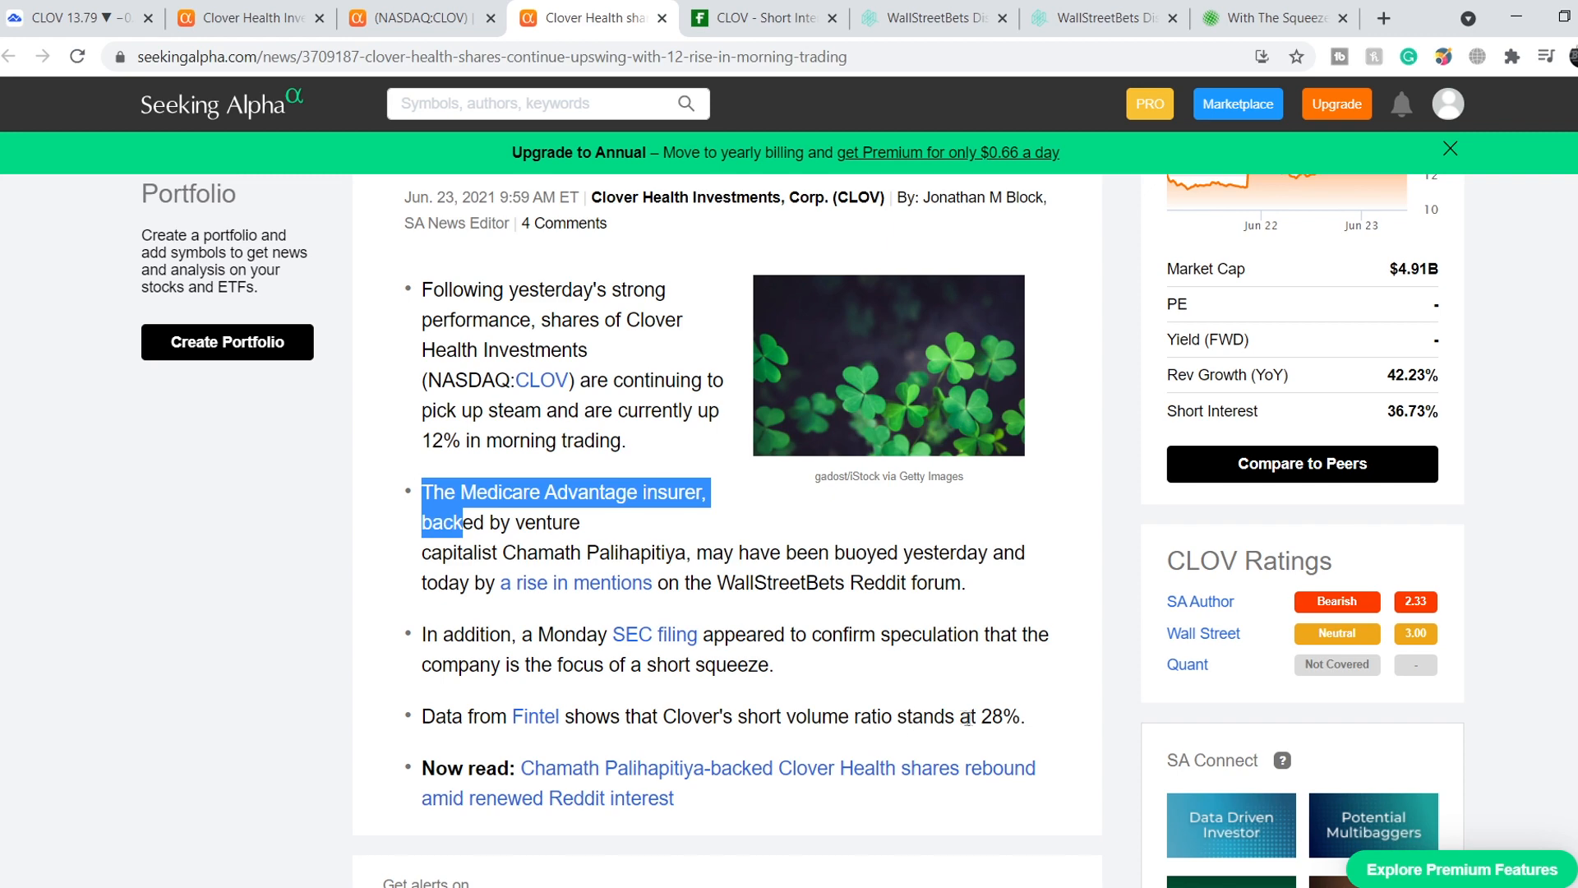
mouse_move(760, 18)
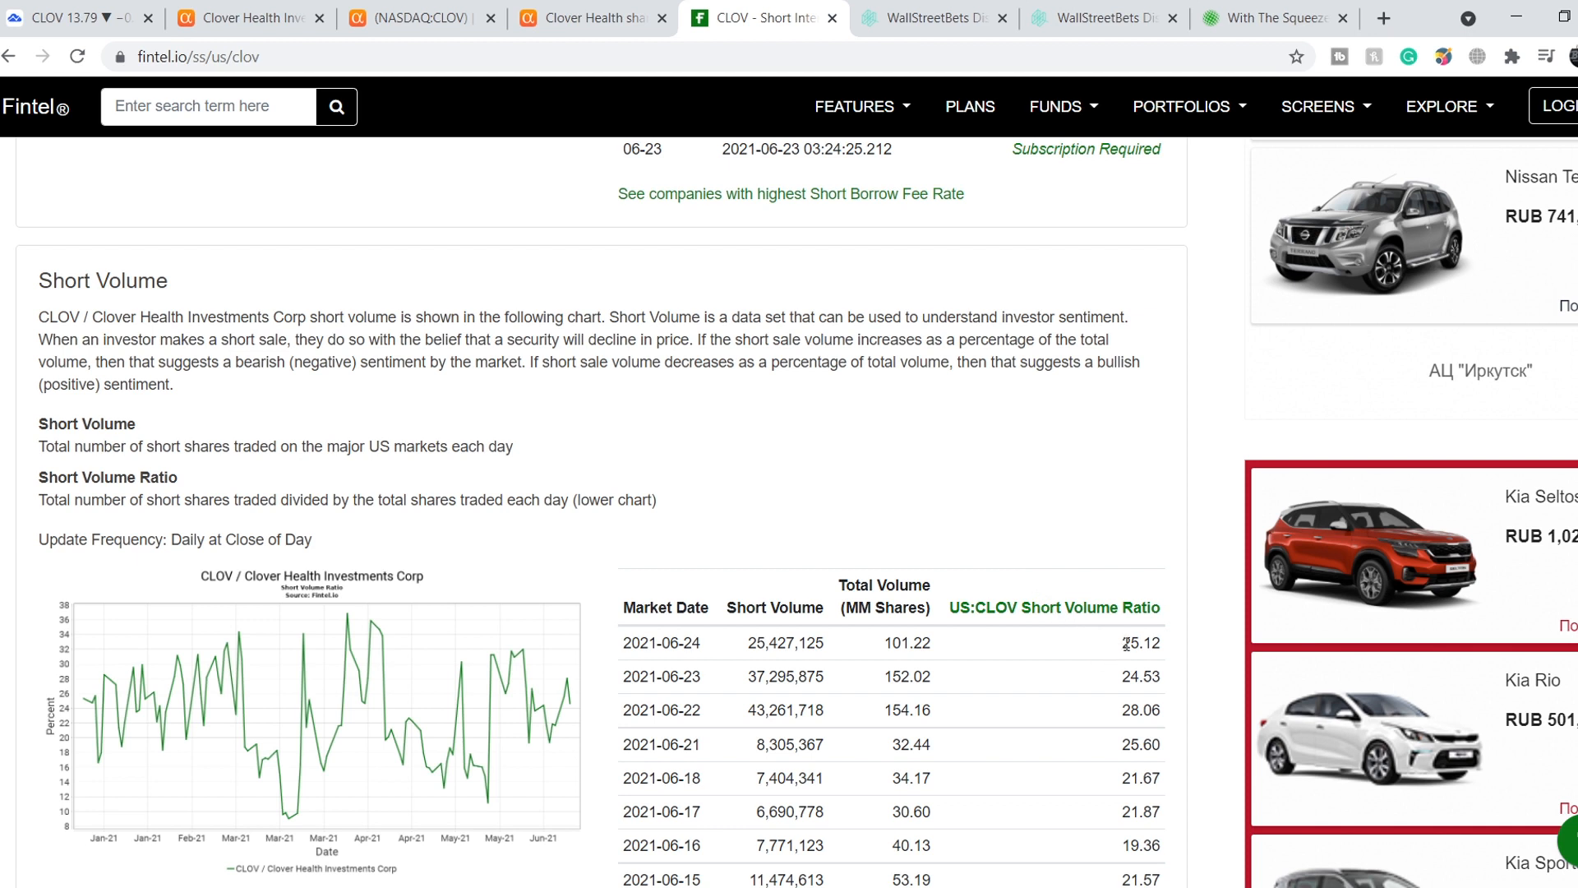
double_click(1141, 643)
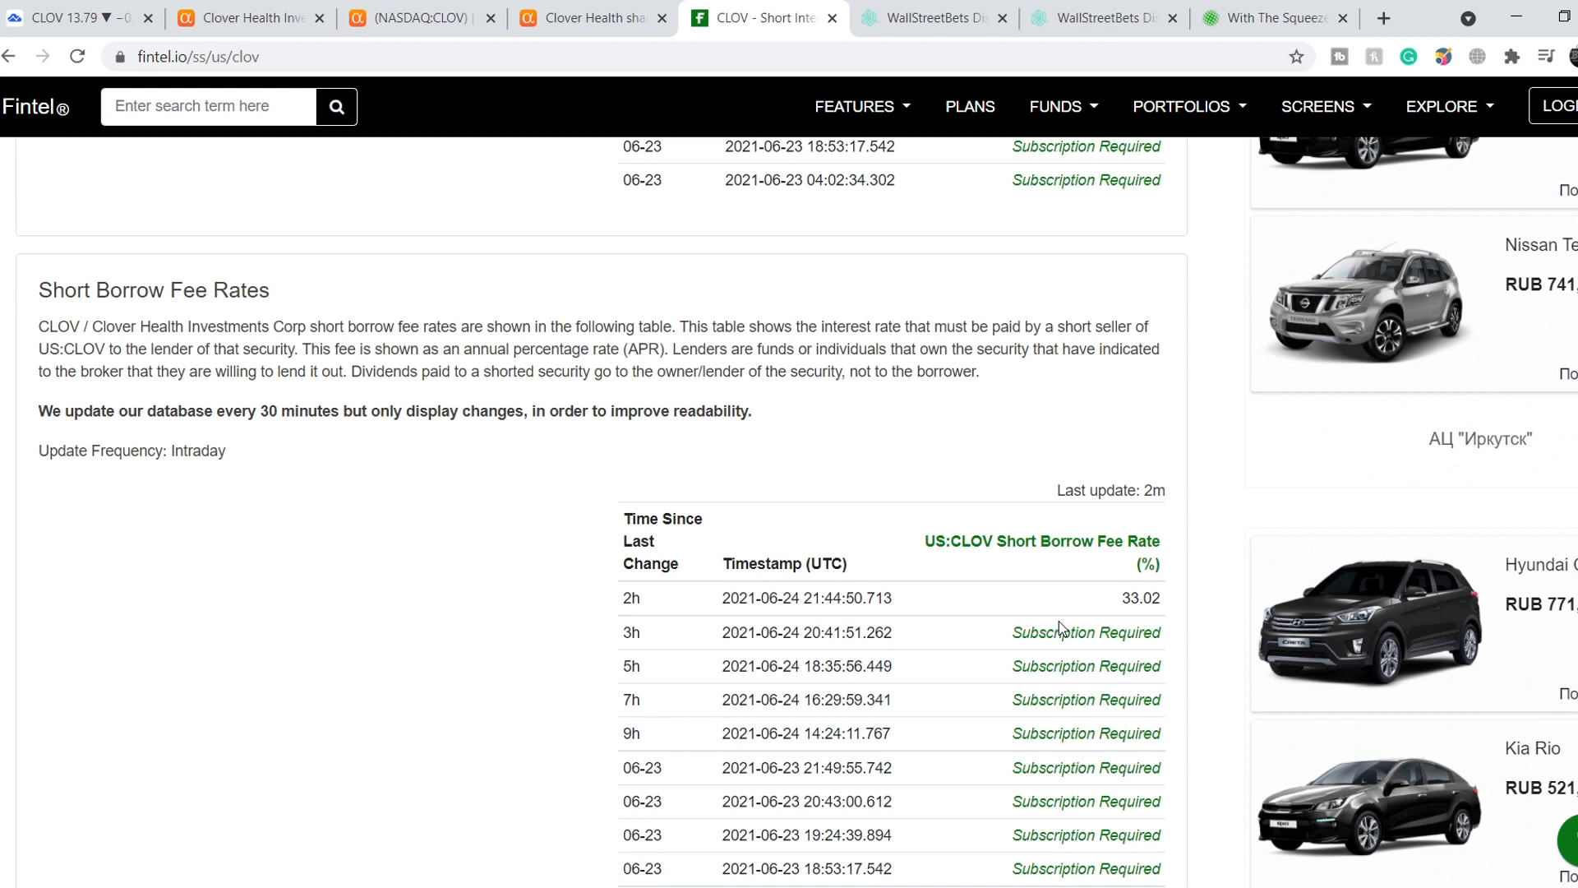
mouse_move(1077, 617)
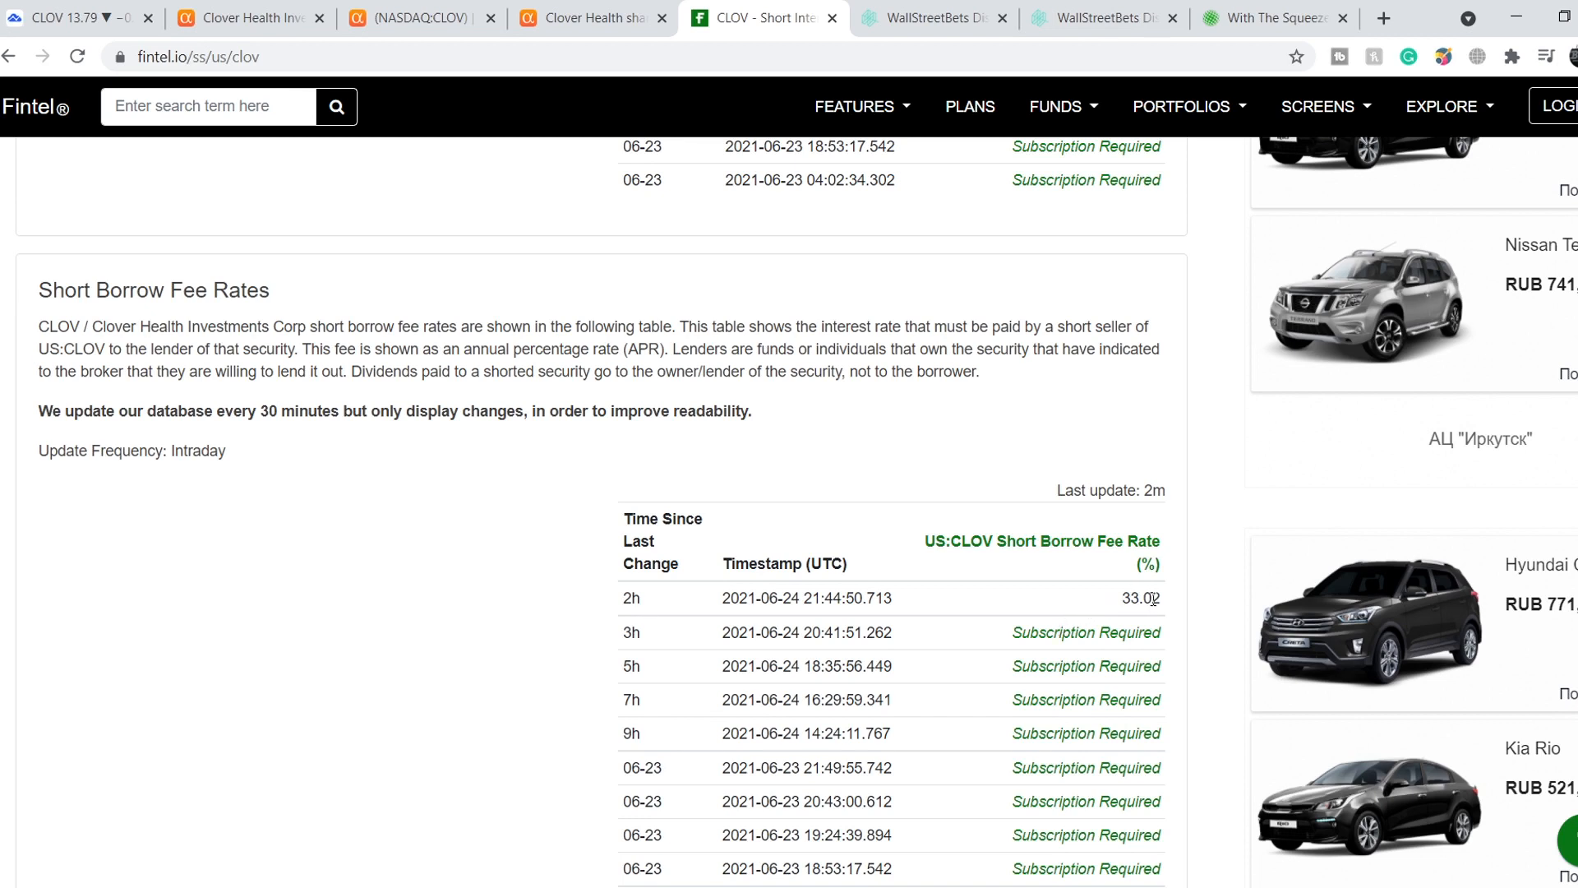
double_click(1124, 599)
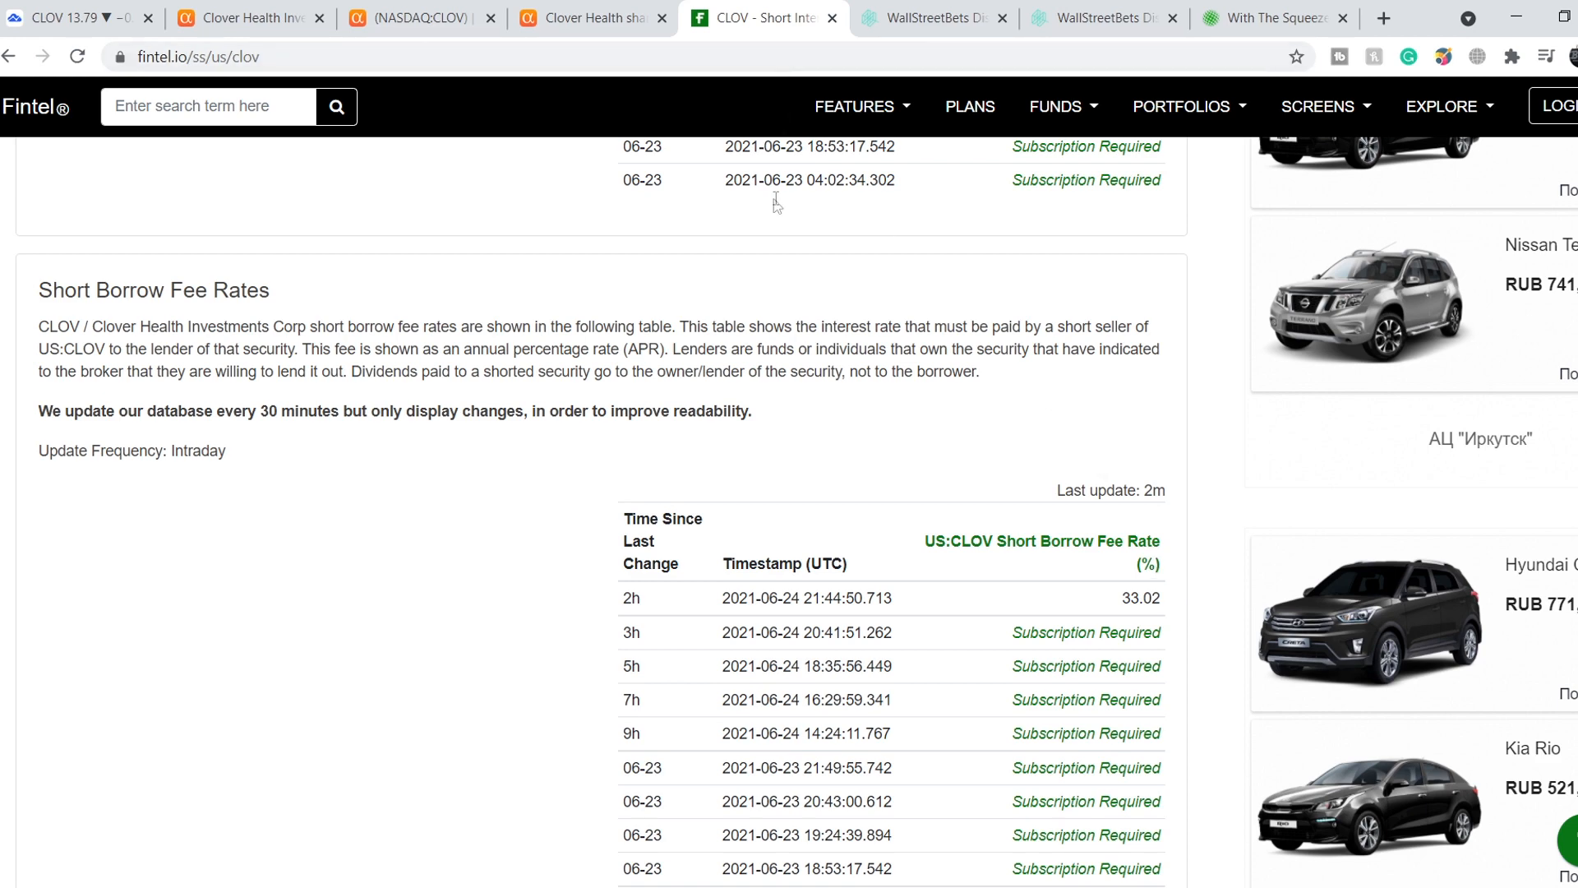
click(925, 18)
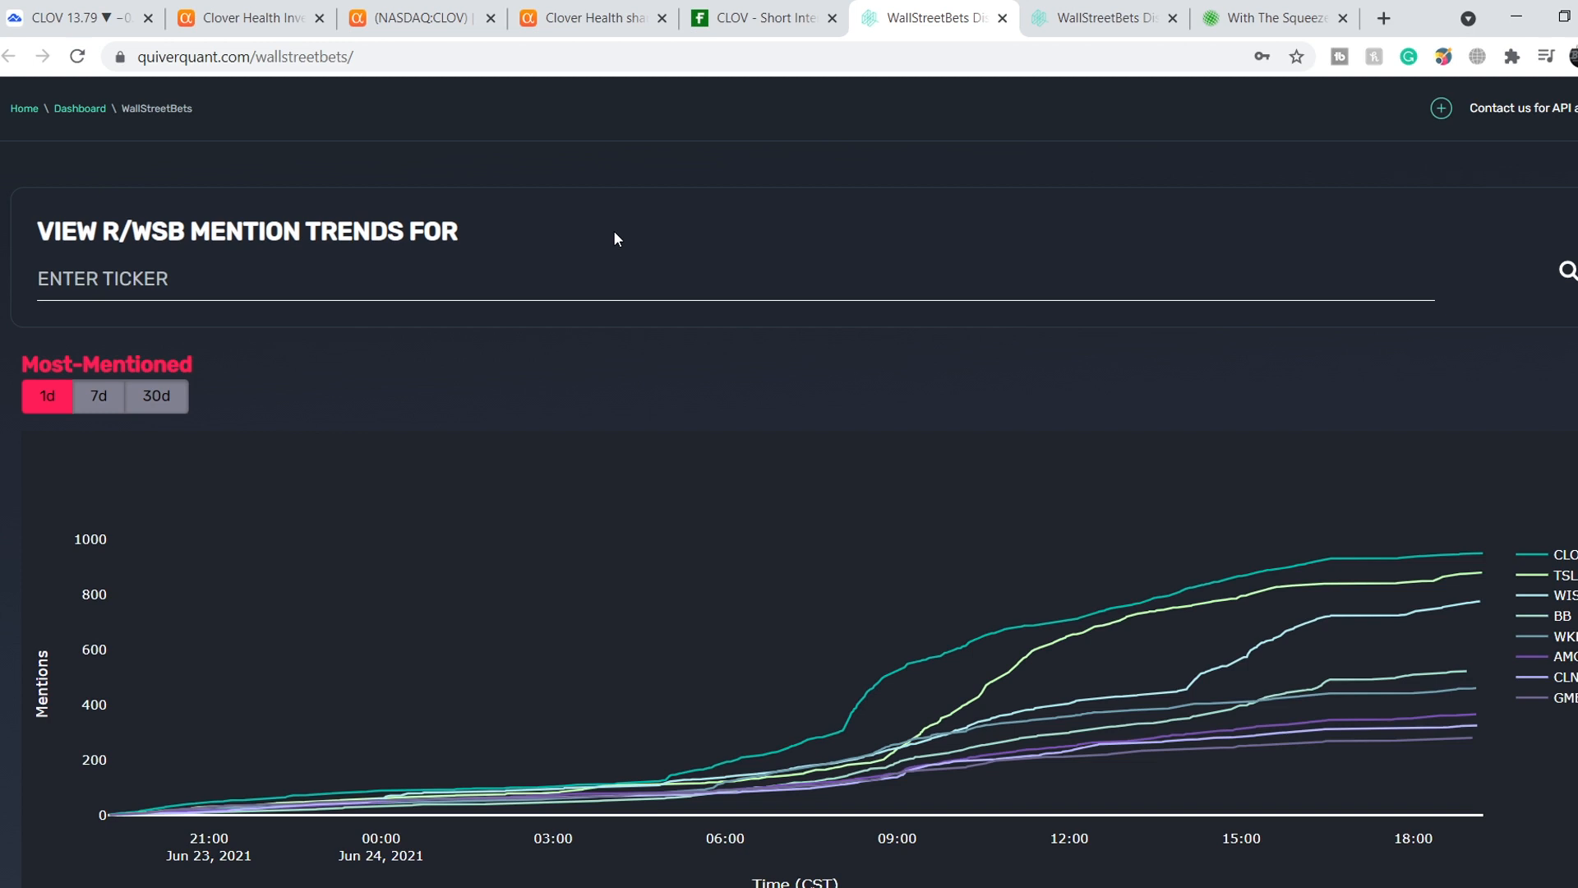
scroll(down, 3)
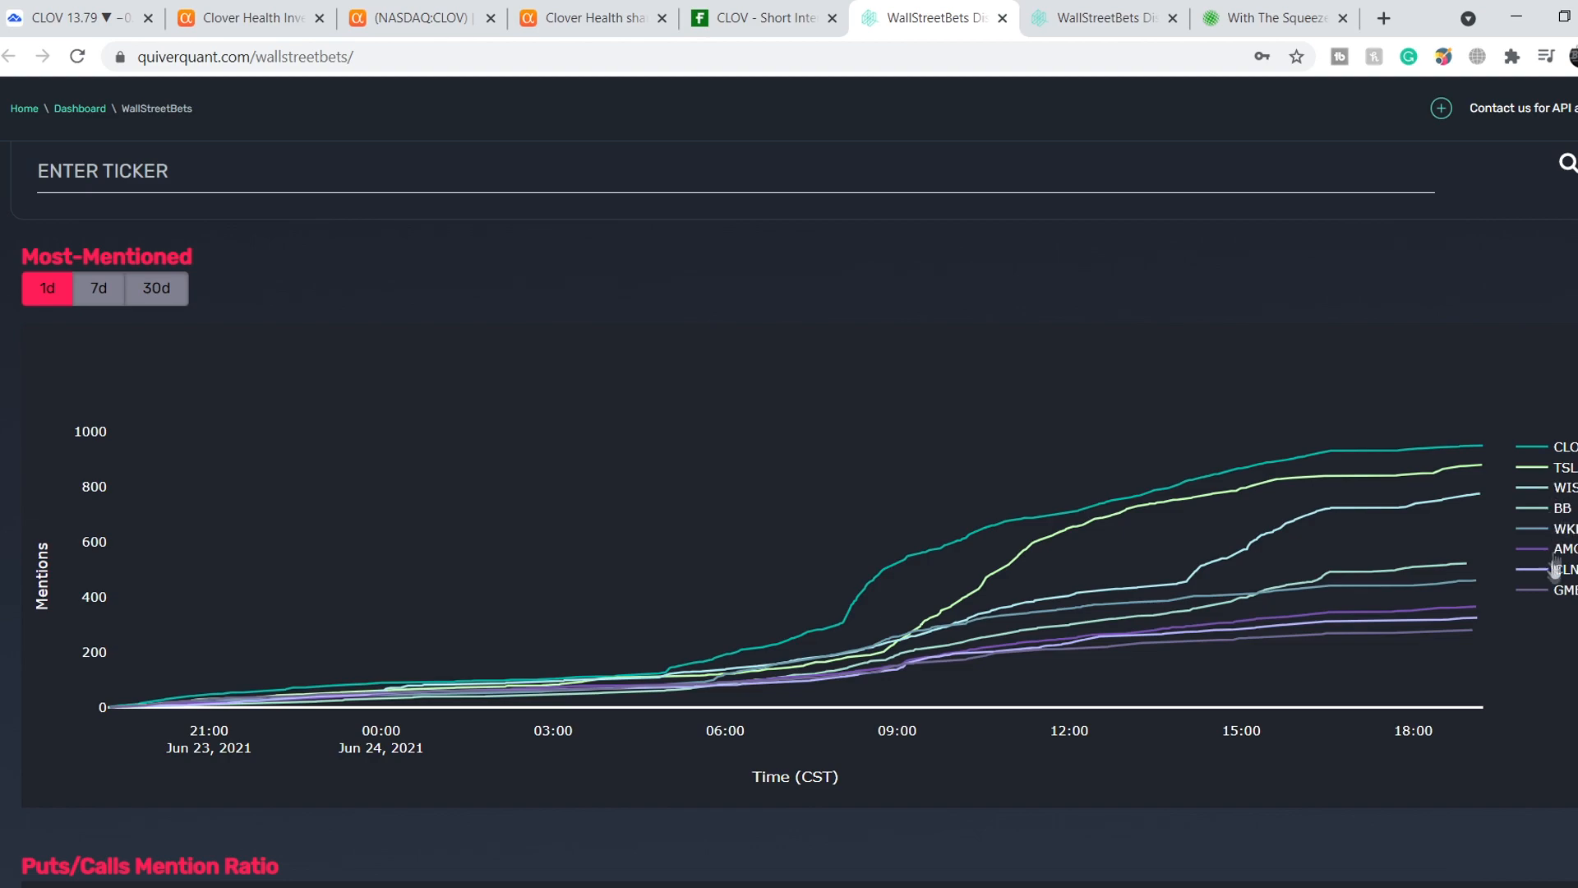
scroll(down, 3)
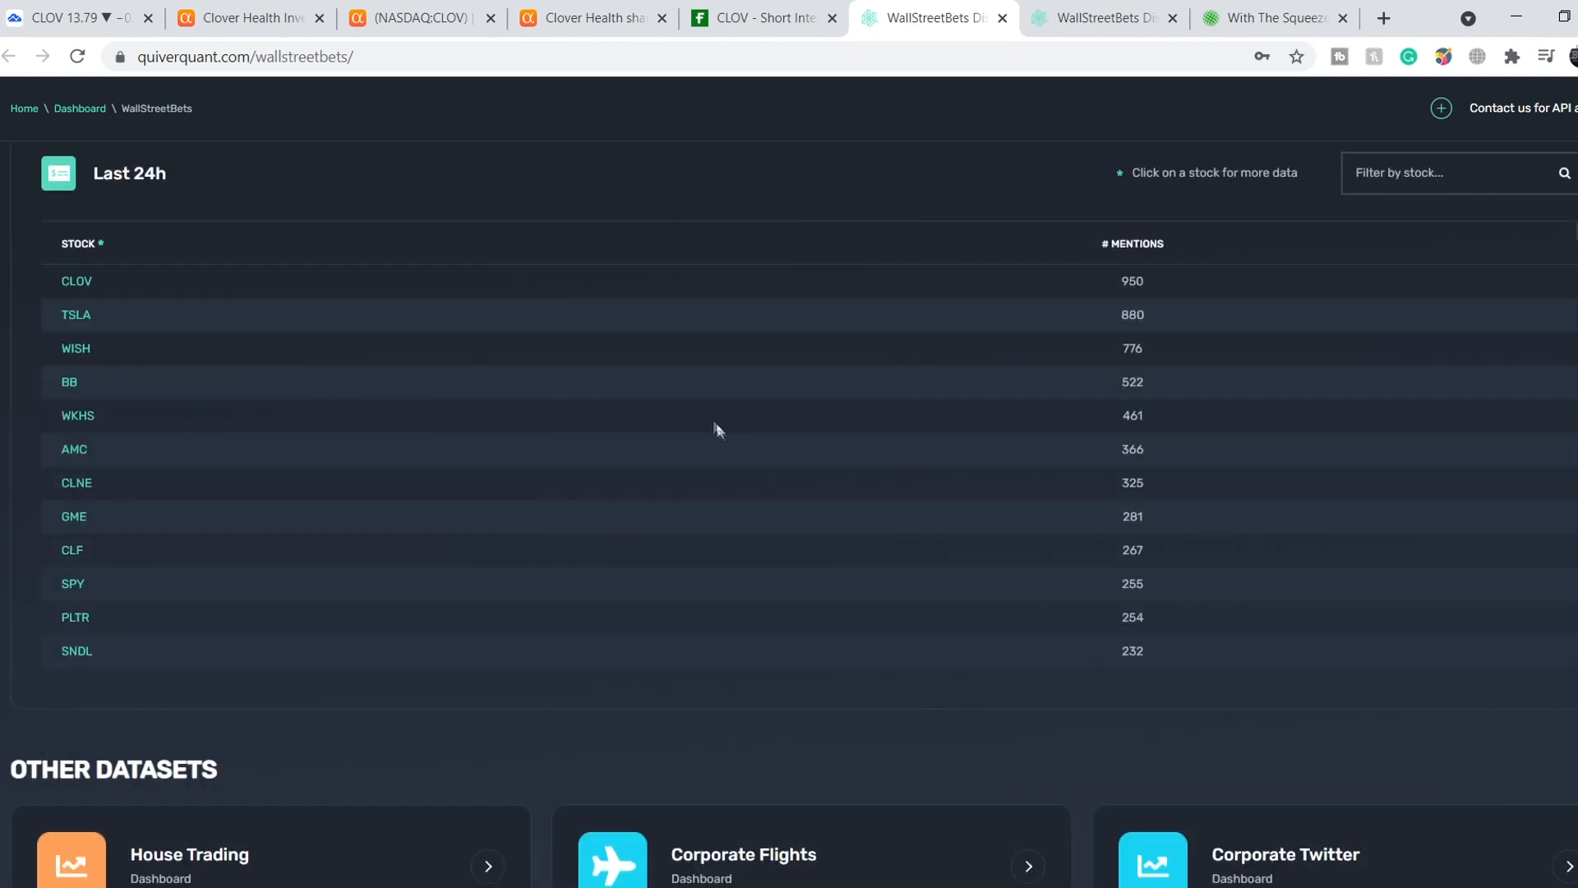
mouse_move(1119, 282)
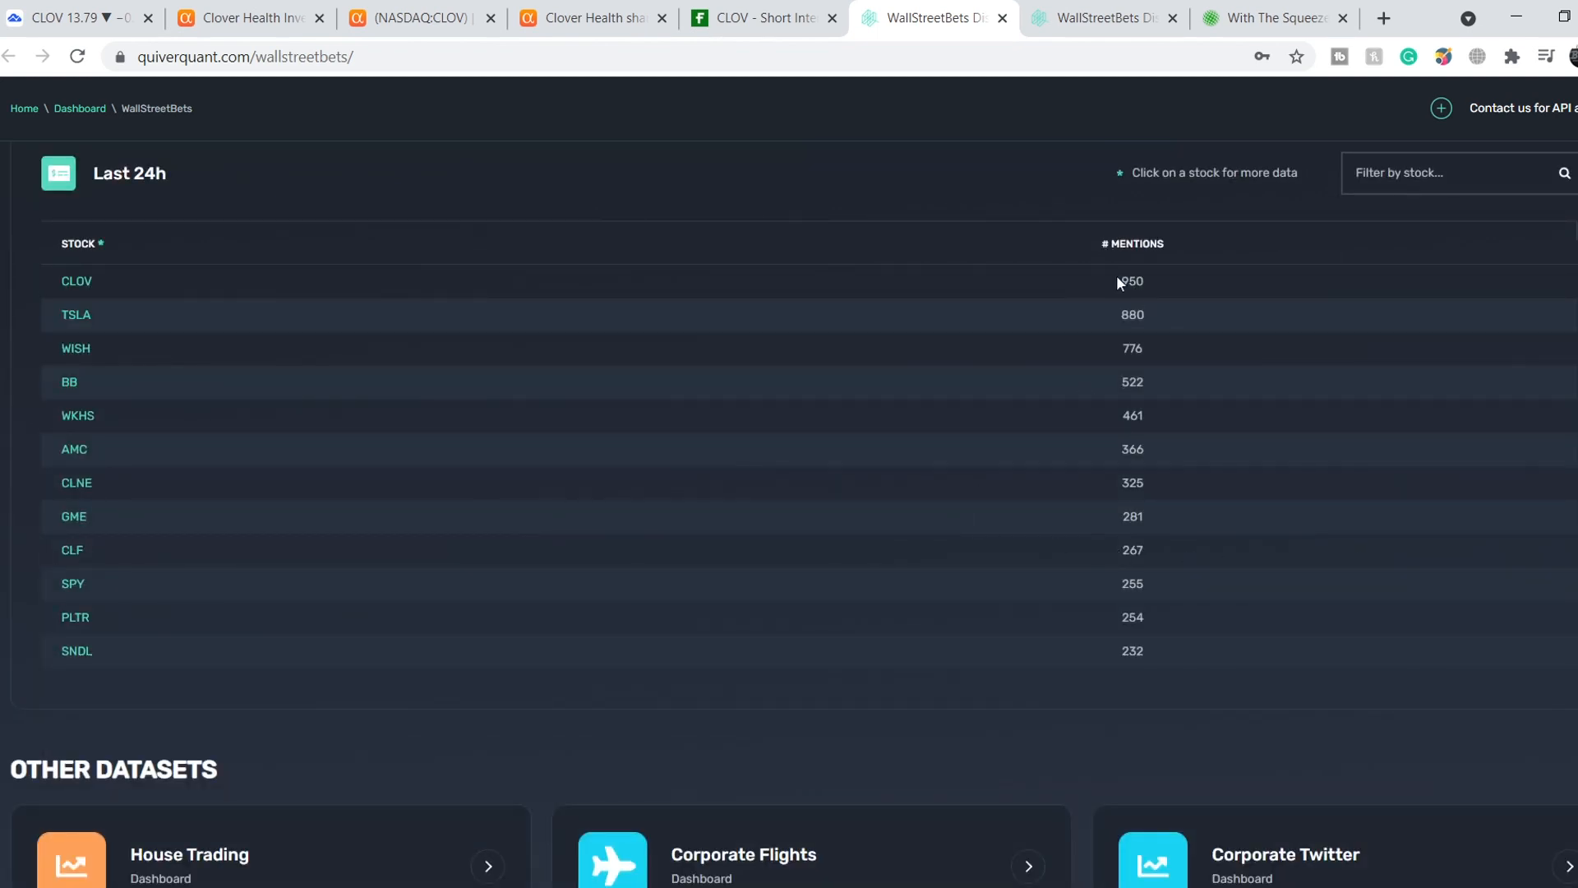
mouse_move(1154, 282)
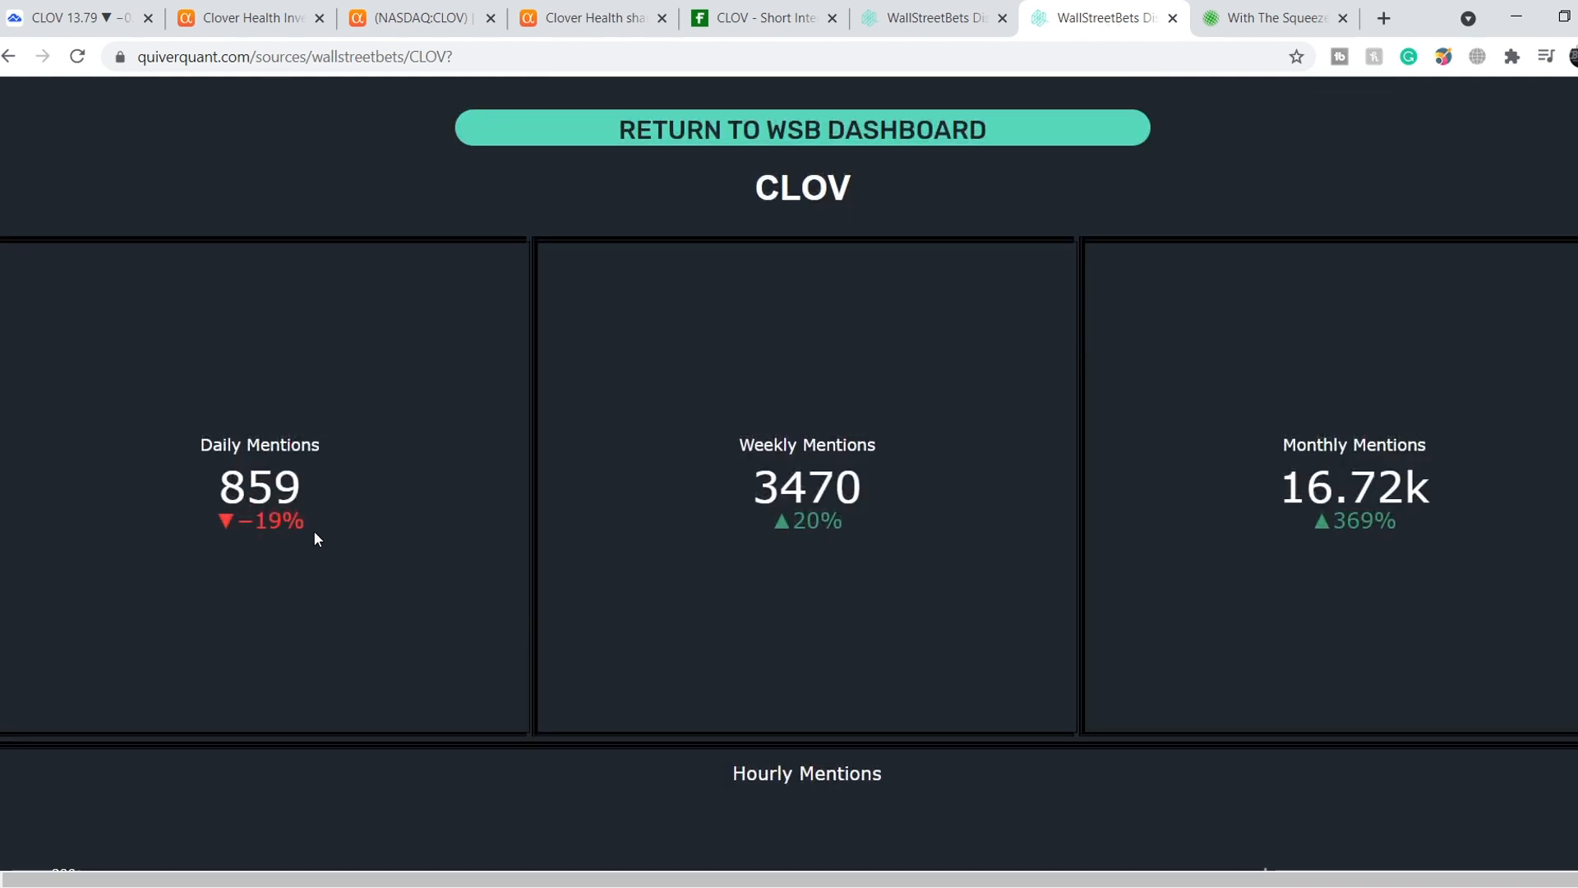
mouse_move(209, 501)
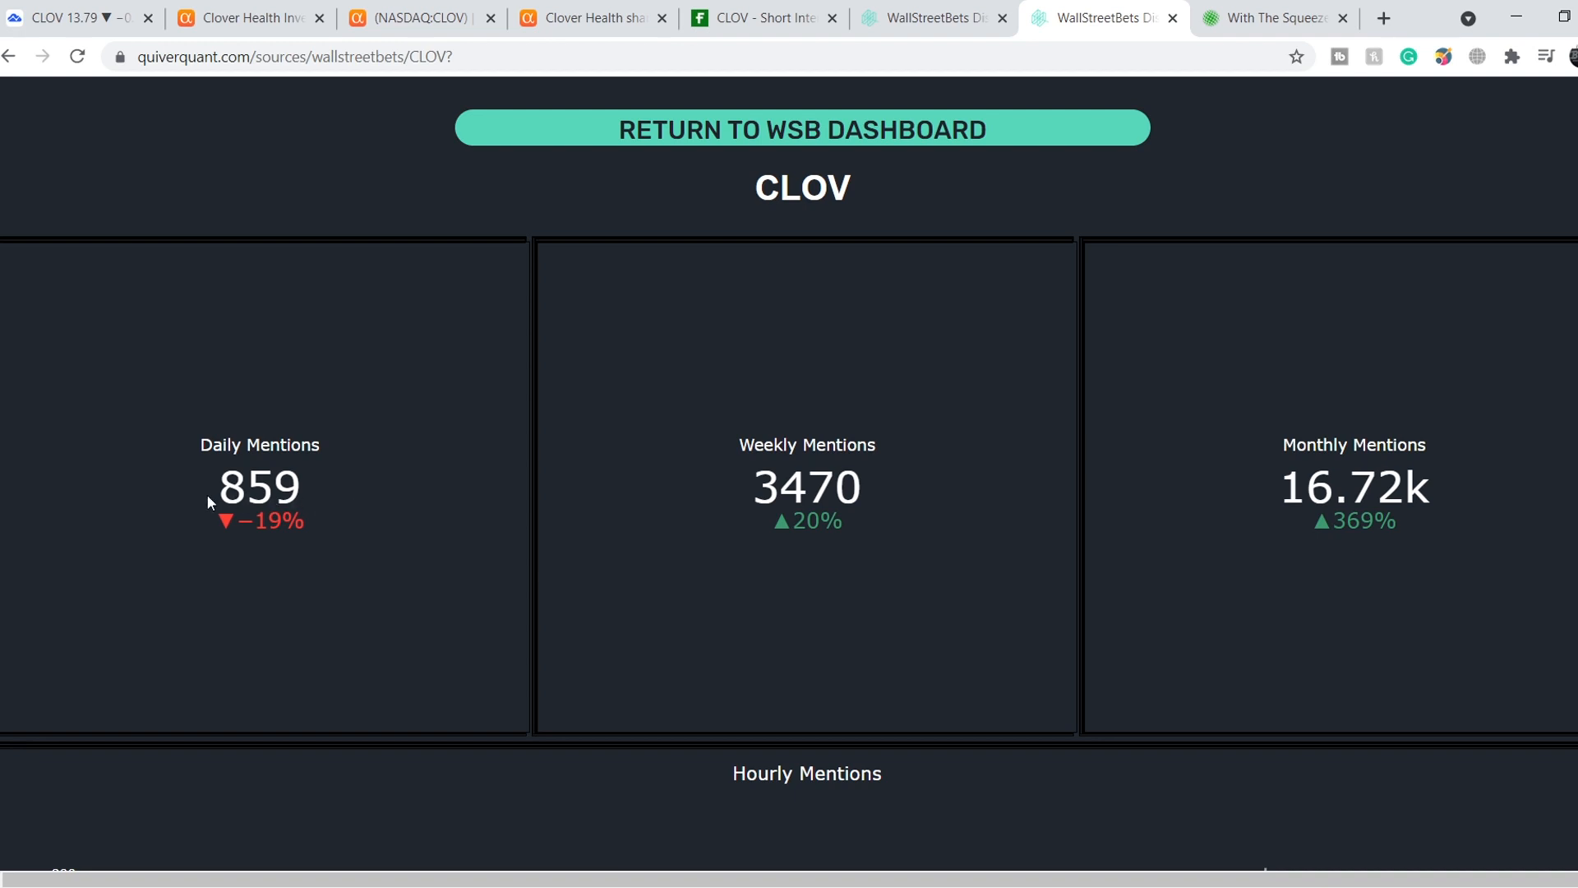
mouse_move(790, 539)
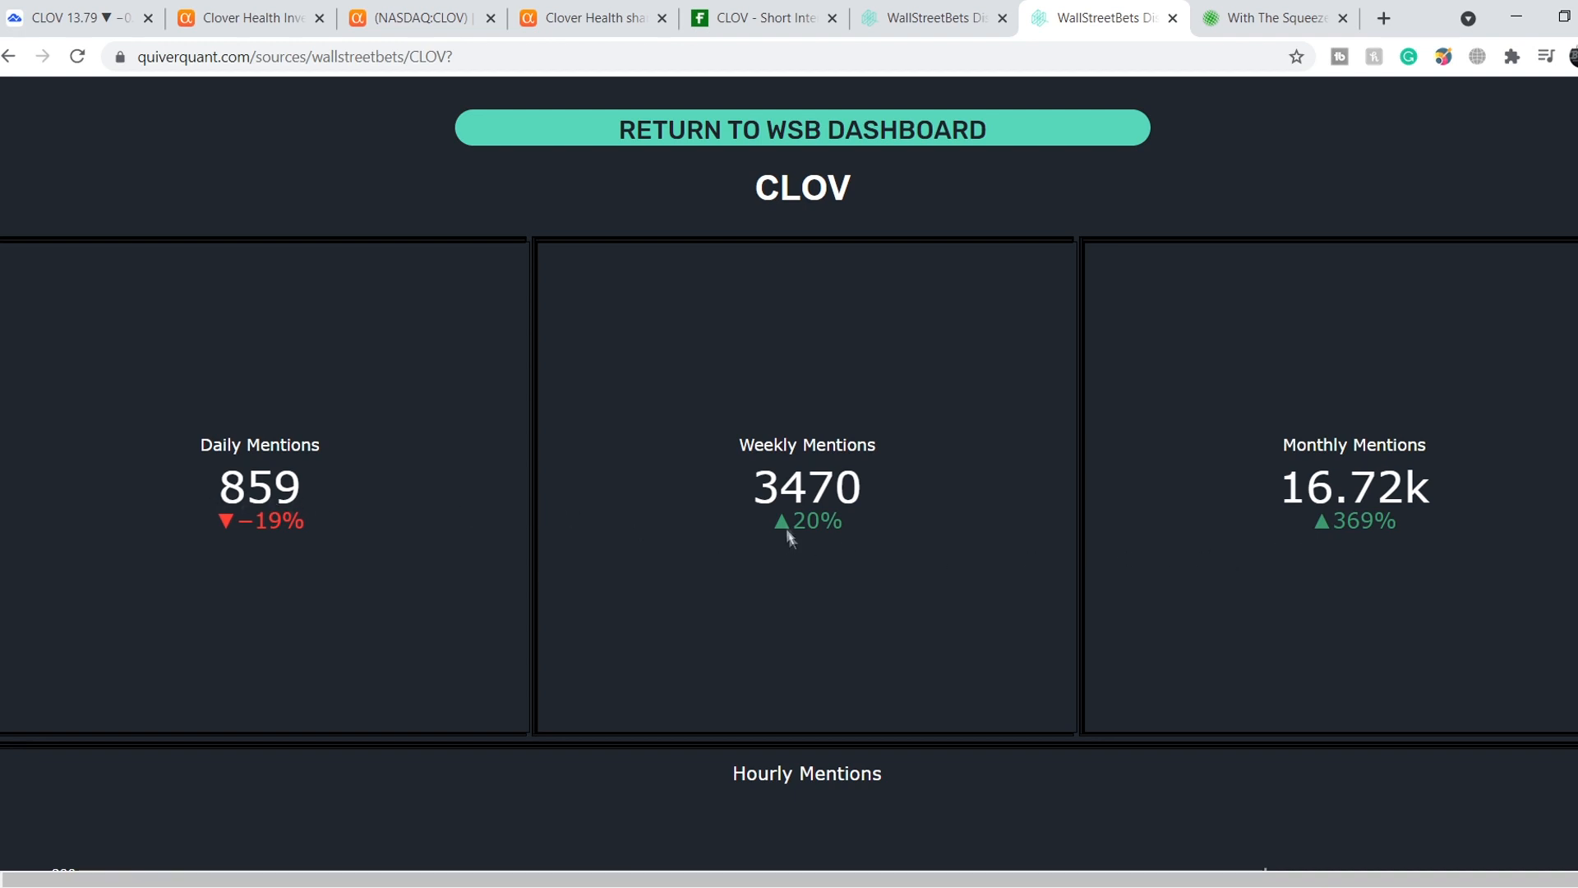
mouse_move(1441, 477)
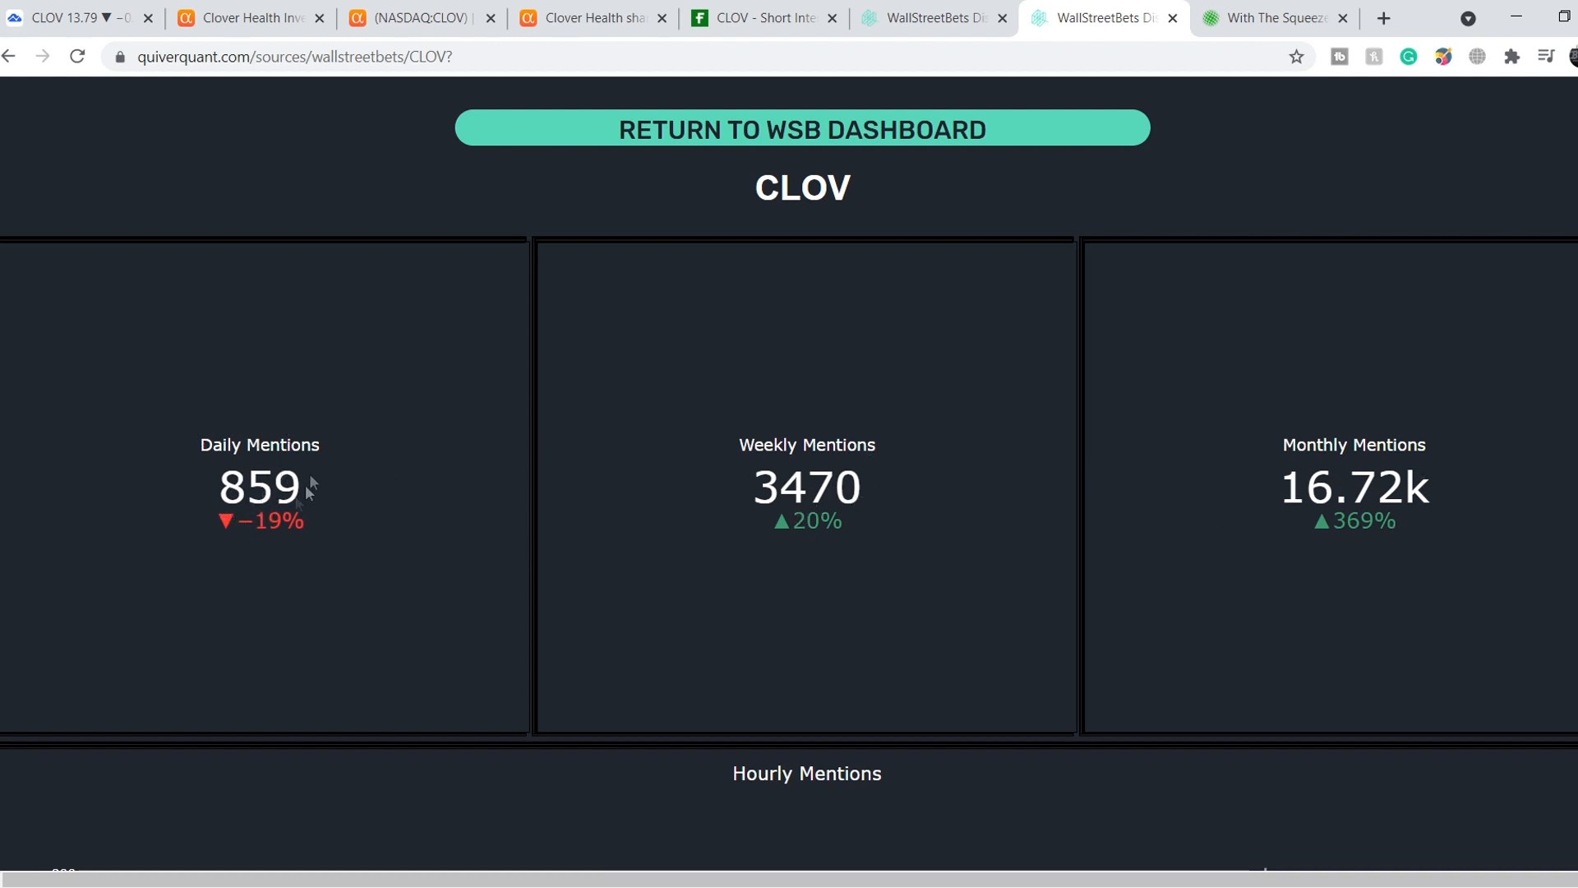
- Scroll through CLOV's daily, hourly and call/put WSB mentions, then switch to the InvestorPlace Clover article
scroll(down, 3)
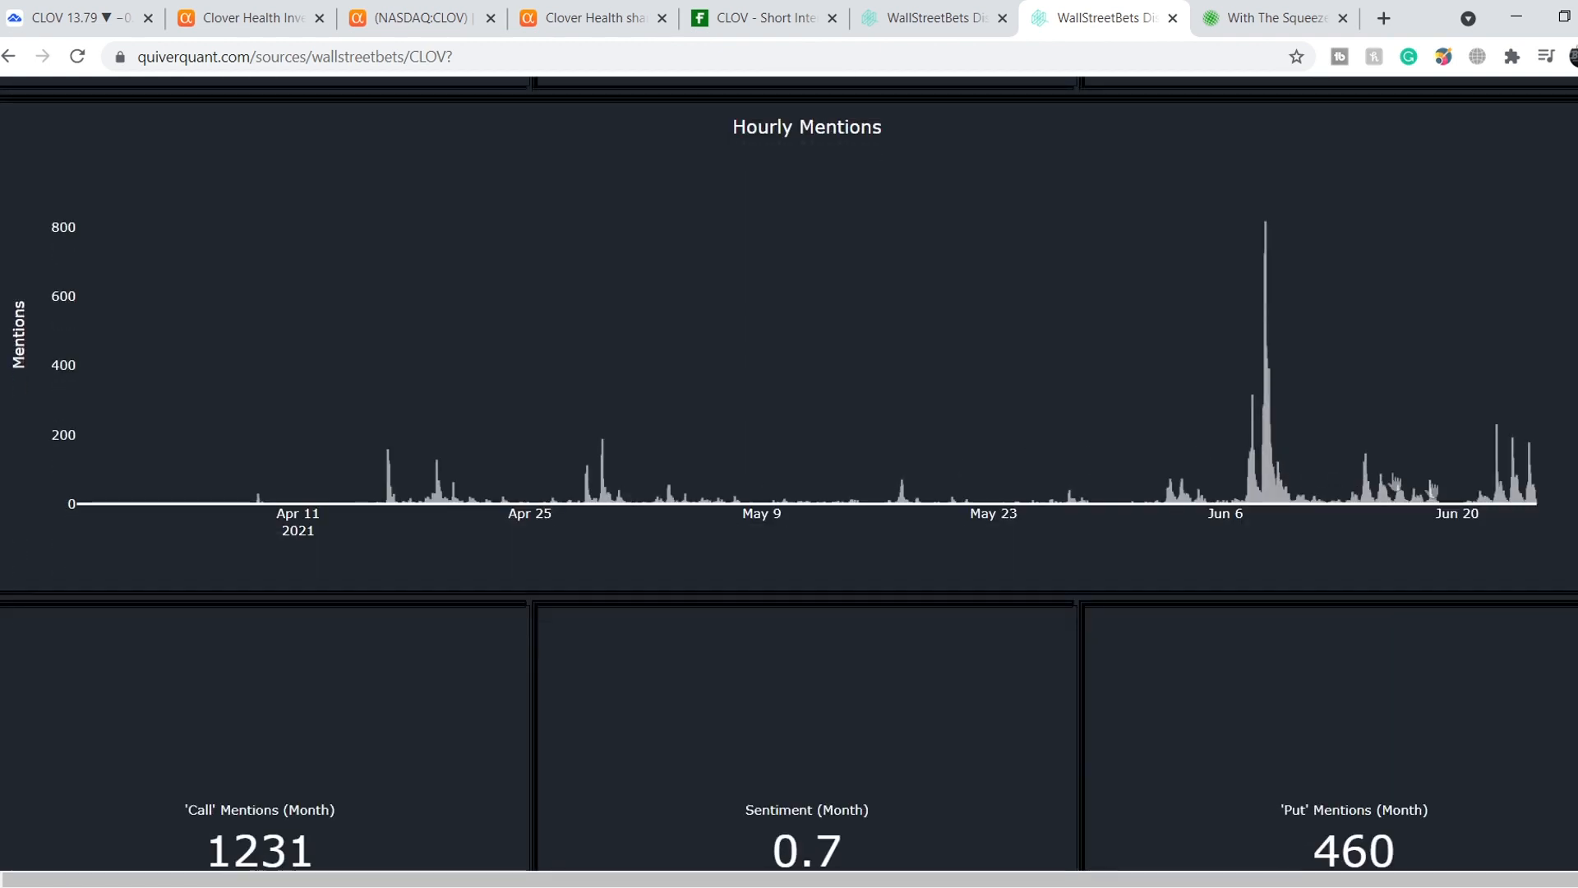
mouse_move(1499, 478)
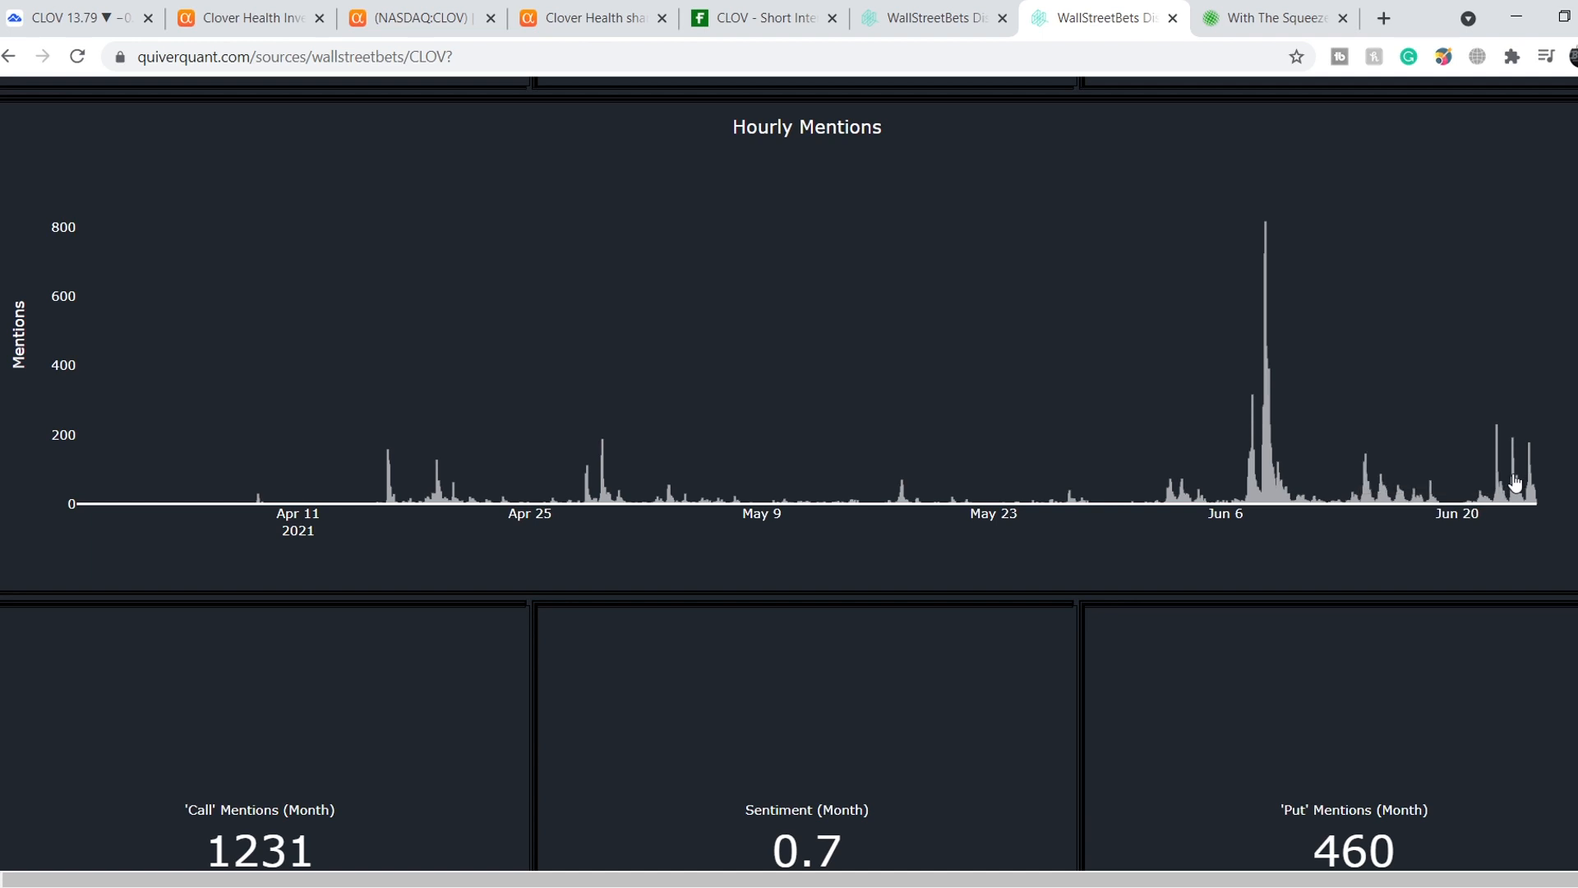
mouse_move(1509, 447)
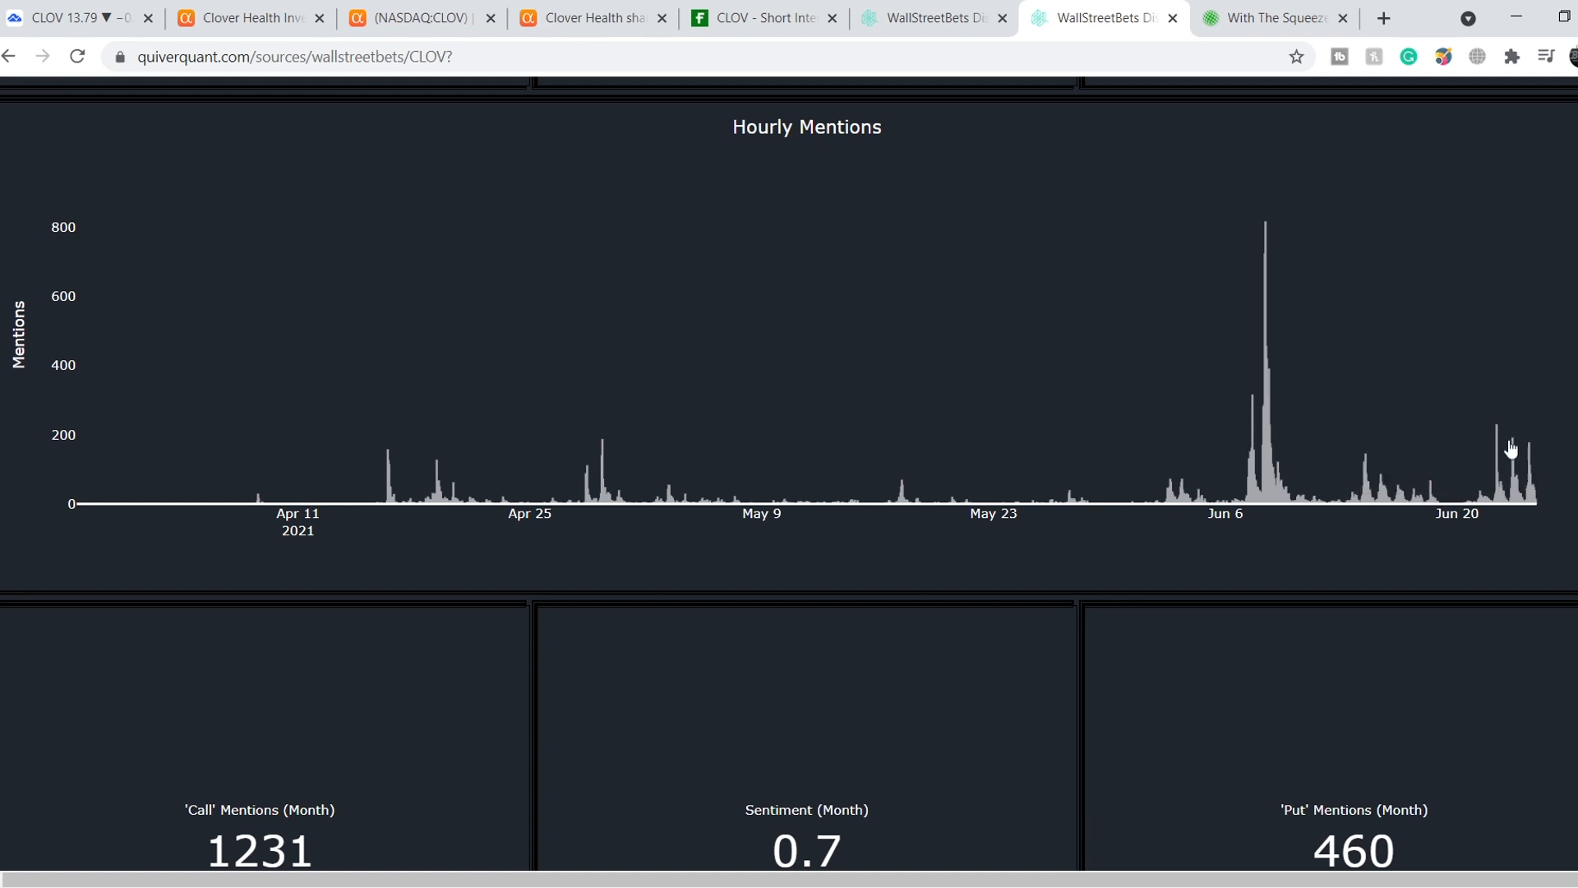
mouse_move(1550, 459)
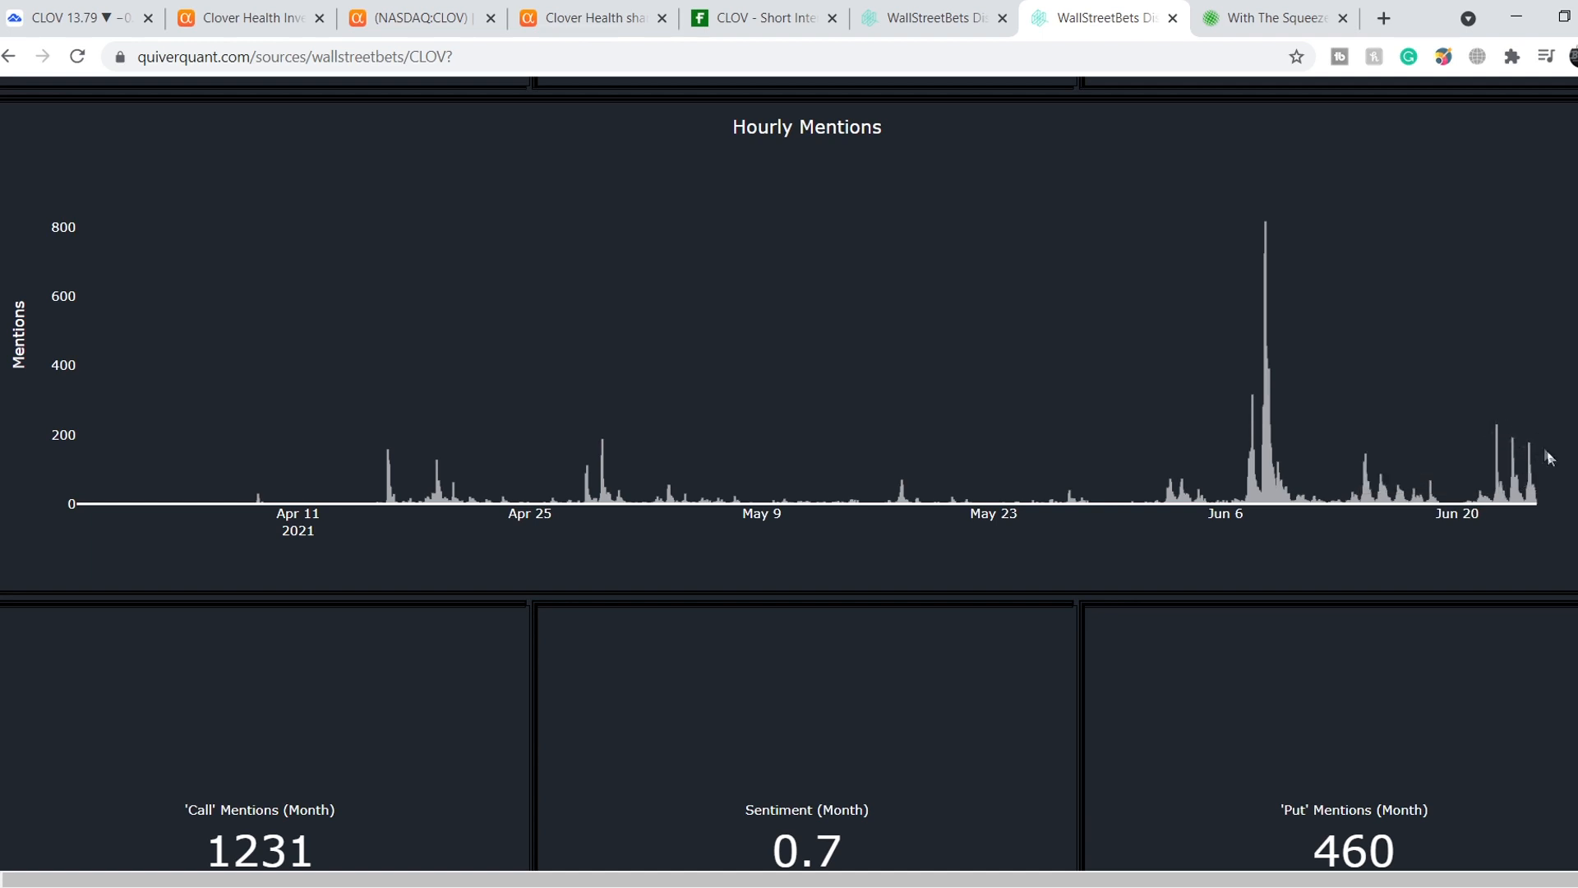
scroll(down, 3)
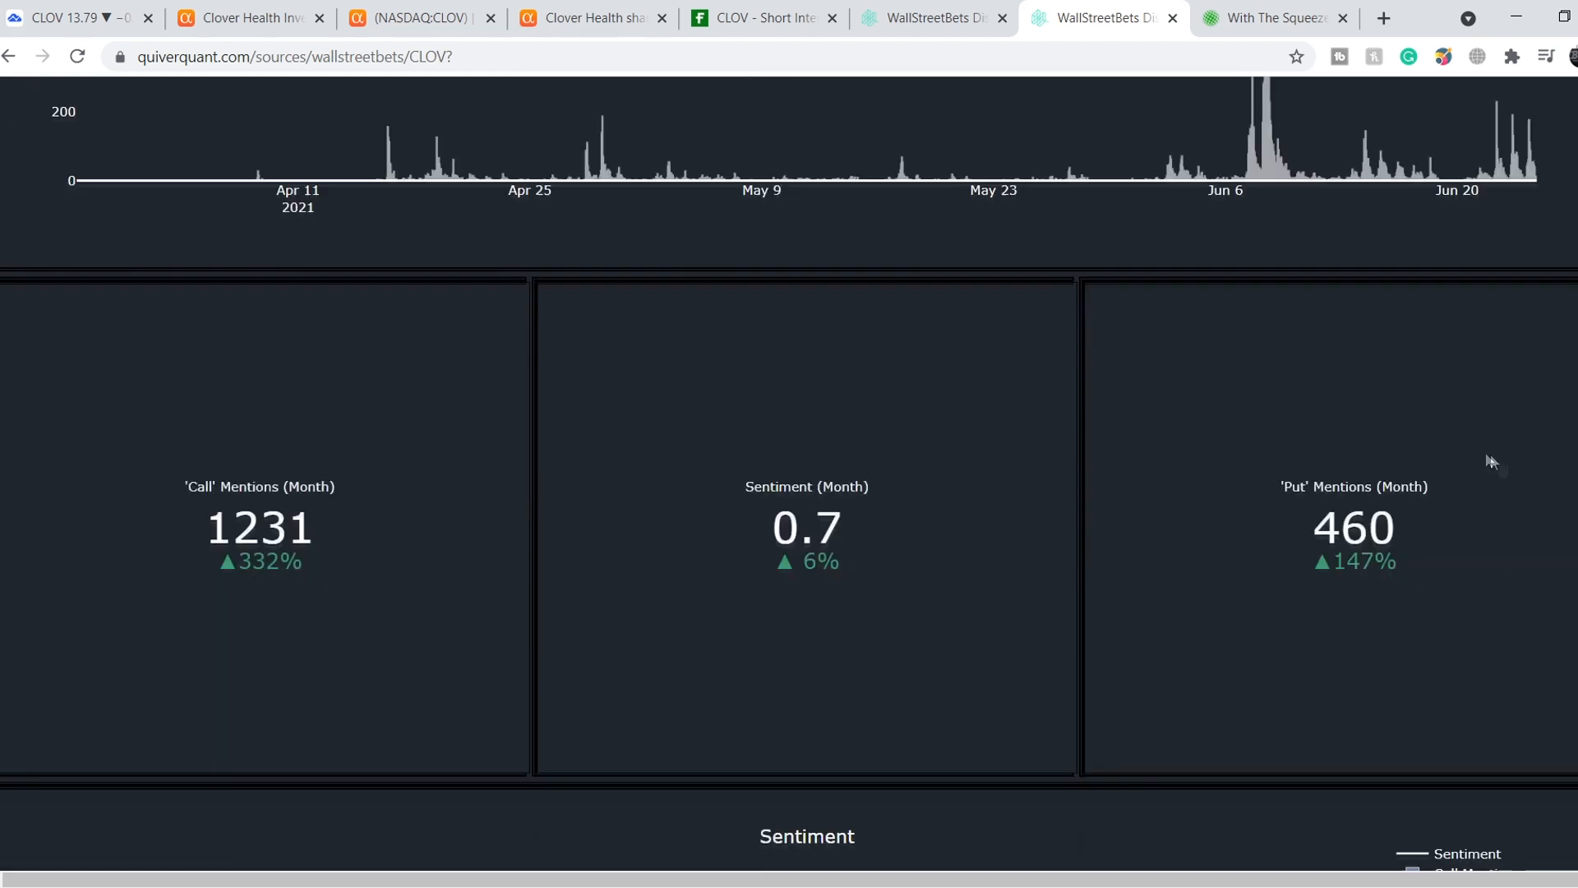
scroll(down, 3)
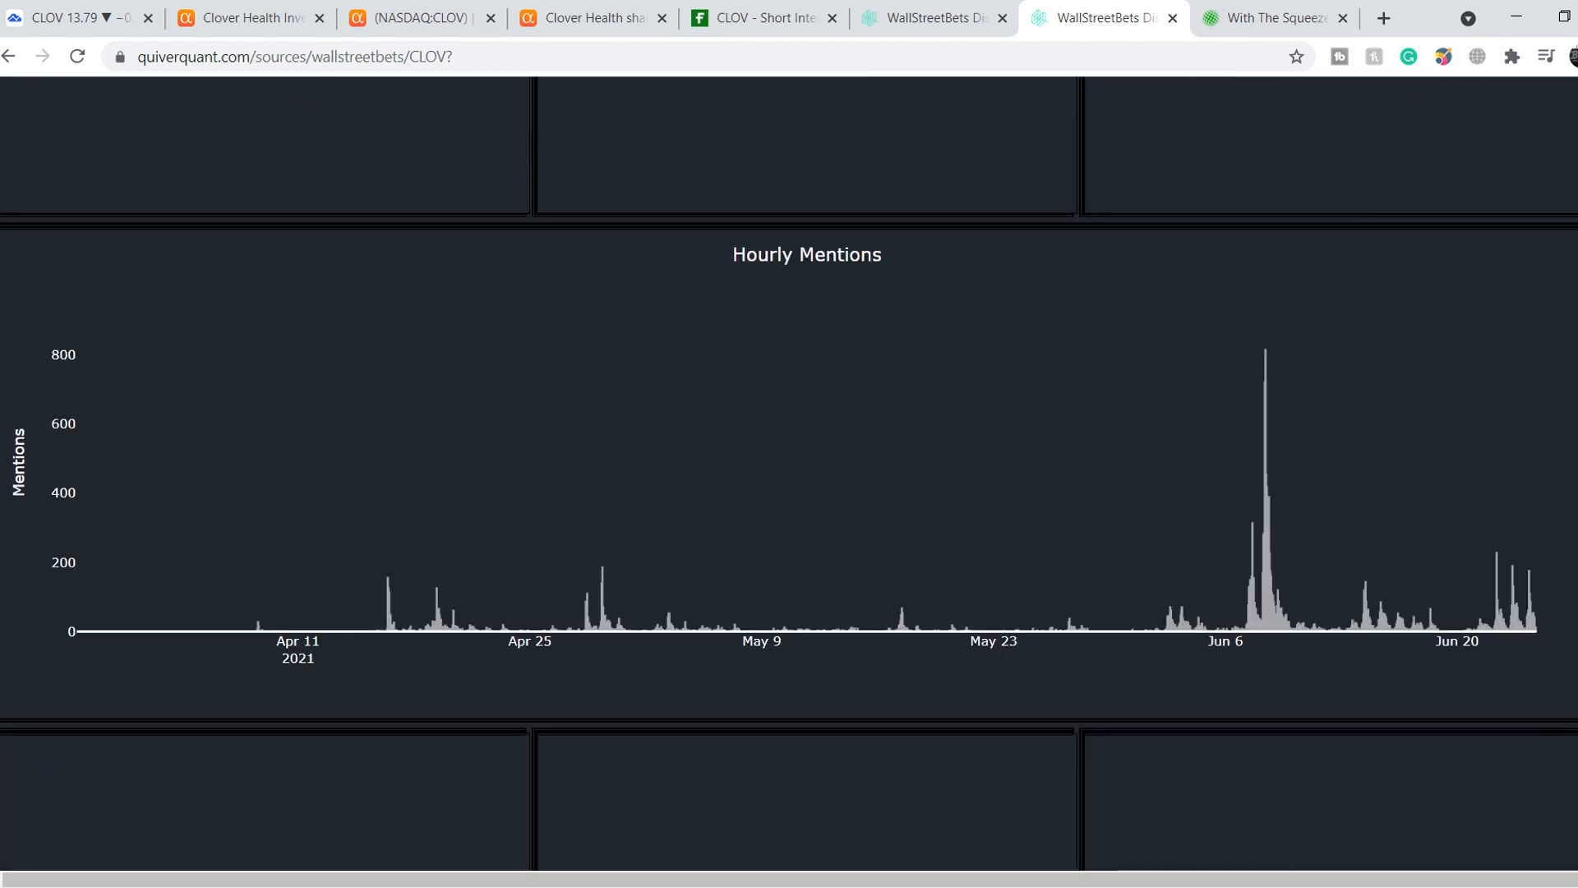
mouse_move(1438, 501)
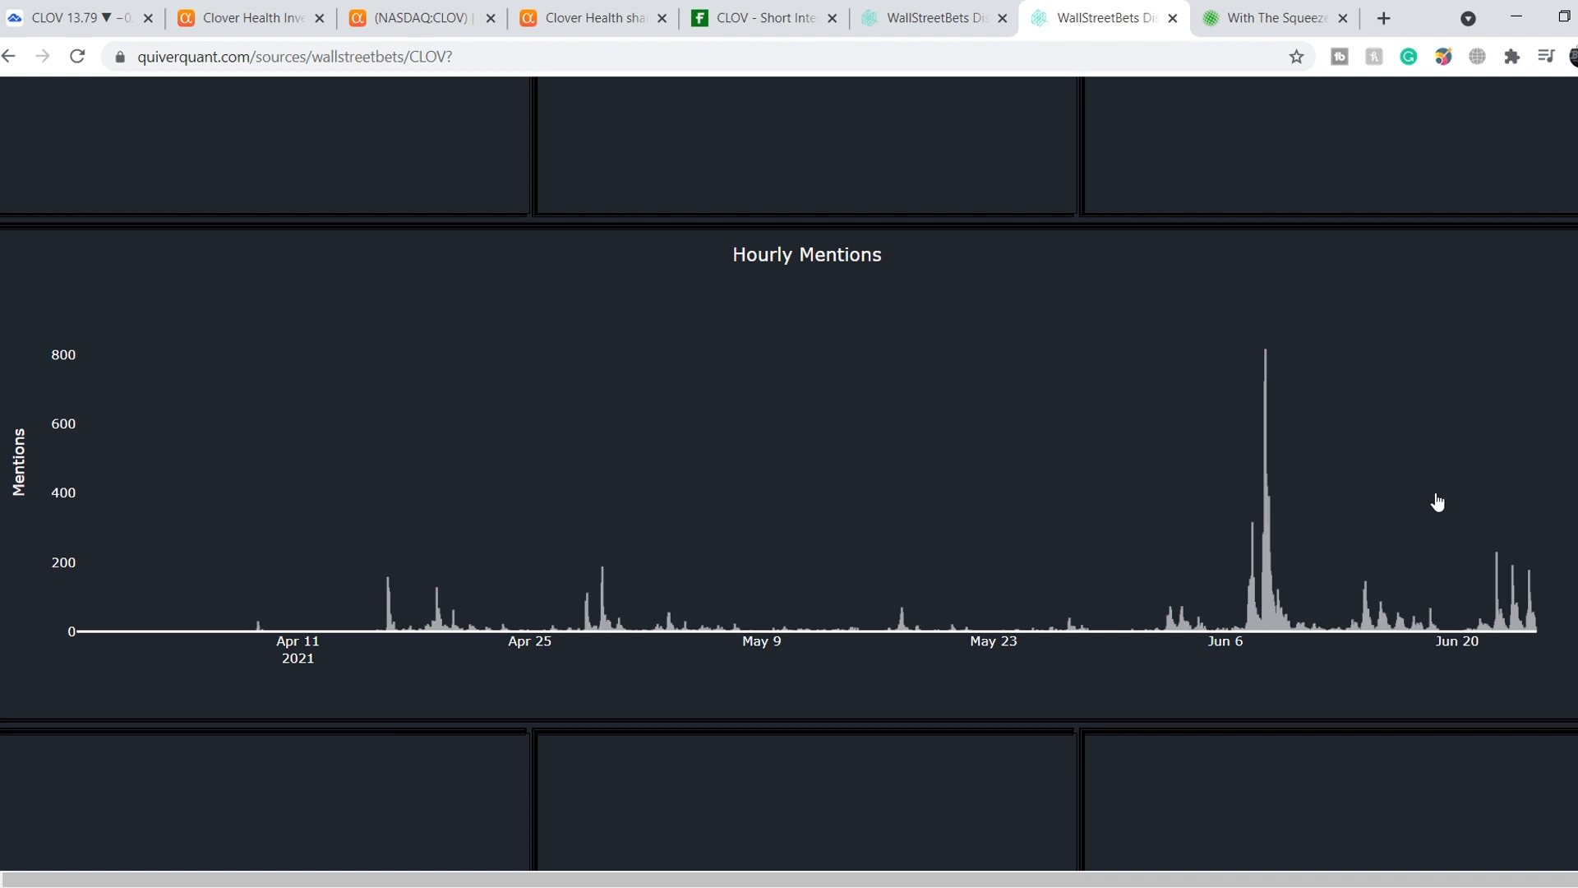
click(1267, 18)
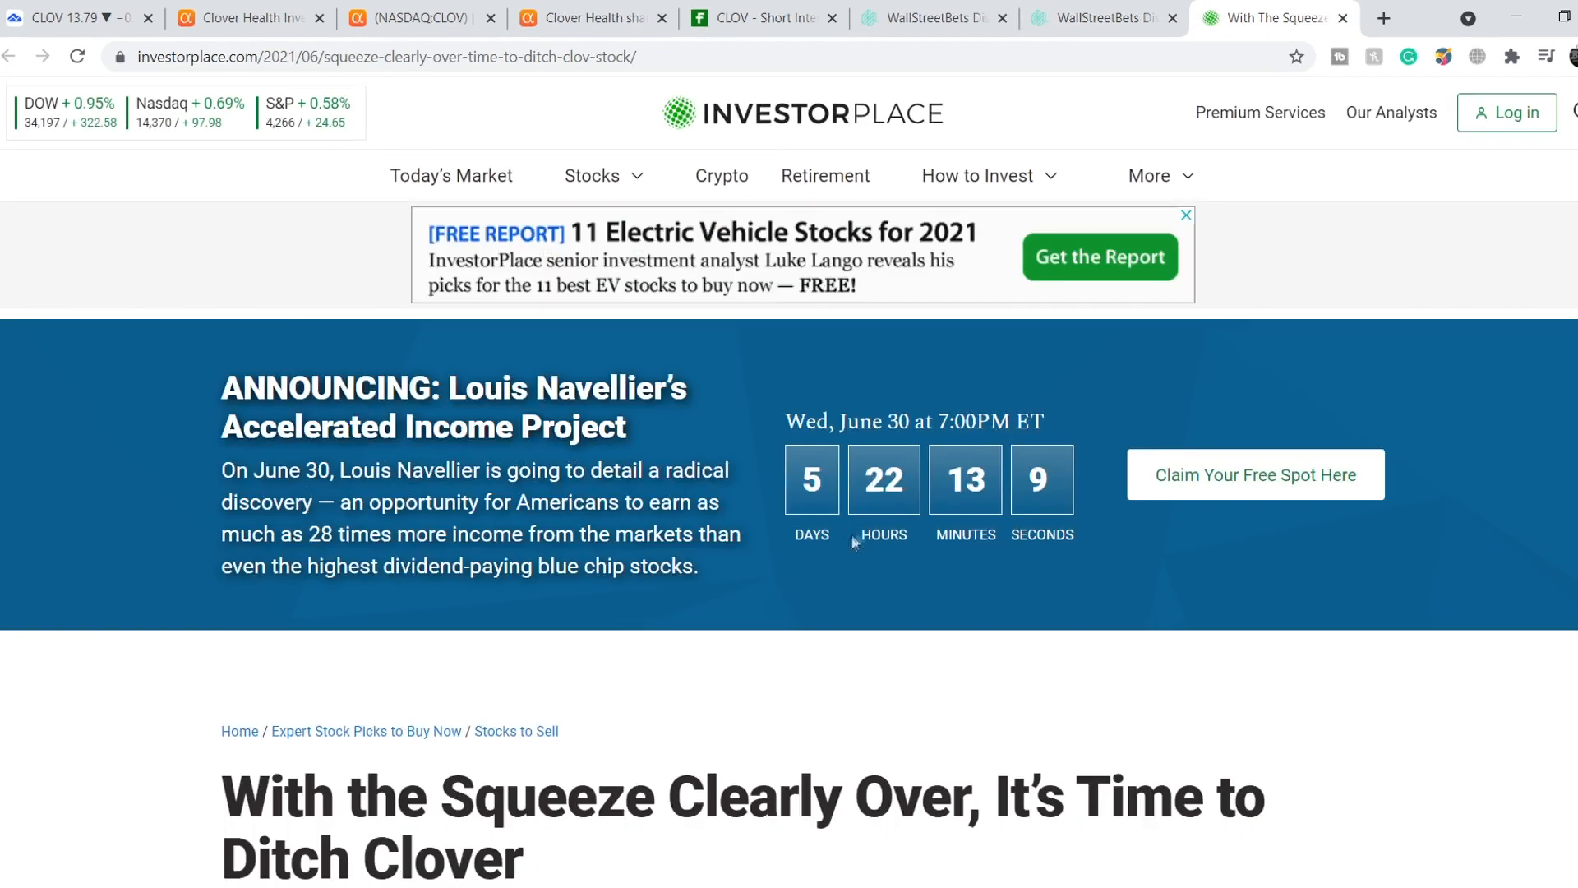
- Read down to the scandal section, highlighting the short-sellers-pounding-CLOV sentence, then clear the DOJ passage highlight
scroll(down, 3)
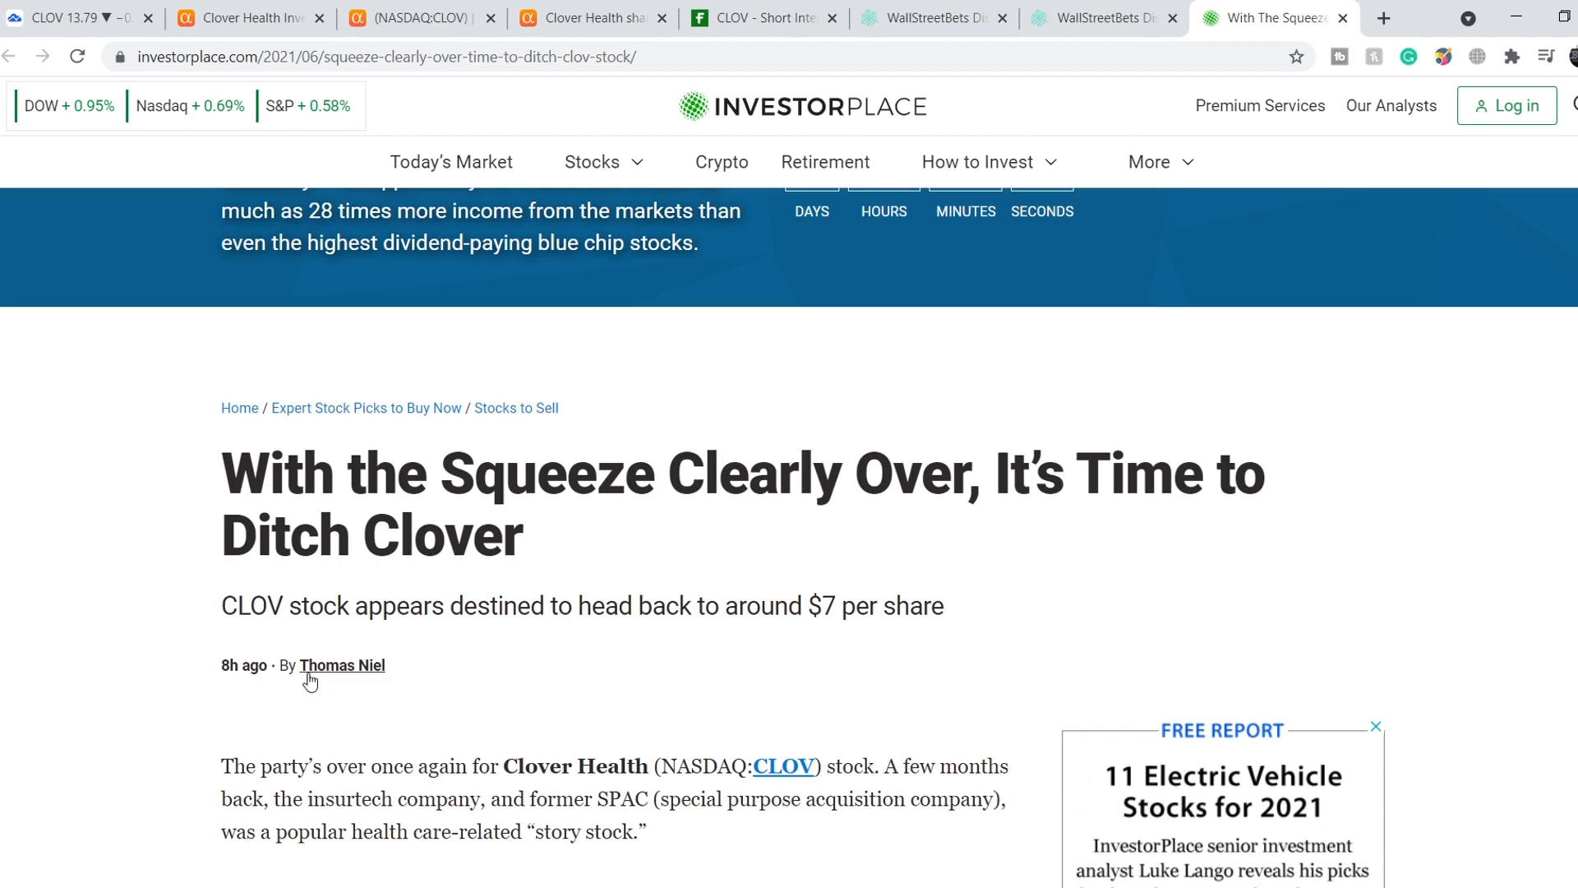
mouse_move(212, 687)
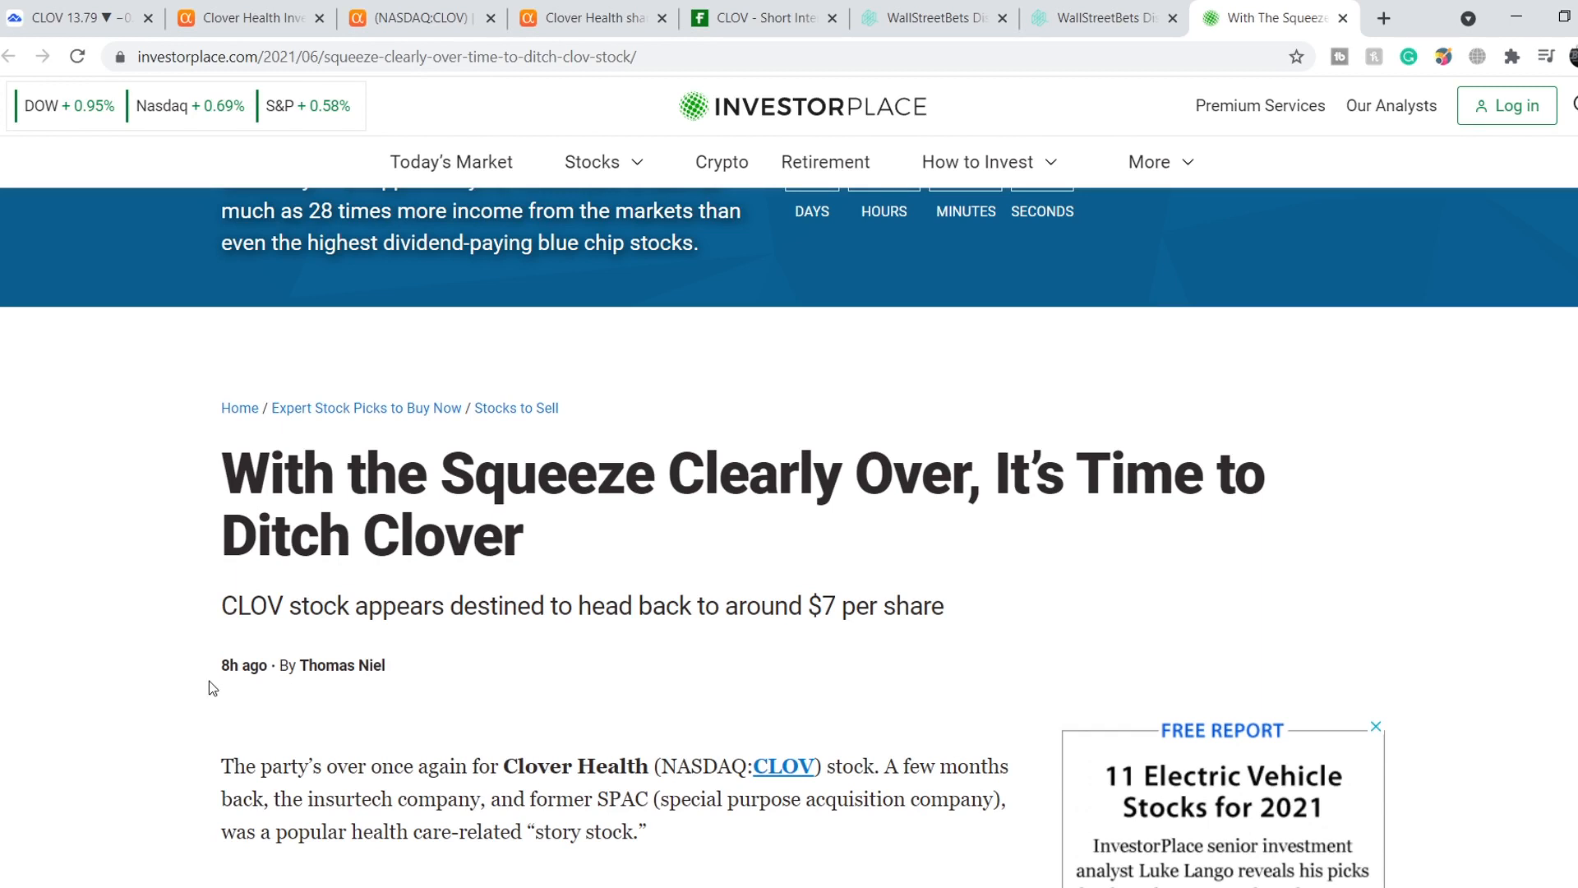
mouse_move(115, 490)
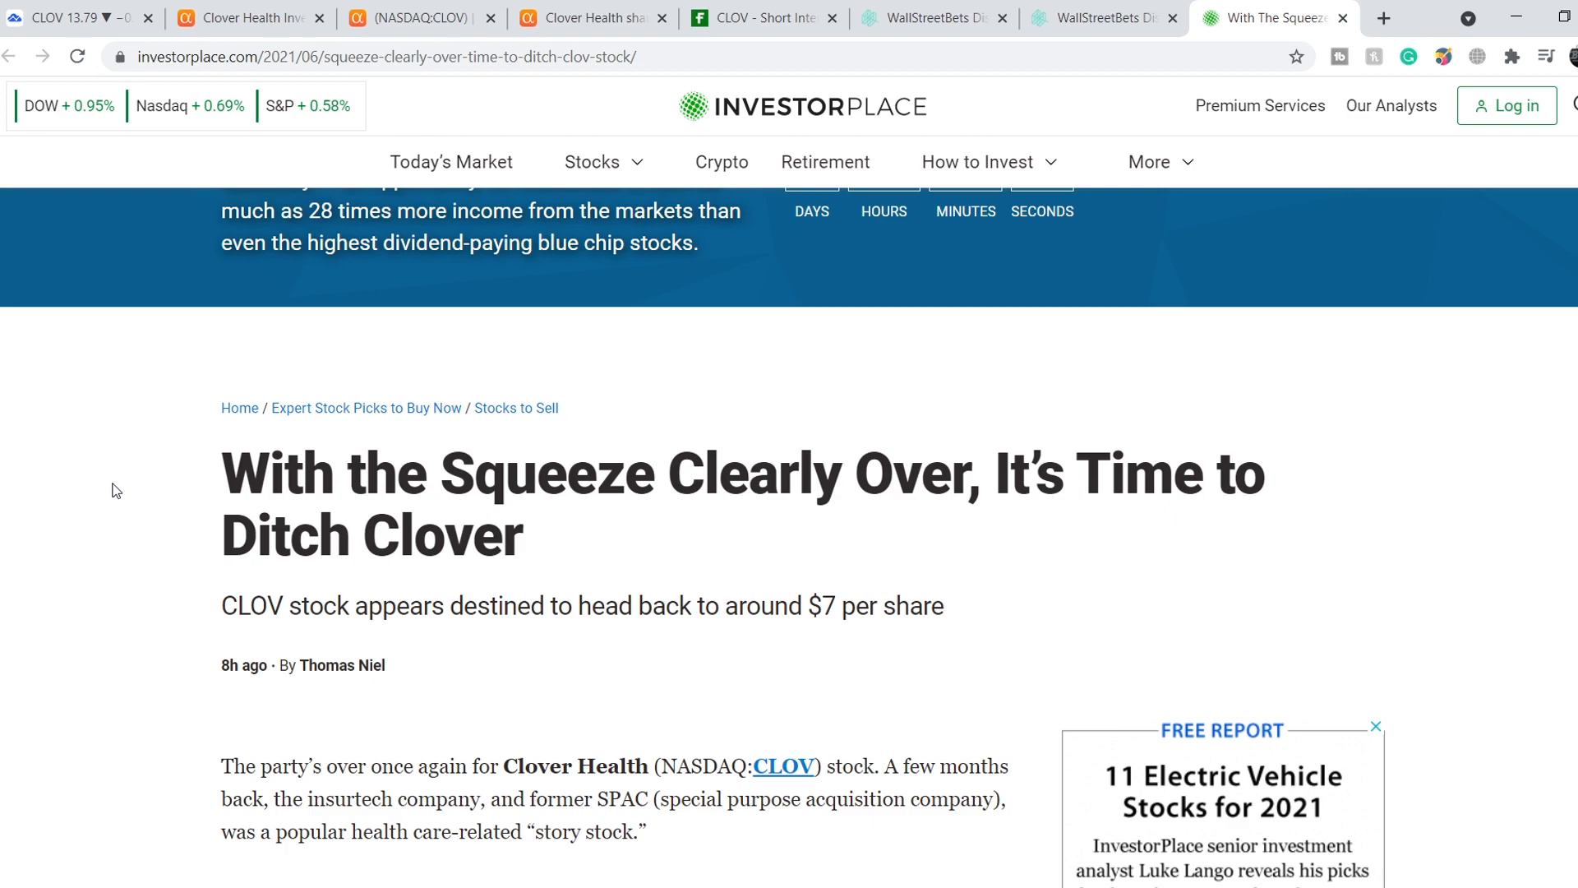
scroll(down, 3)
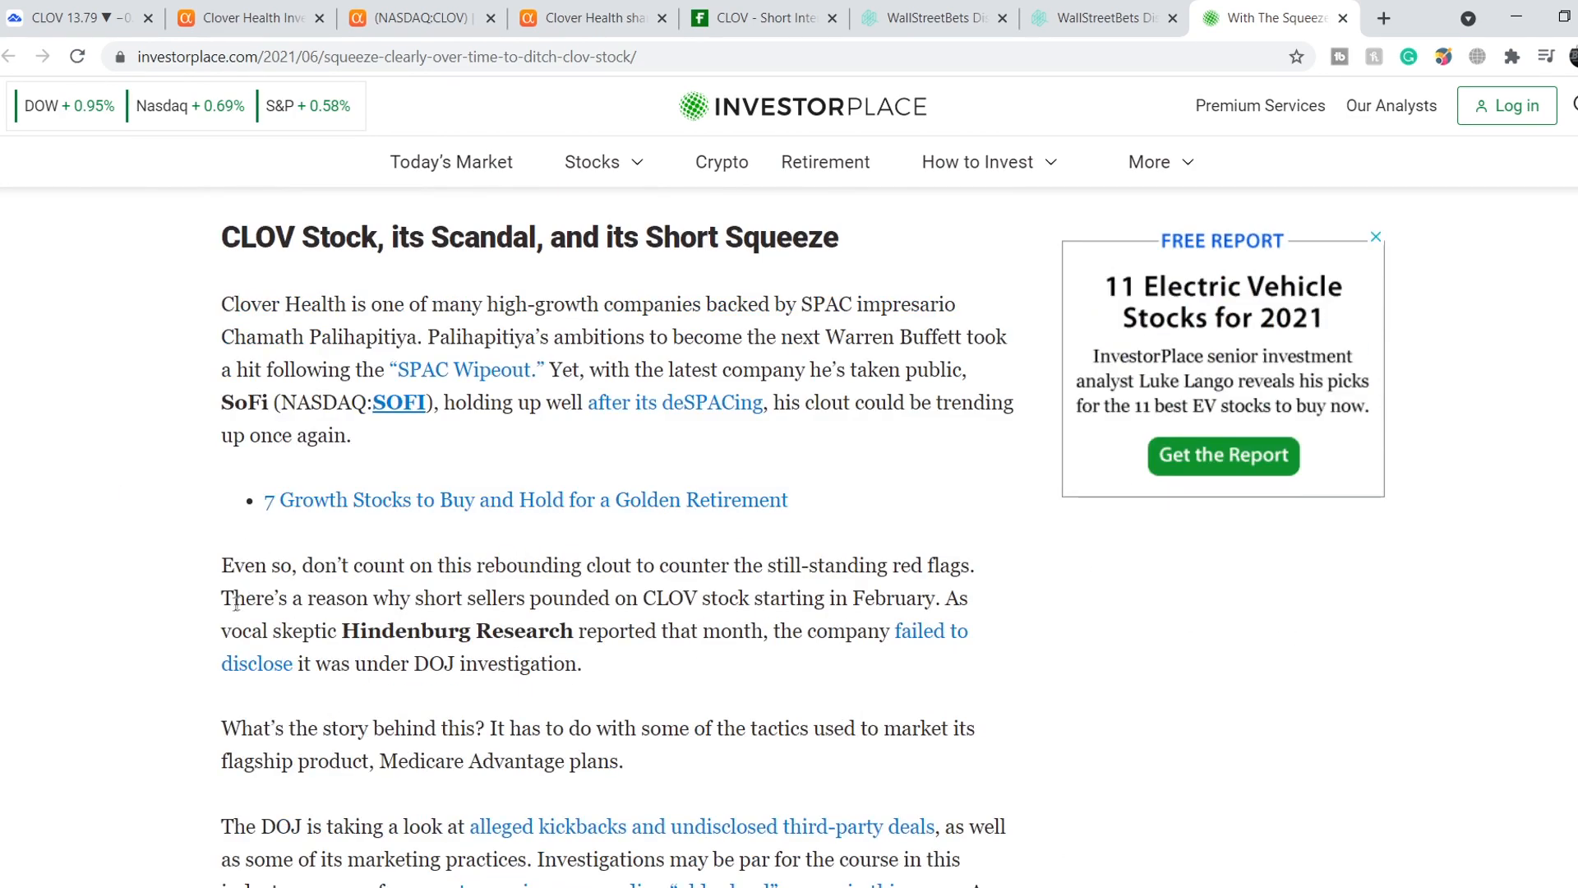
drag(234, 599, 580, 662)
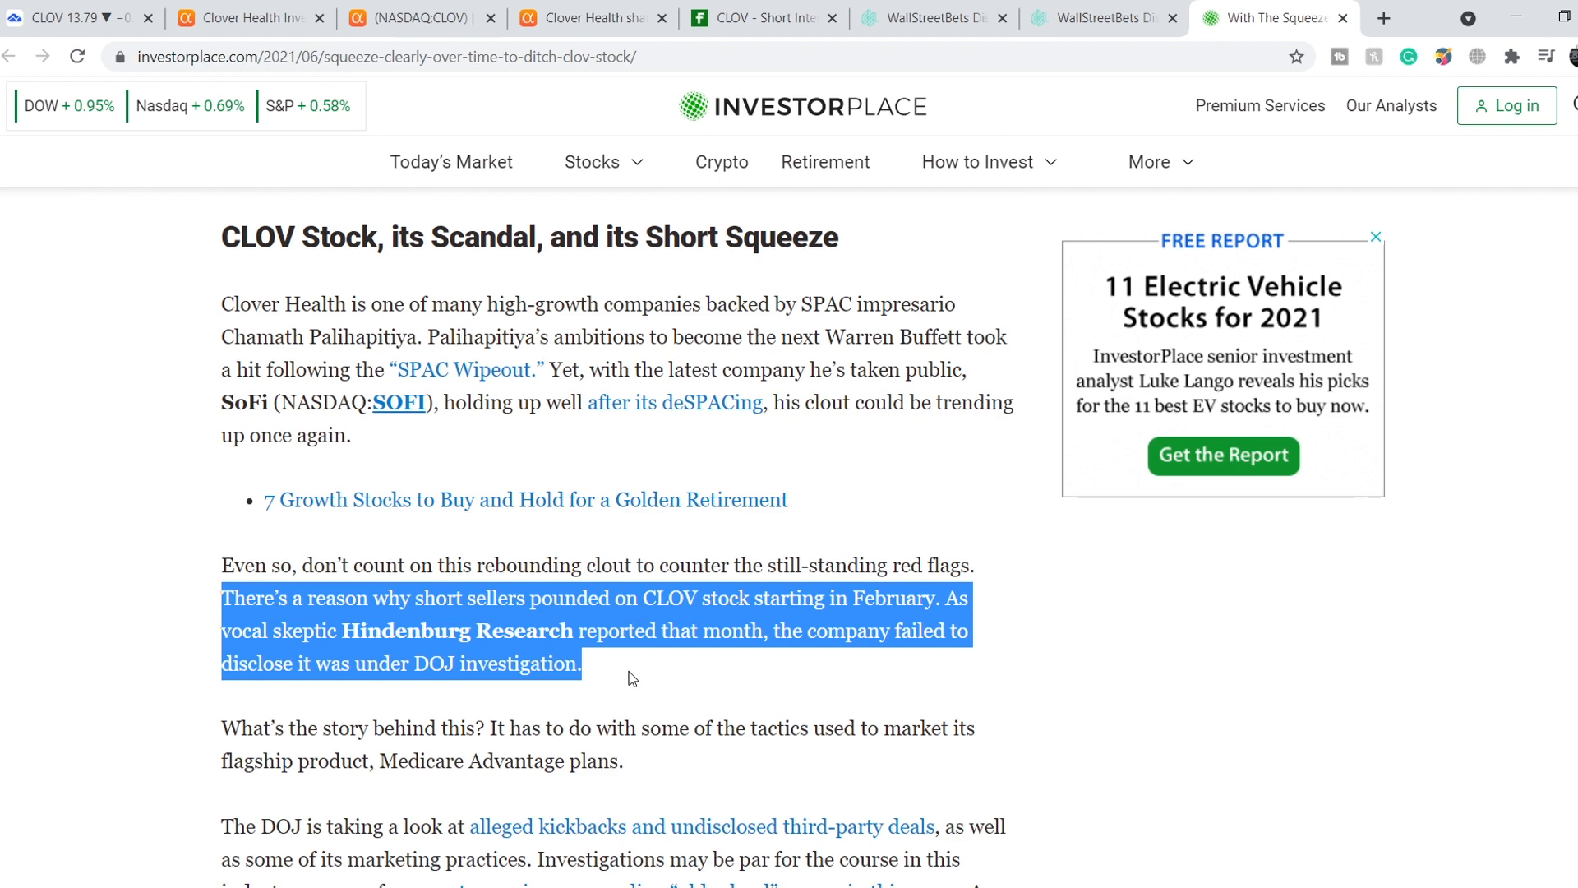
scroll(down, 3)
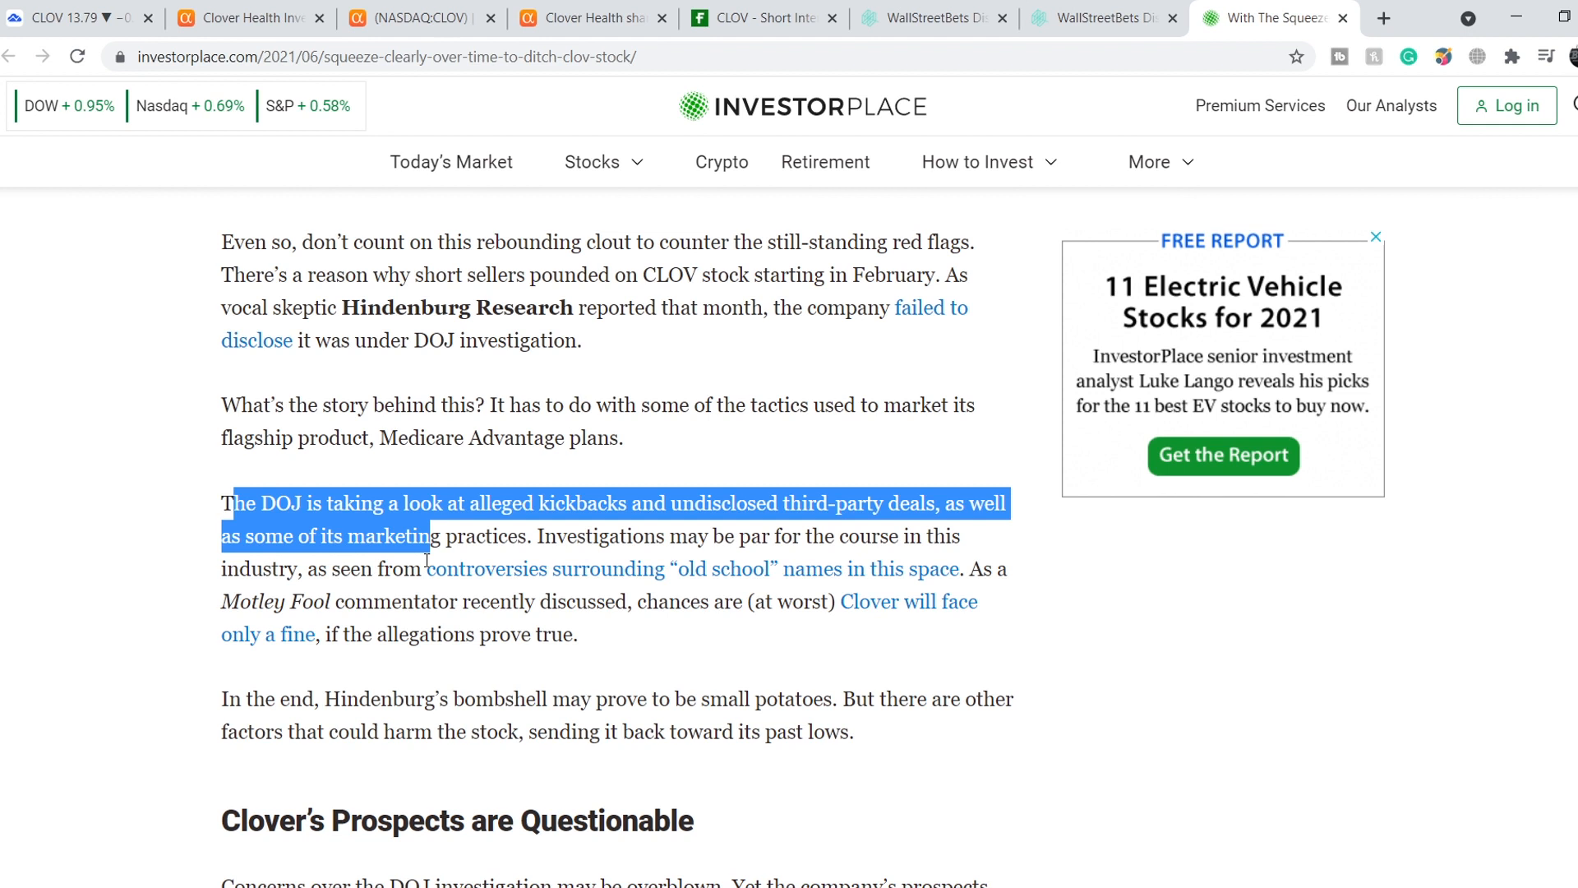
click(288, 568)
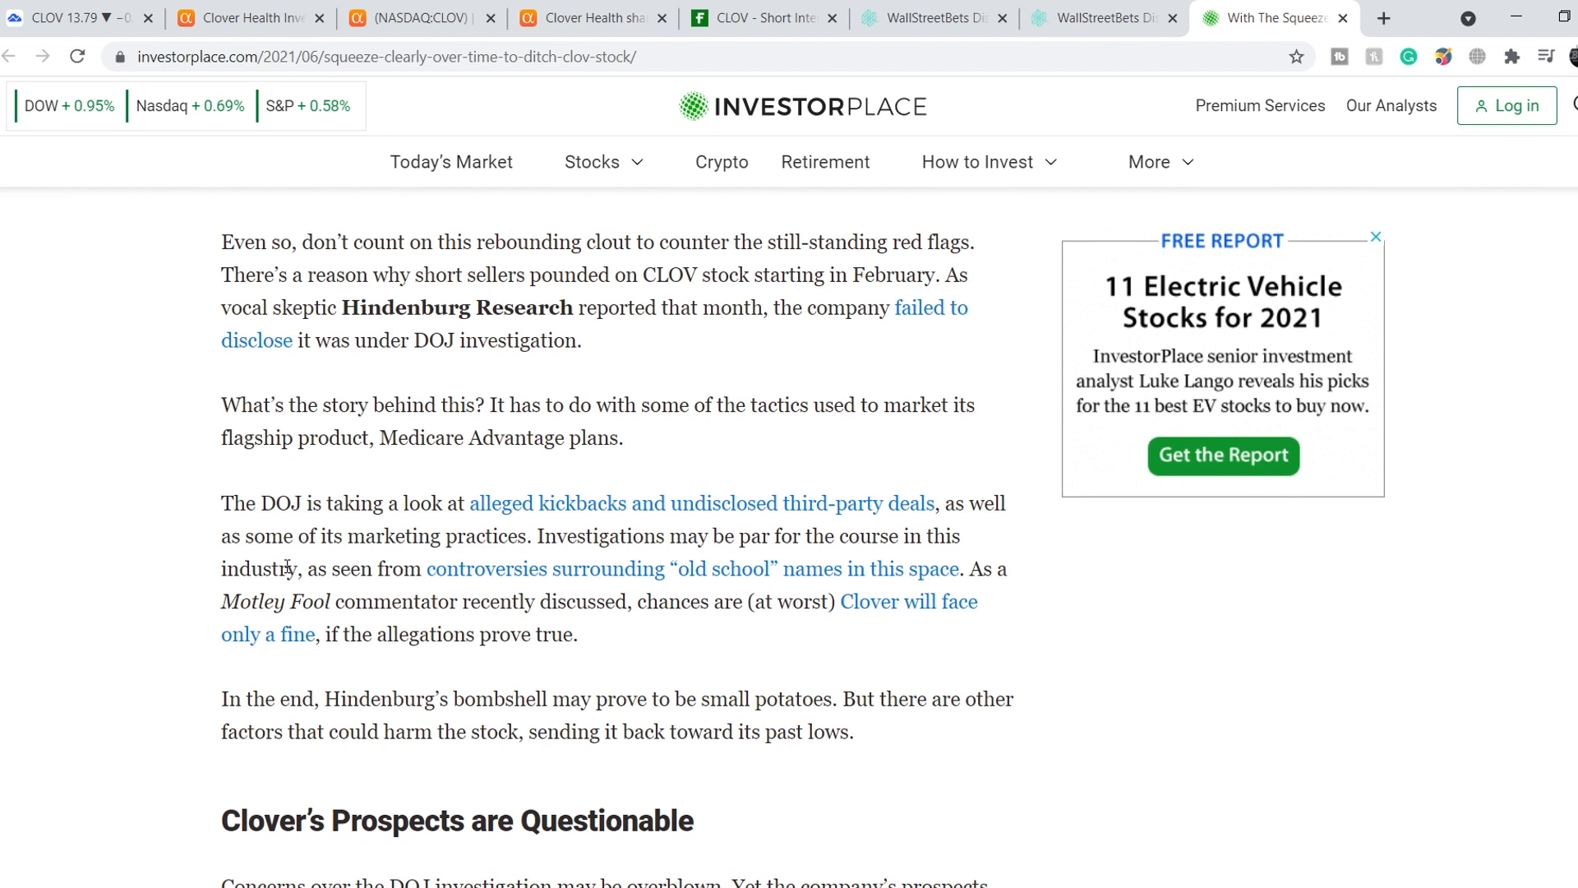
mouse_move(309, 602)
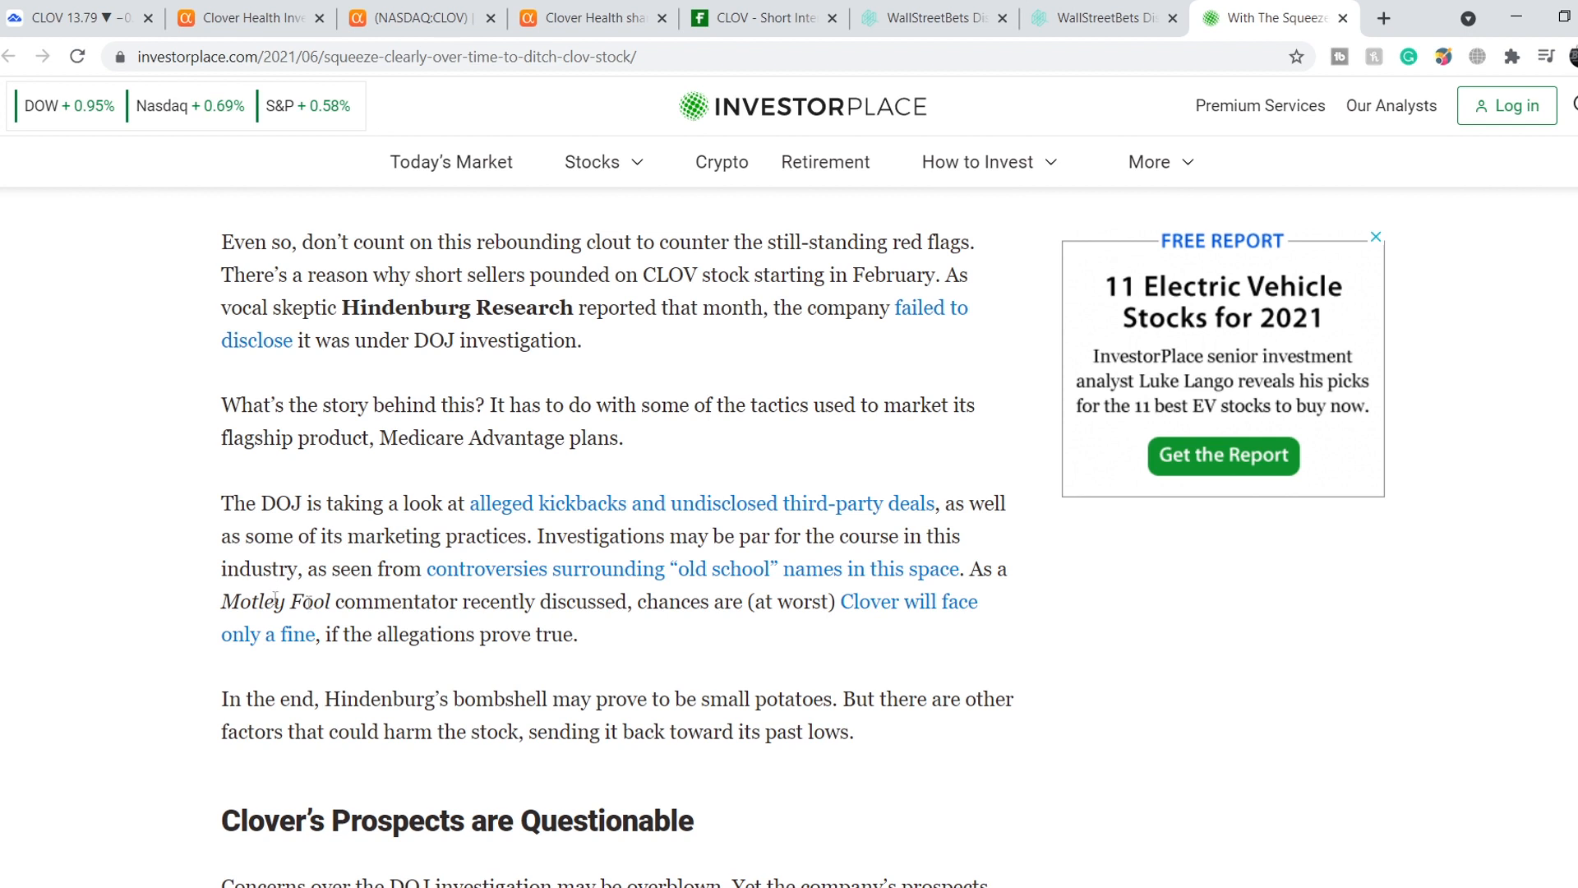
mouse_move(758, 643)
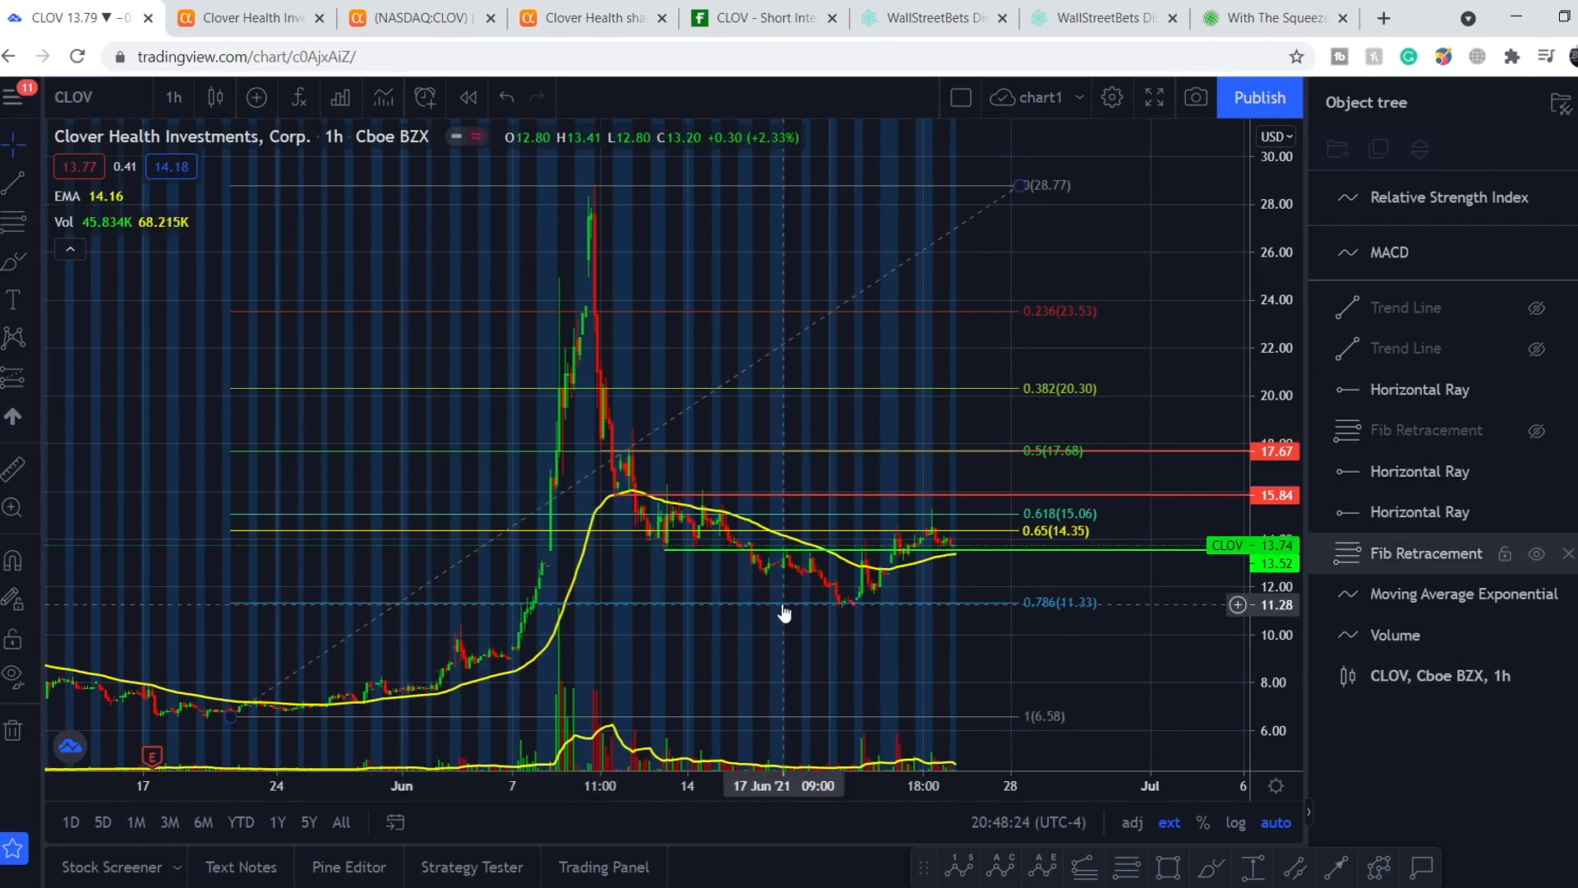
mouse_move(988, 622)
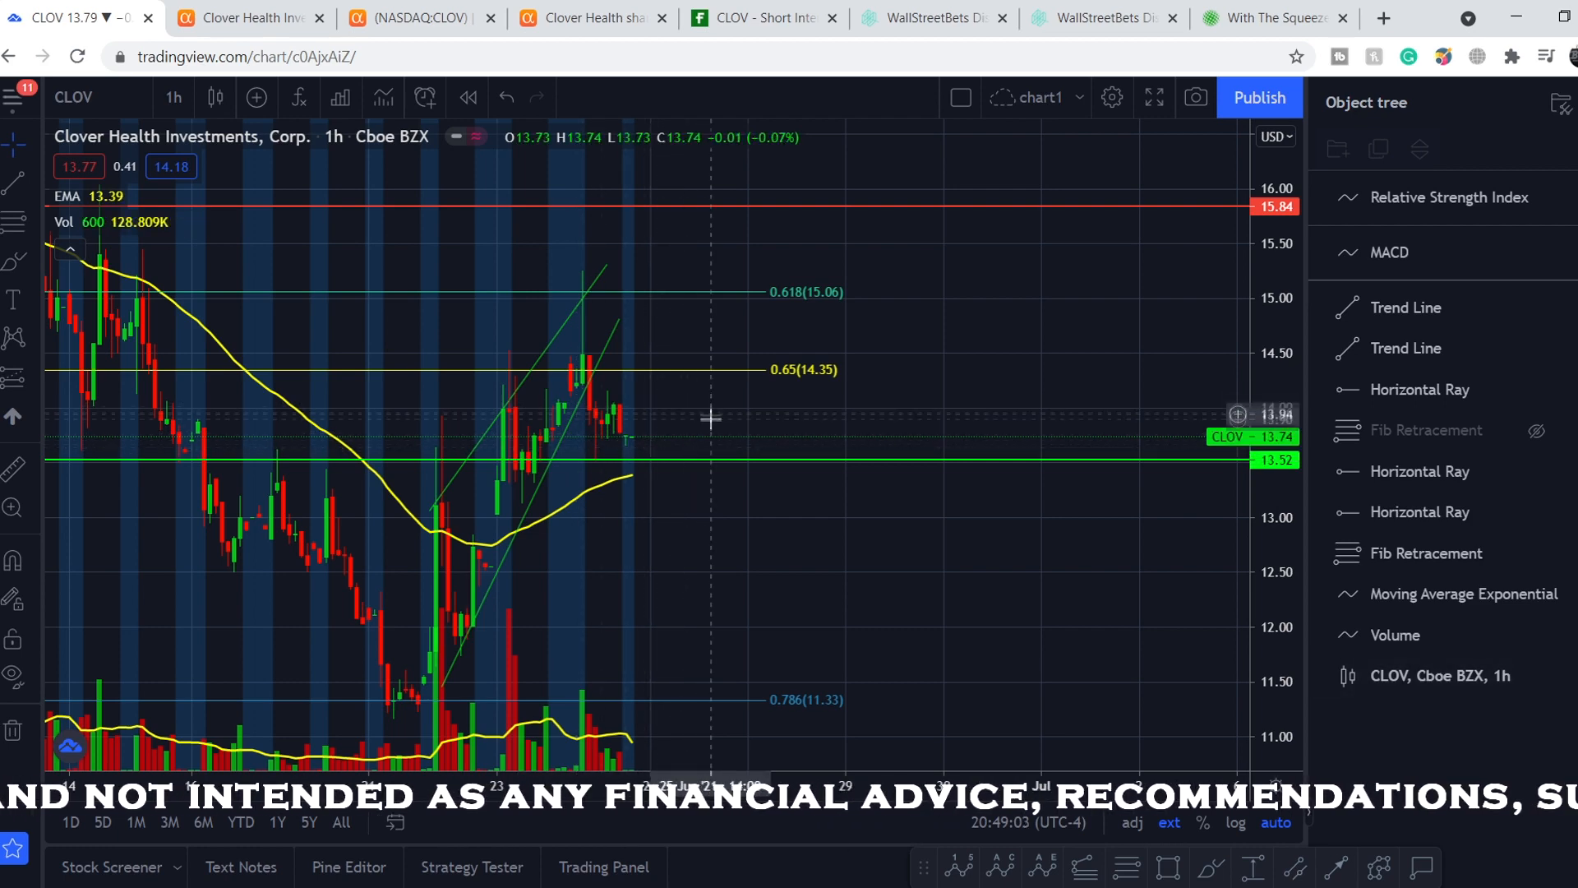
mouse_move(611, 331)
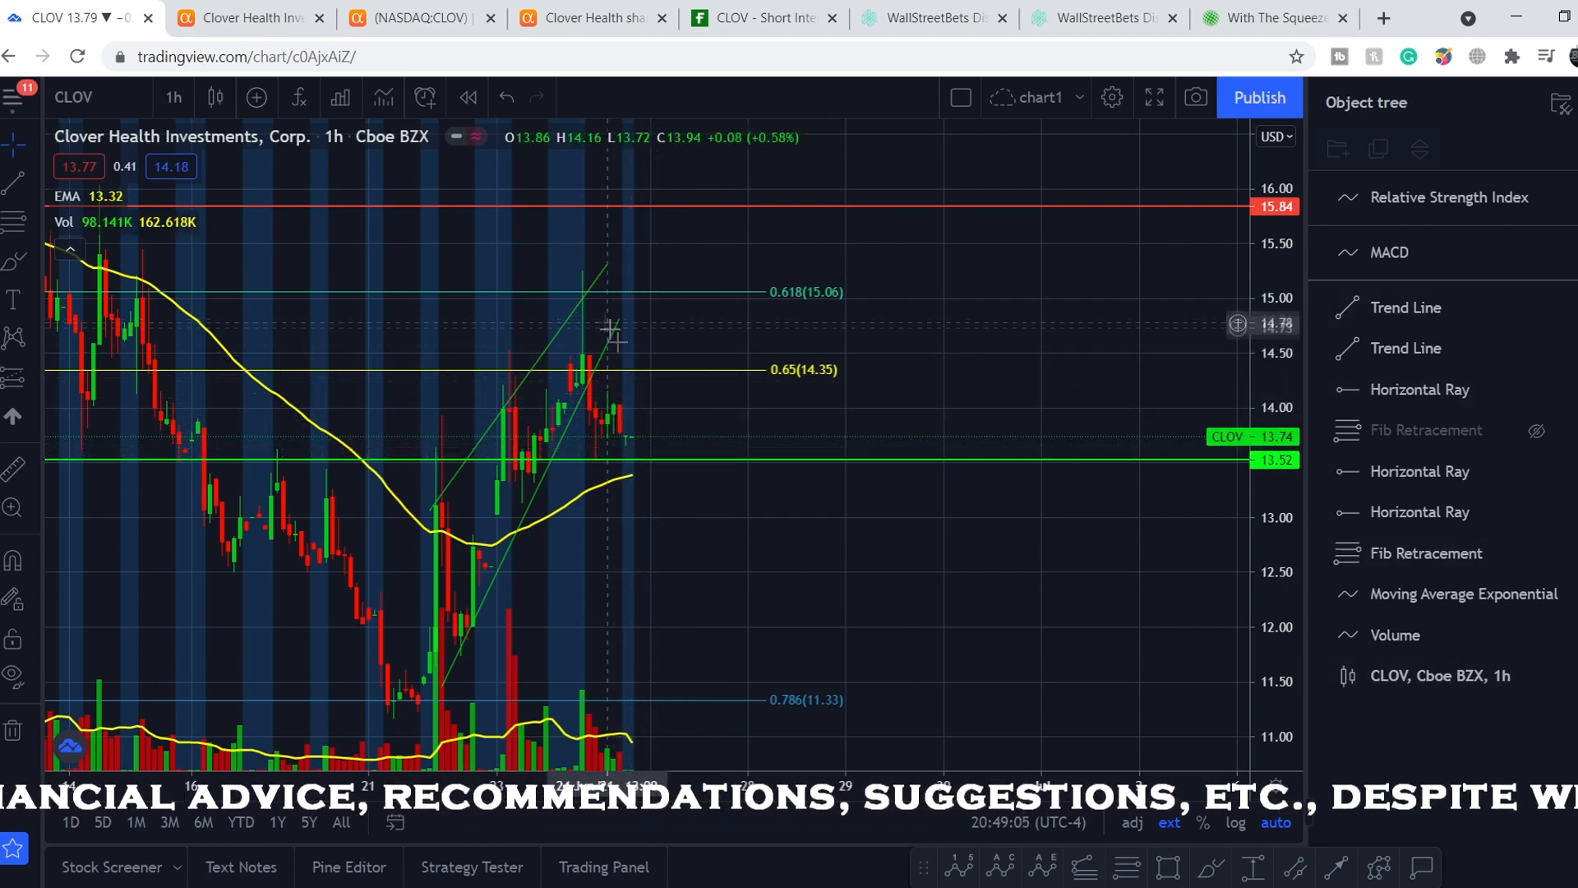
mouse_move(810, 593)
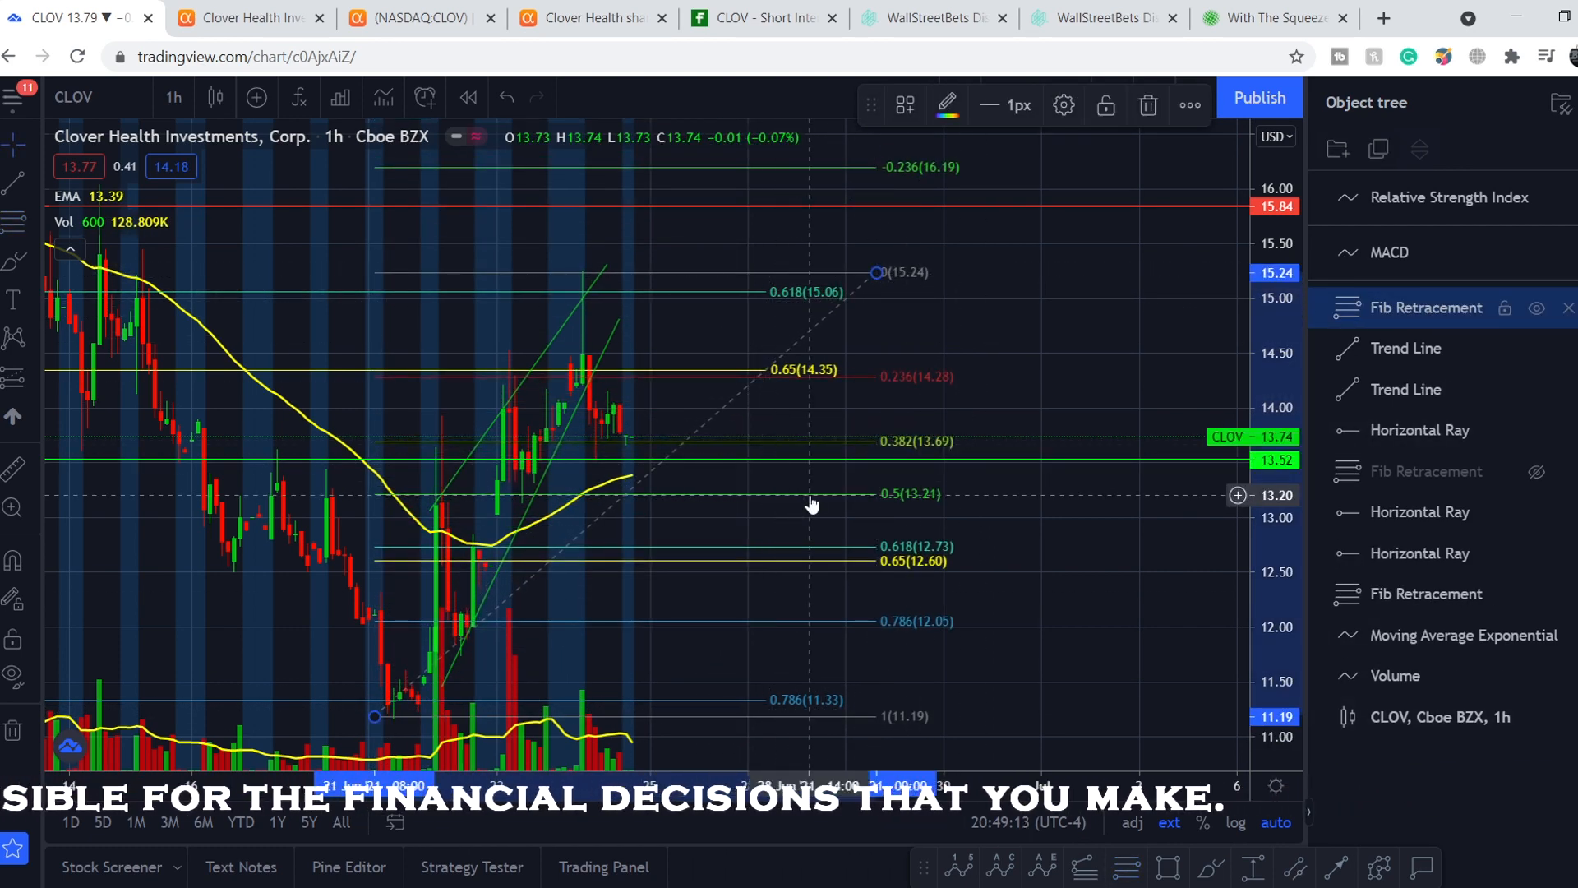
mouse_move(733, 557)
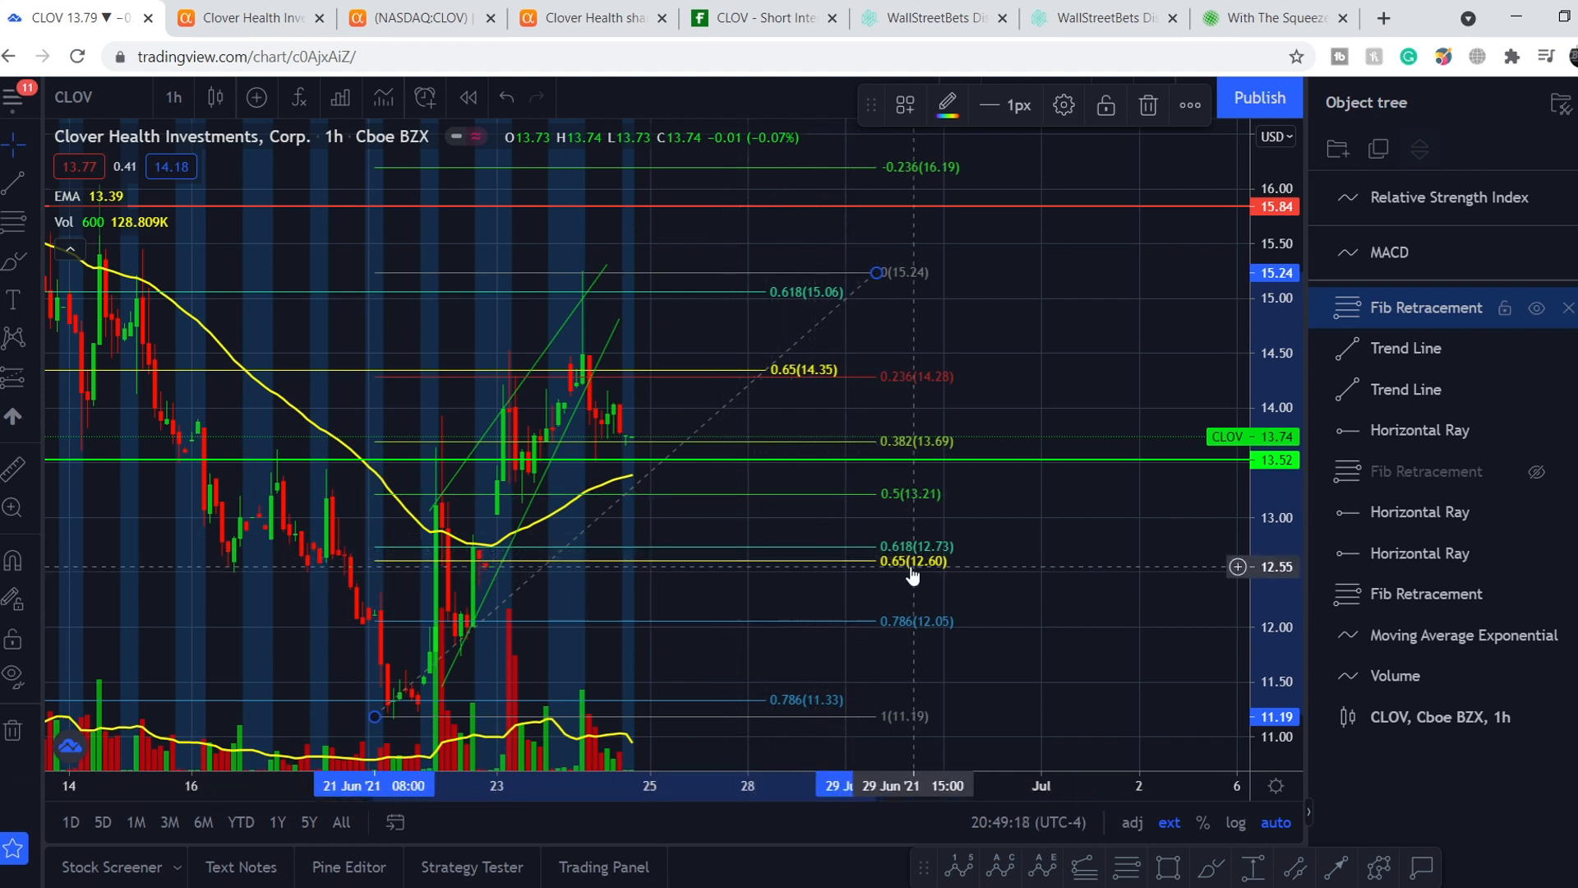
mouse_move(936, 574)
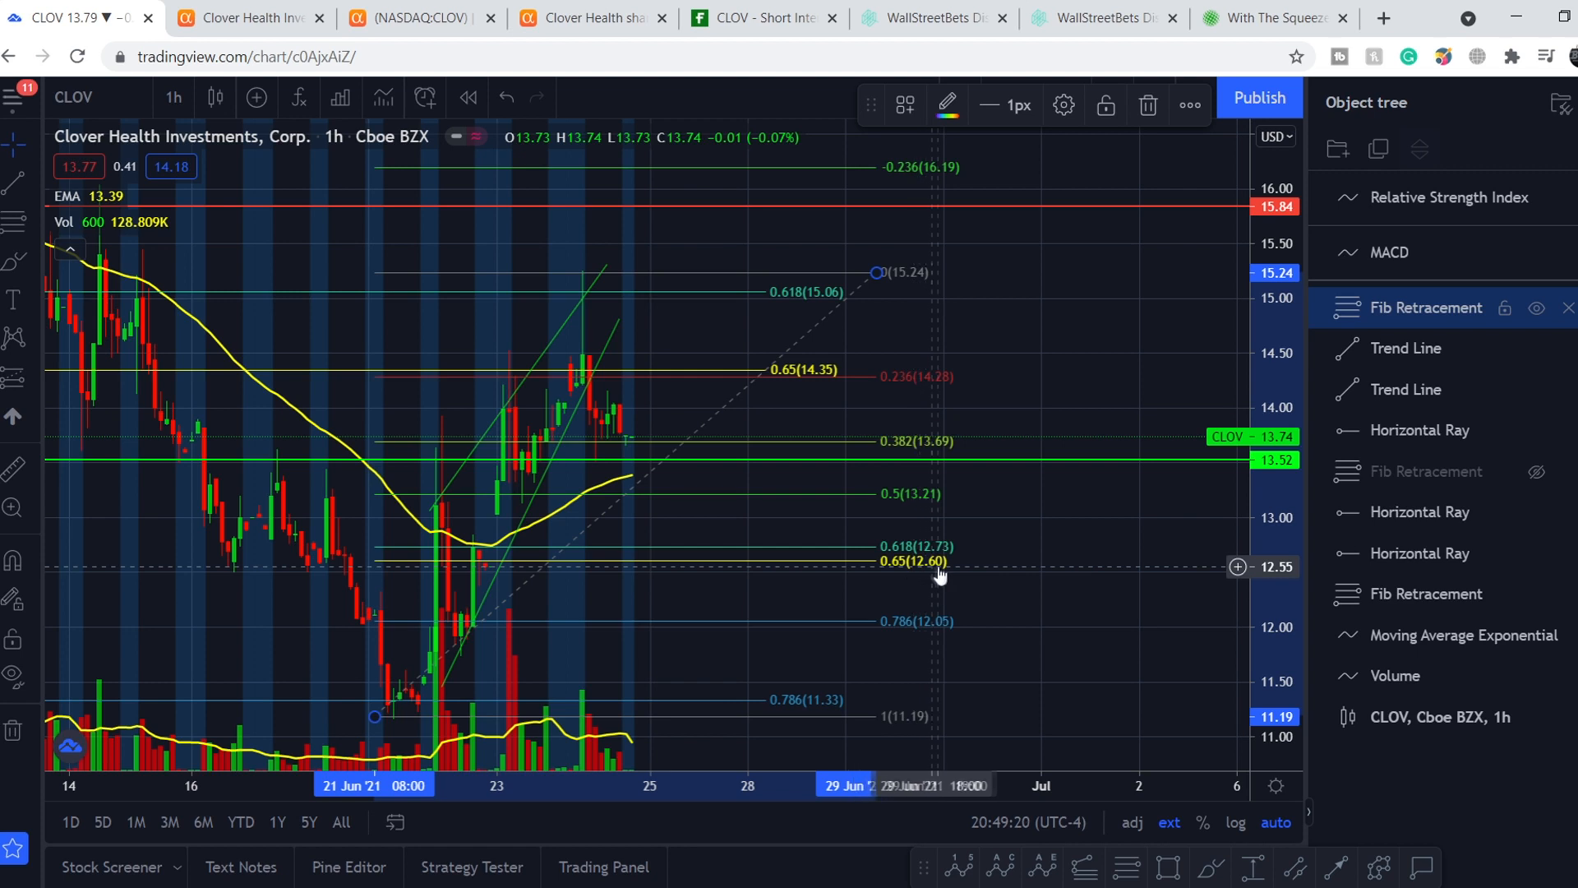
mouse_move(634, 422)
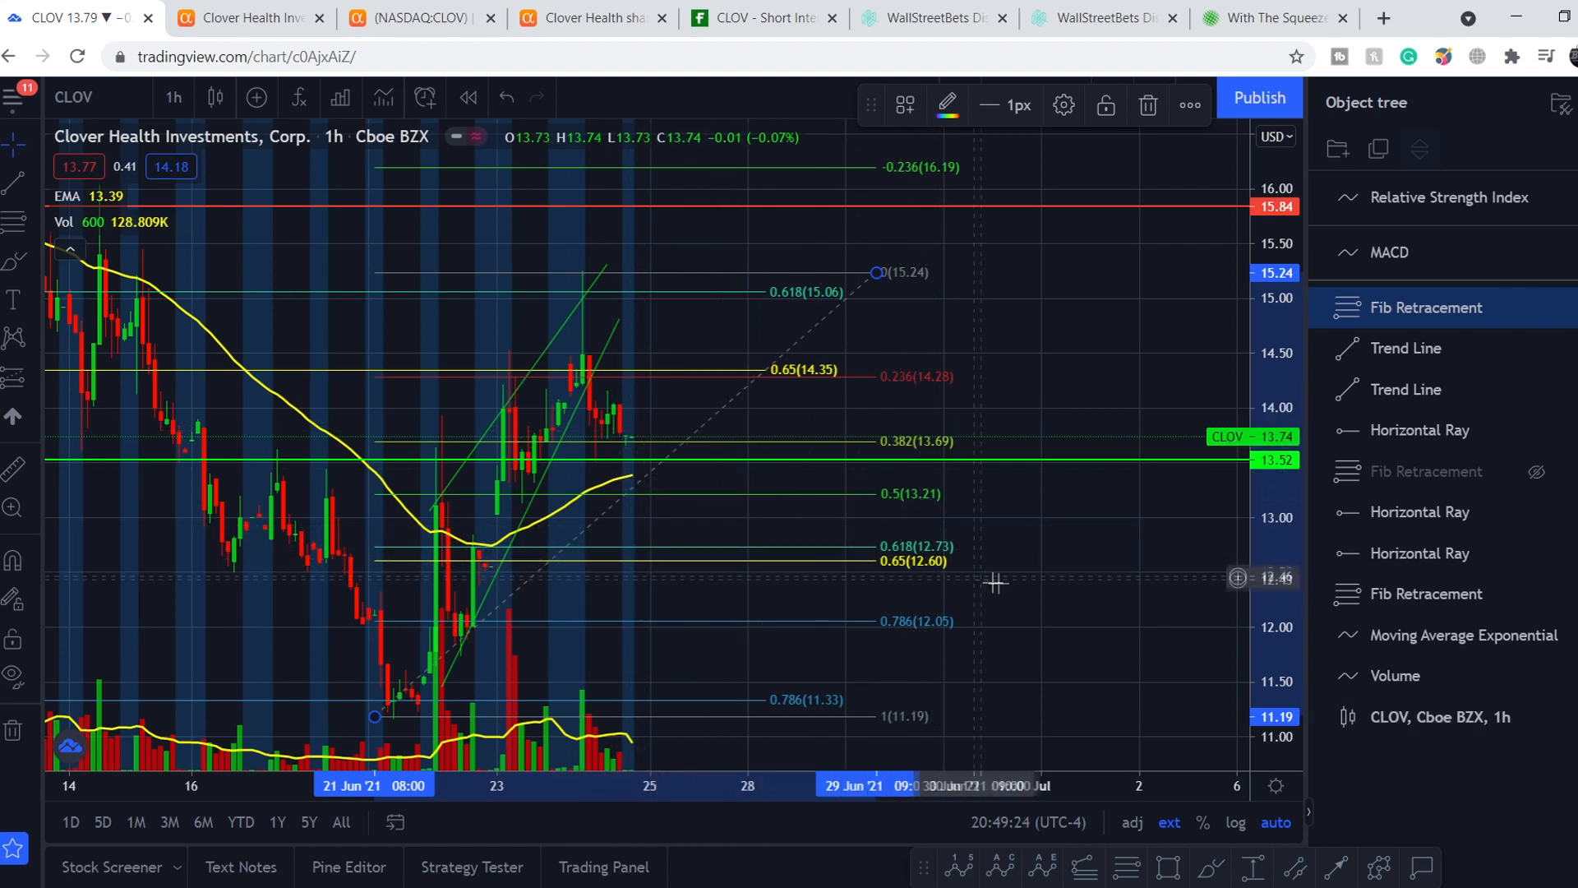
mouse_move(1029, 585)
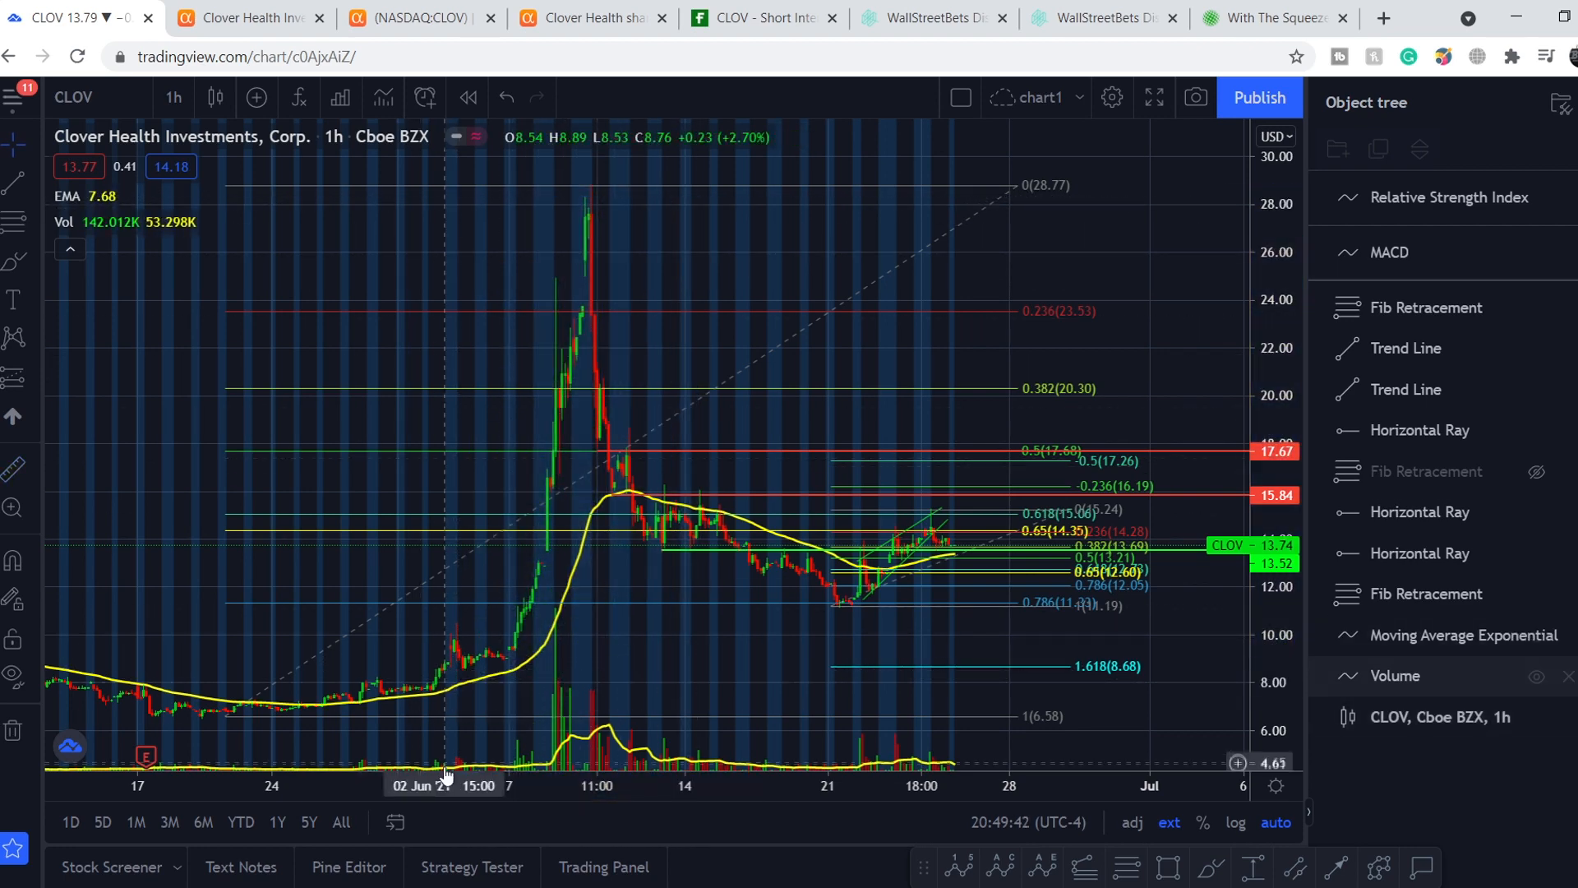
mouse_move(421, 705)
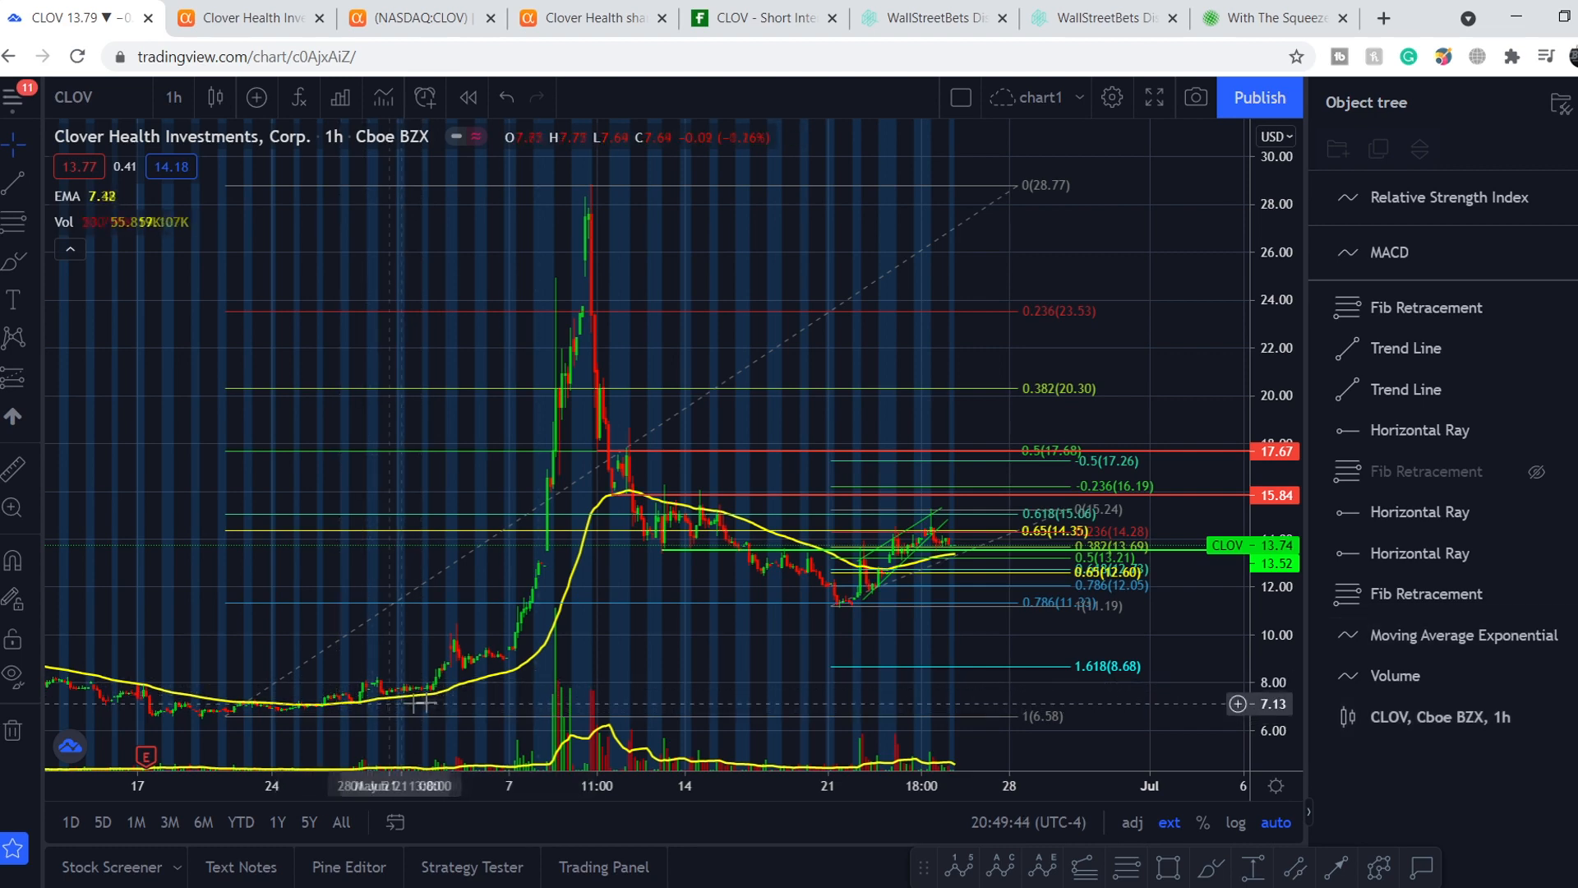
mouse_move(426, 741)
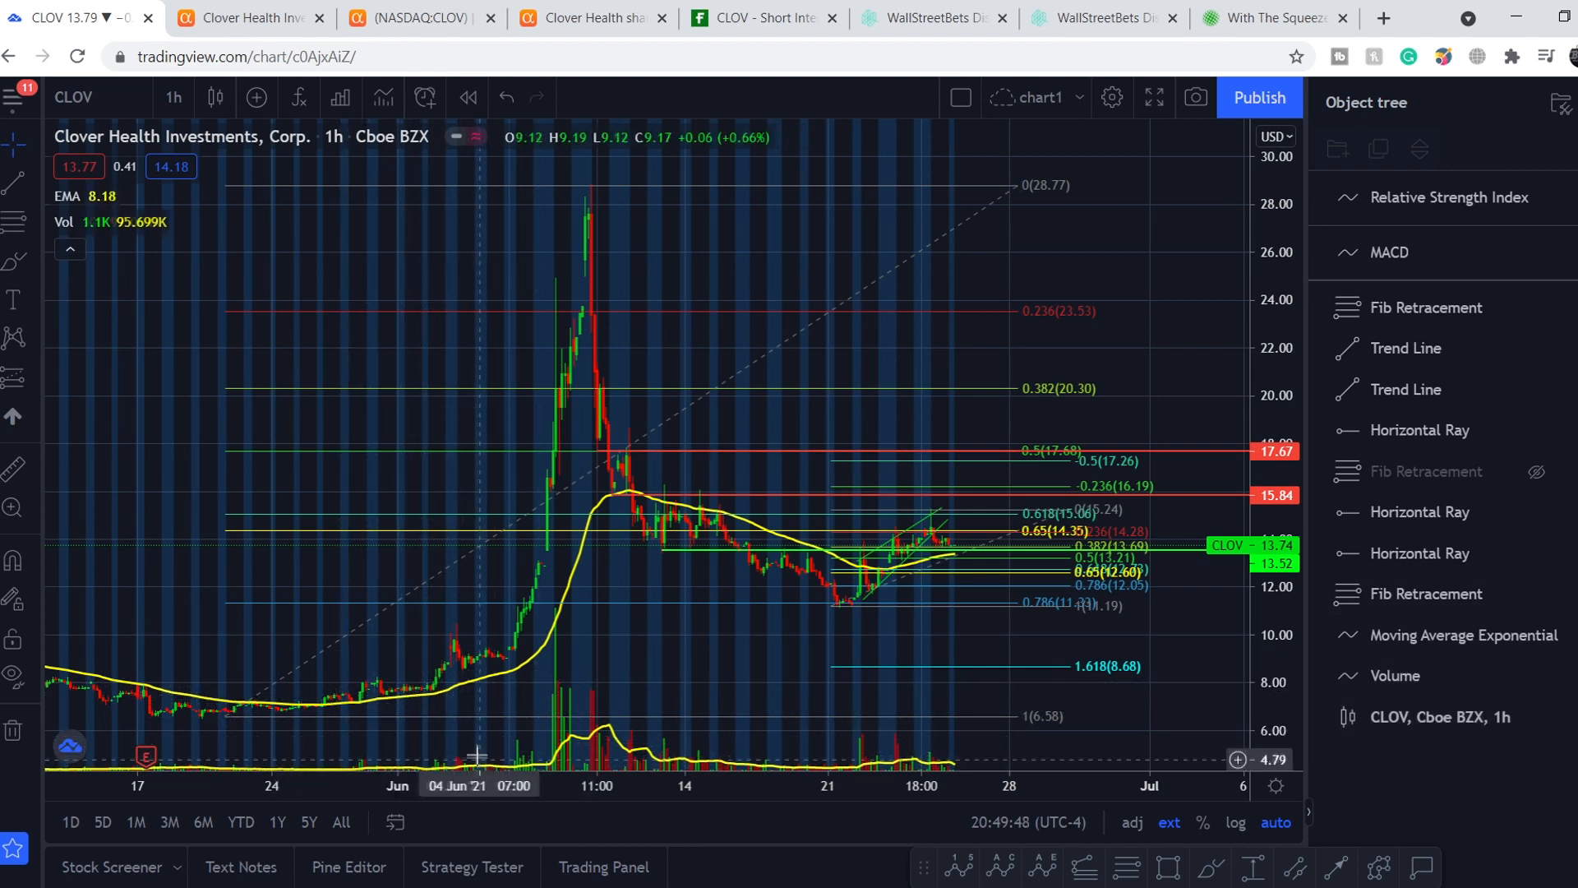
mouse_move(491, 679)
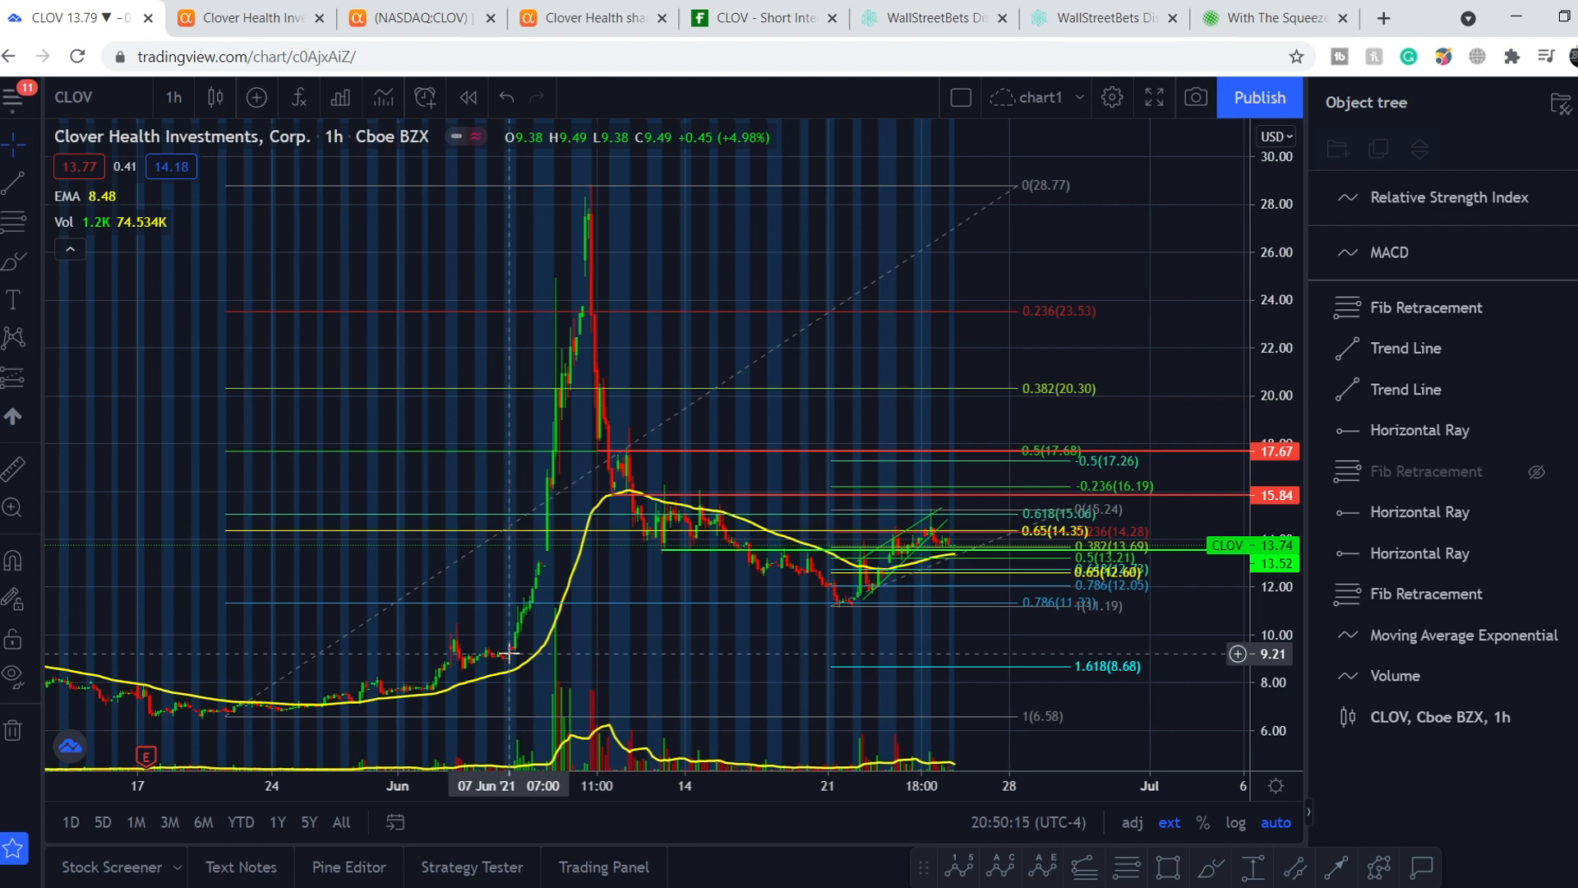
mouse_move(926, 593)
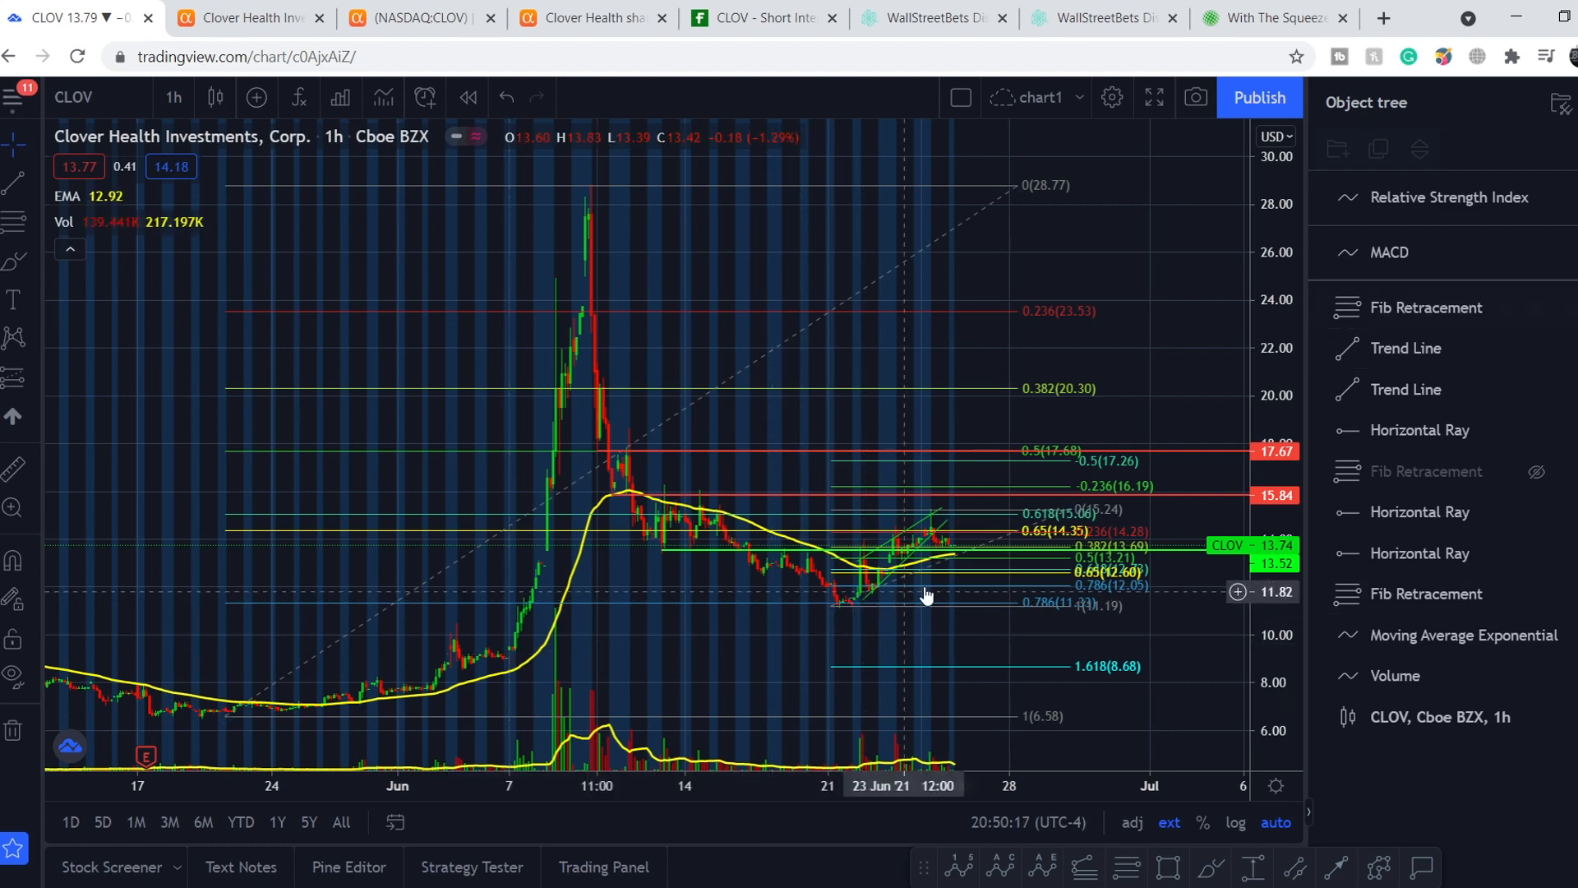
mouse_move(810, 665)
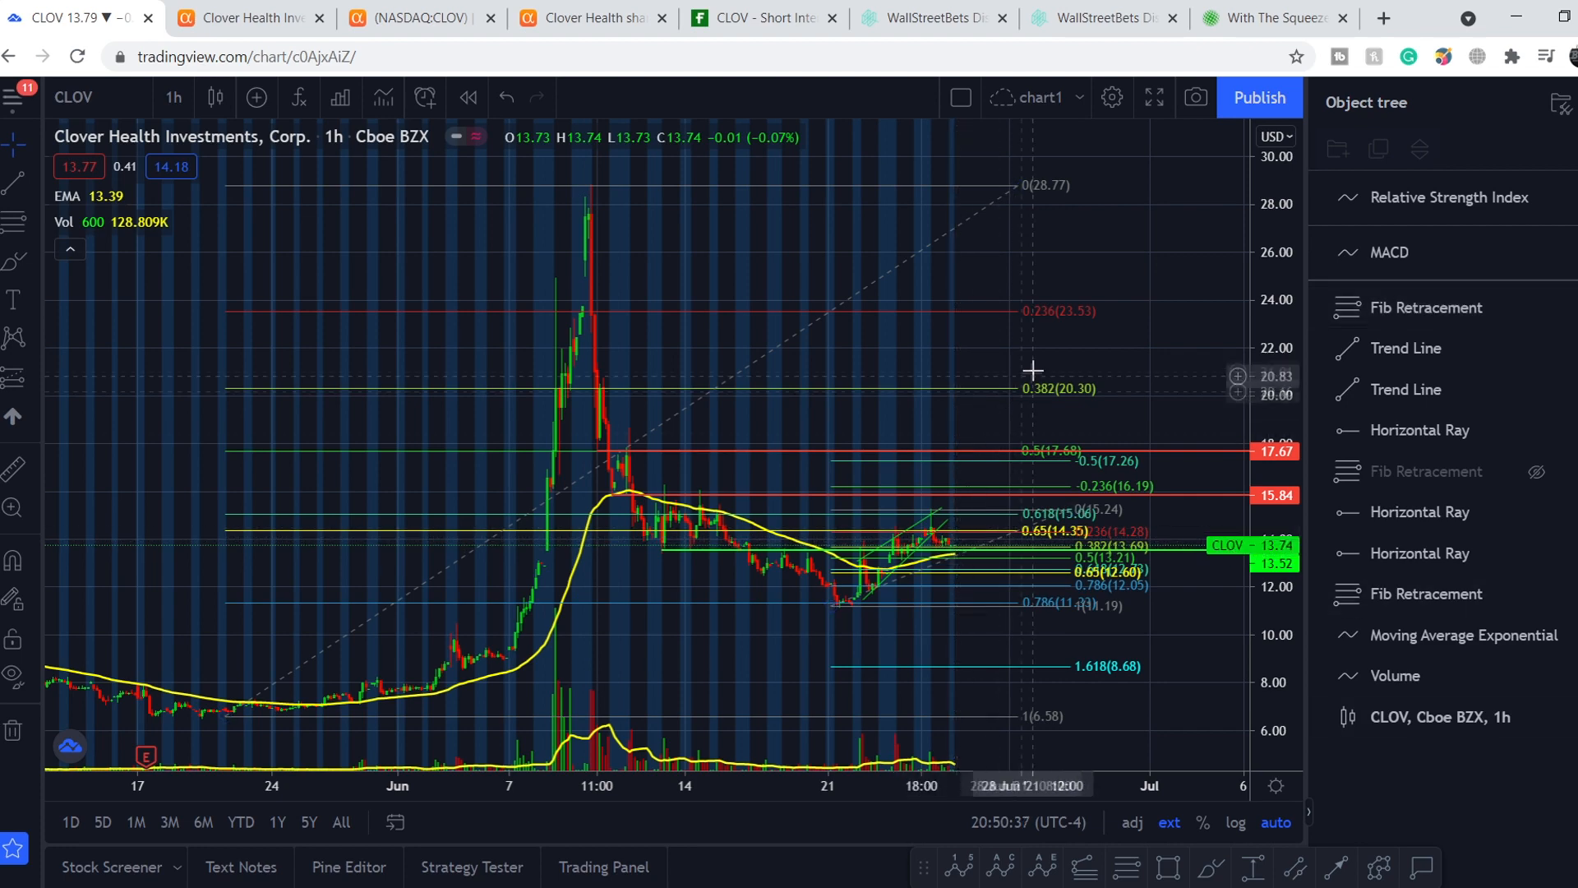
mouse_move(972, 638)
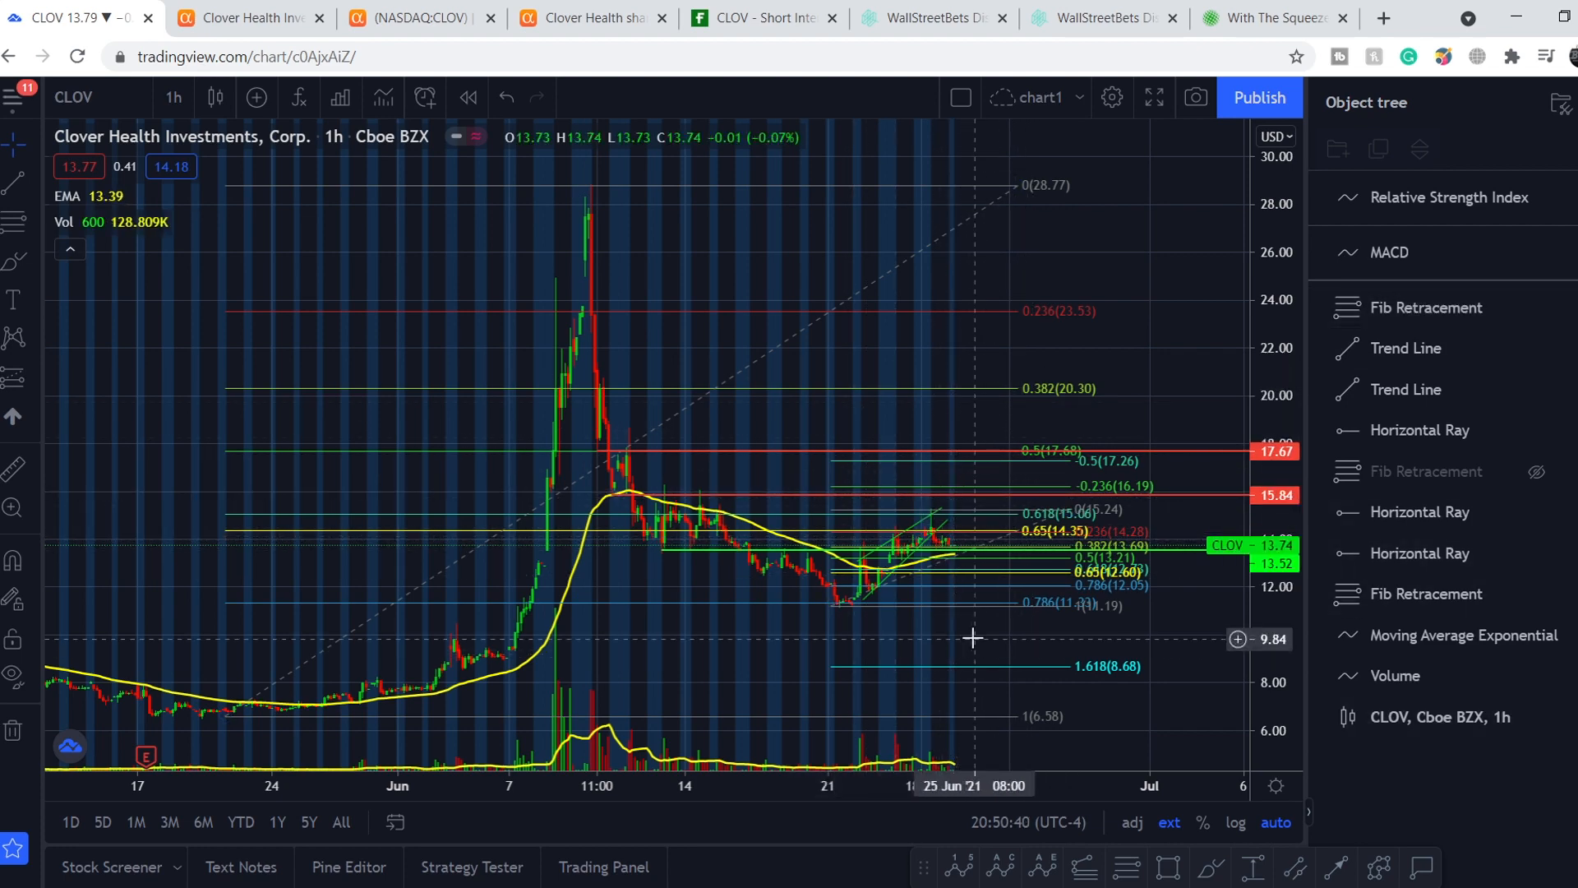
mouse_move(968, 643)
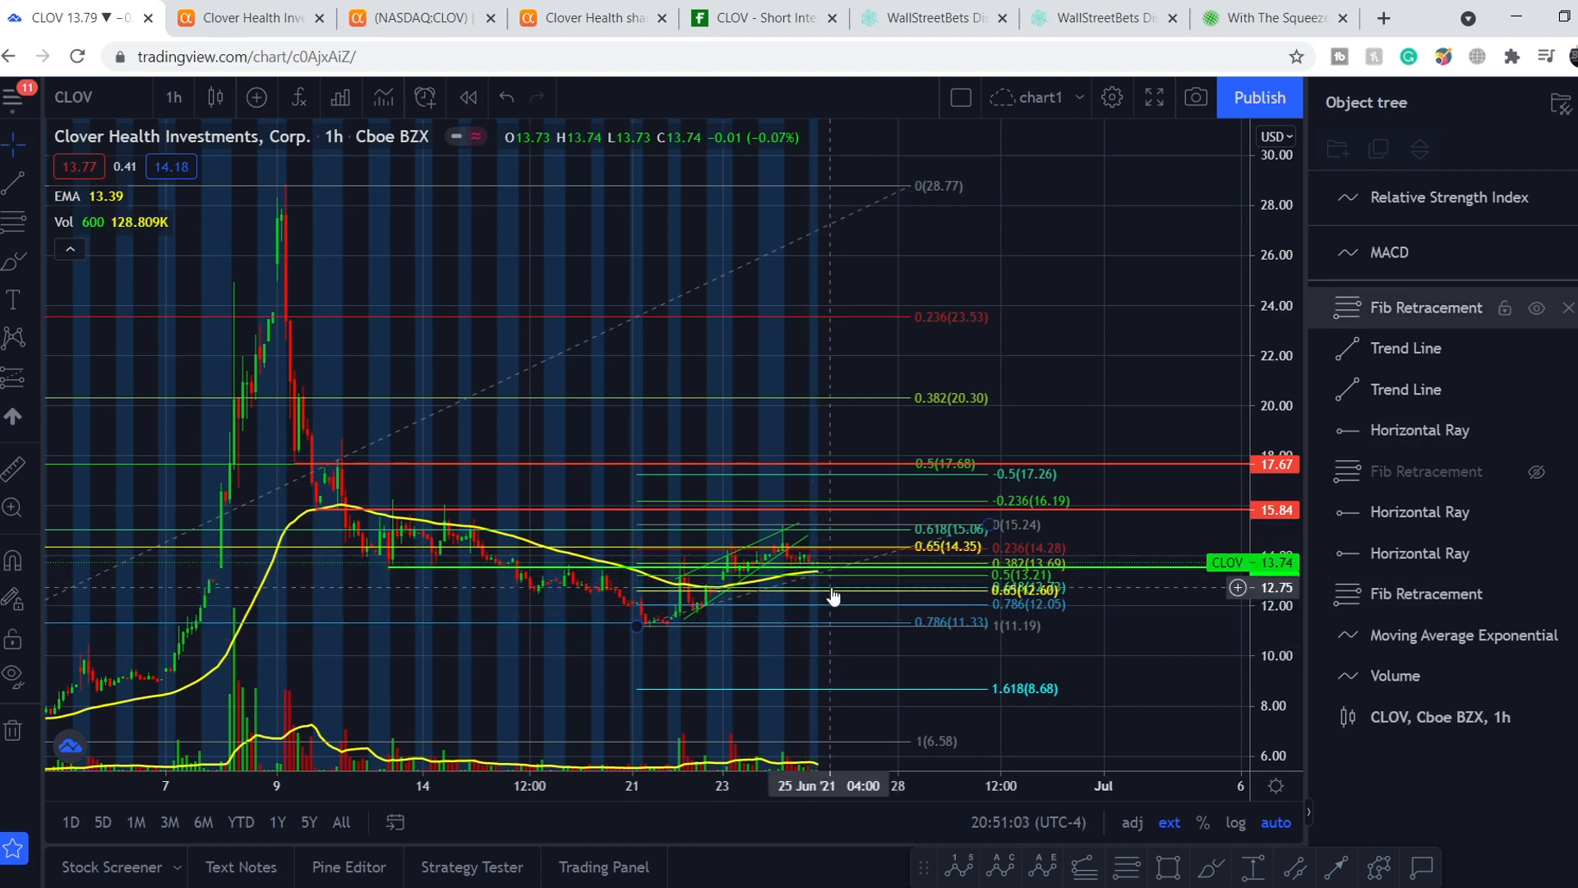
mouse_move(884, 697)
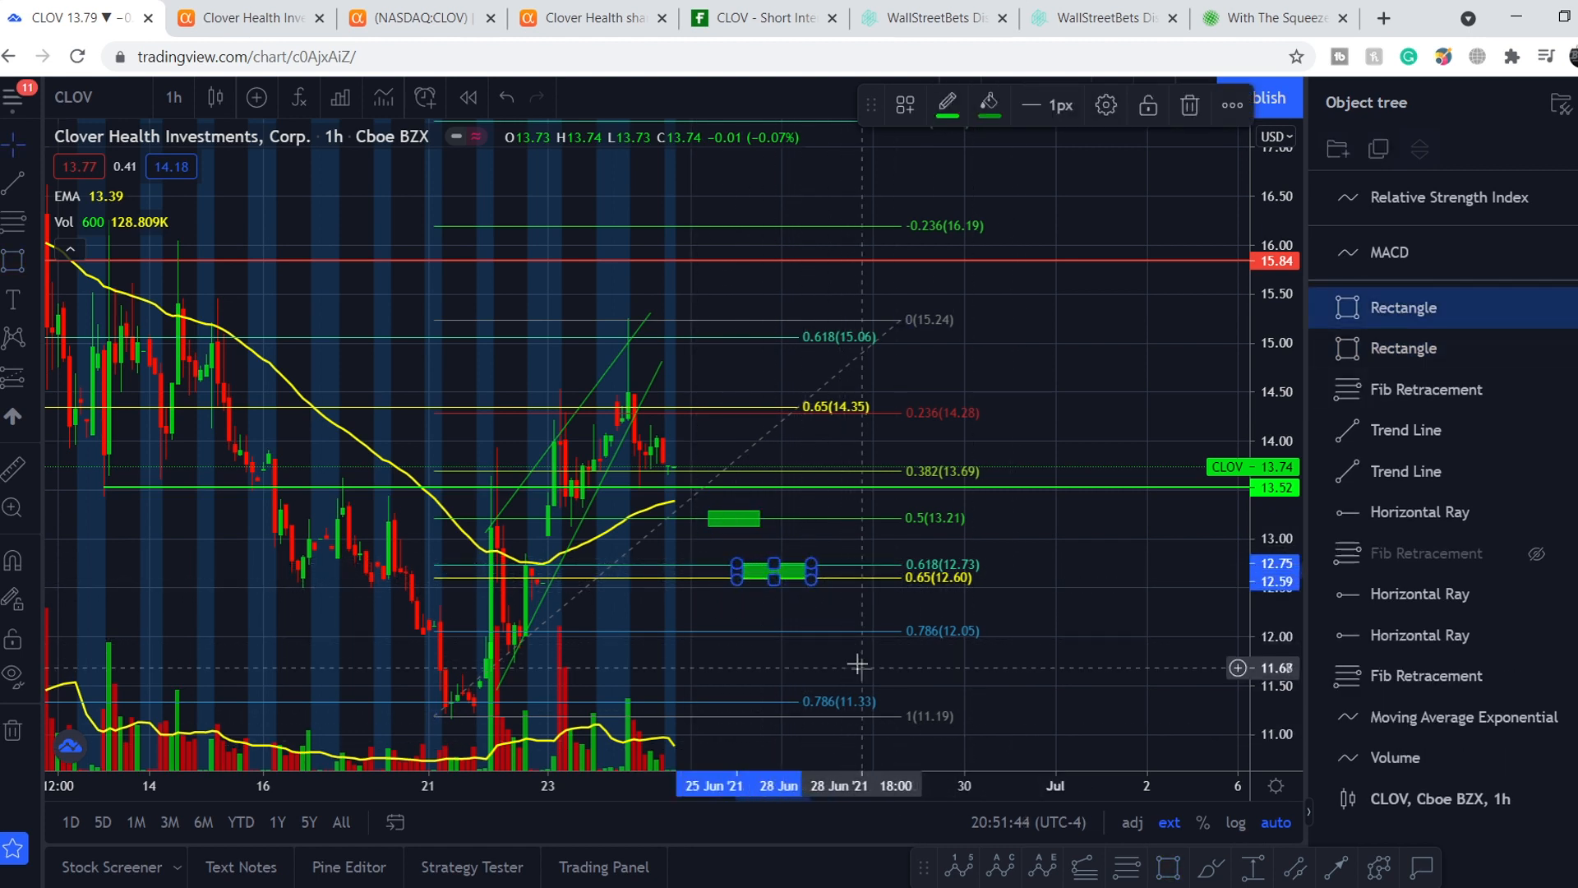
mouse_move(632, 675)
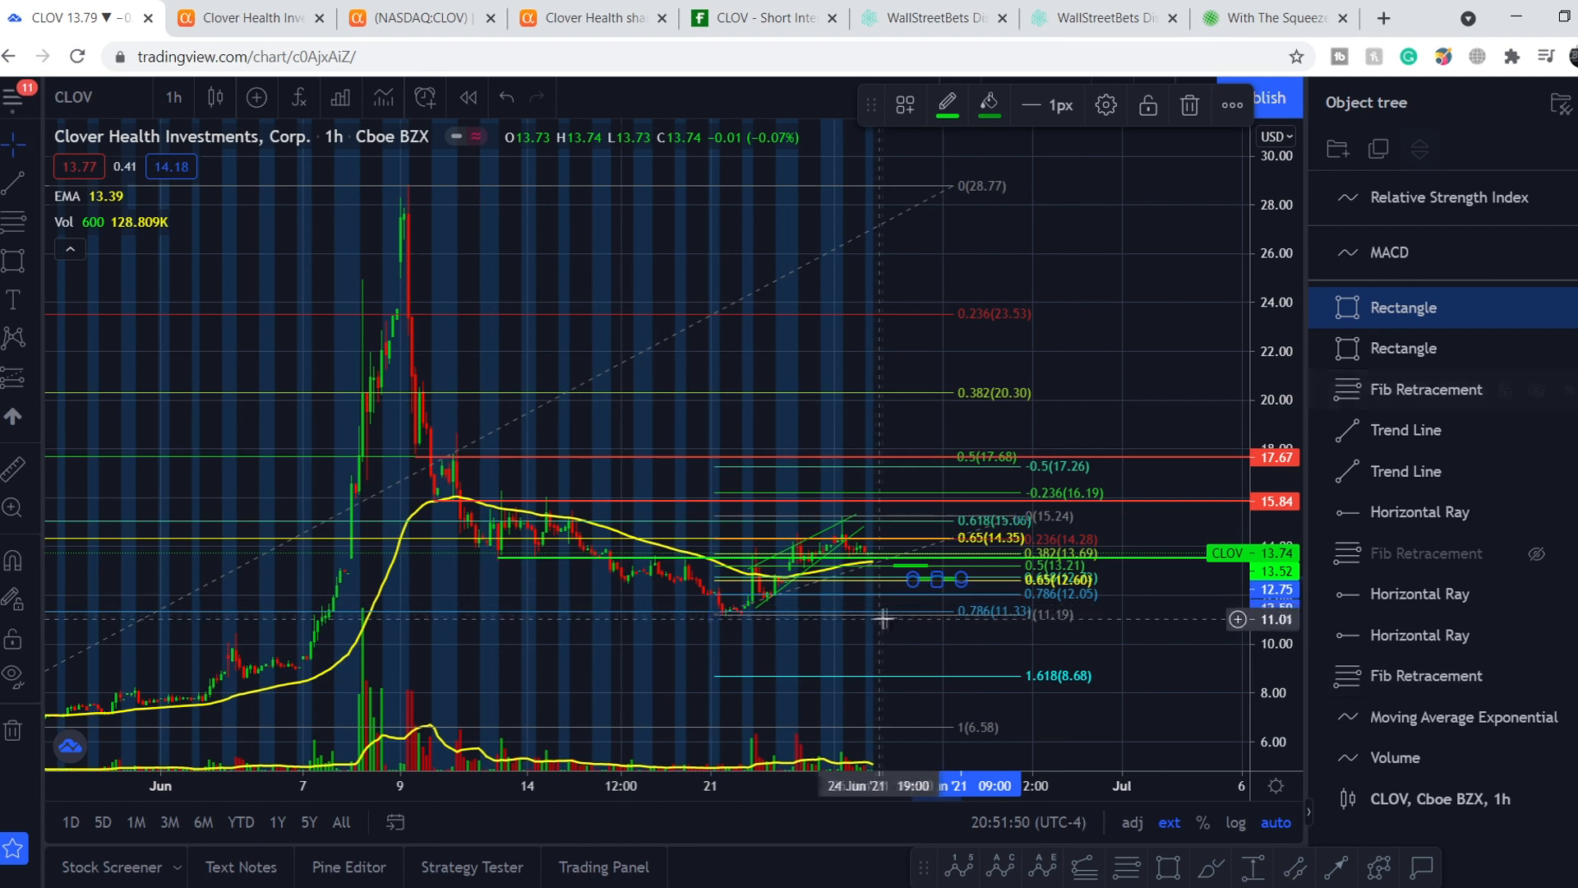
mouse_move(252, 652)
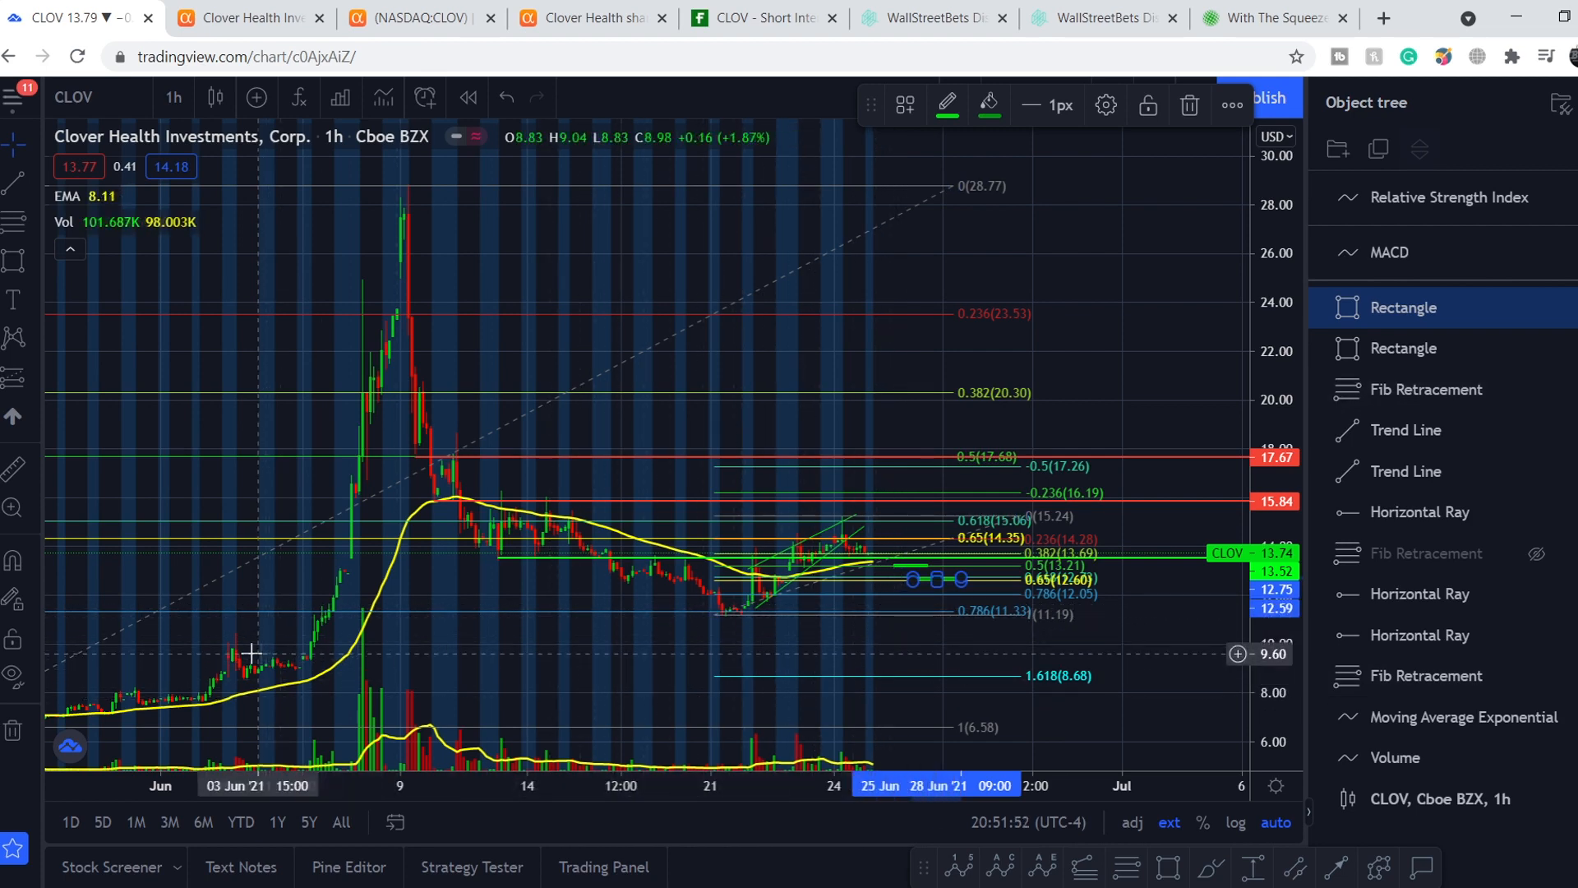